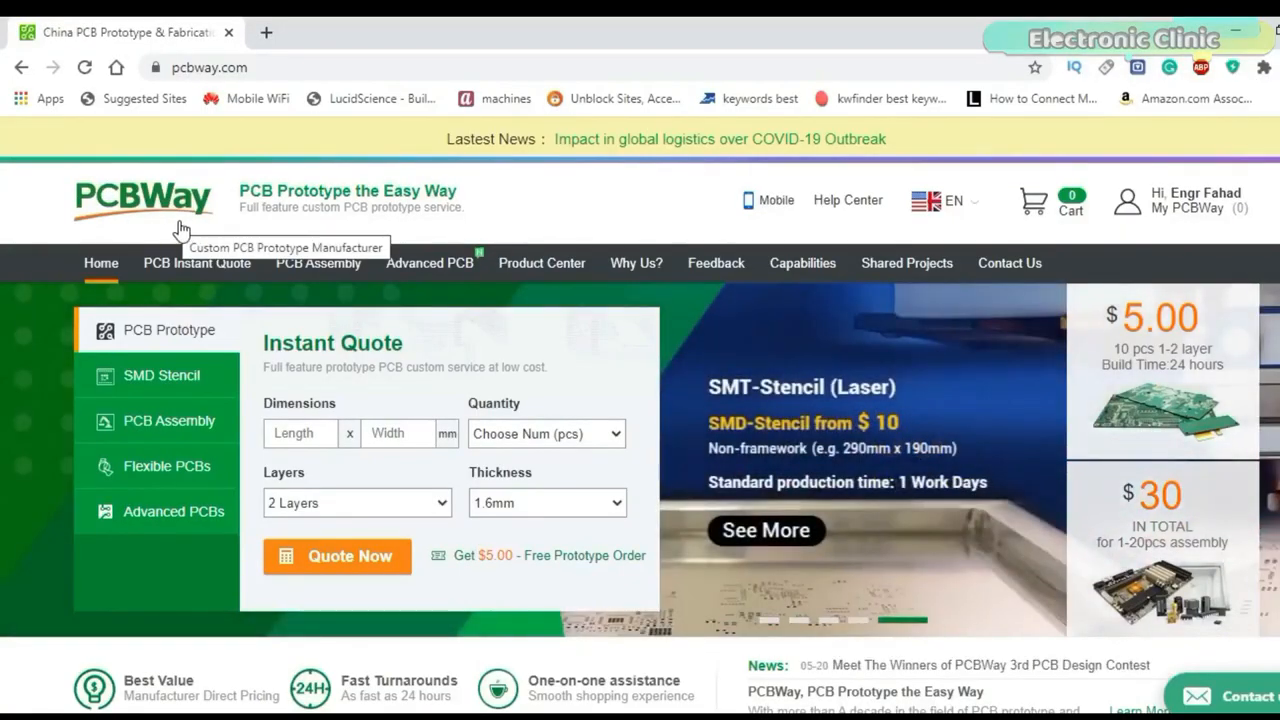
{"action": "mouse_move", "coordinate": [802, 264]}
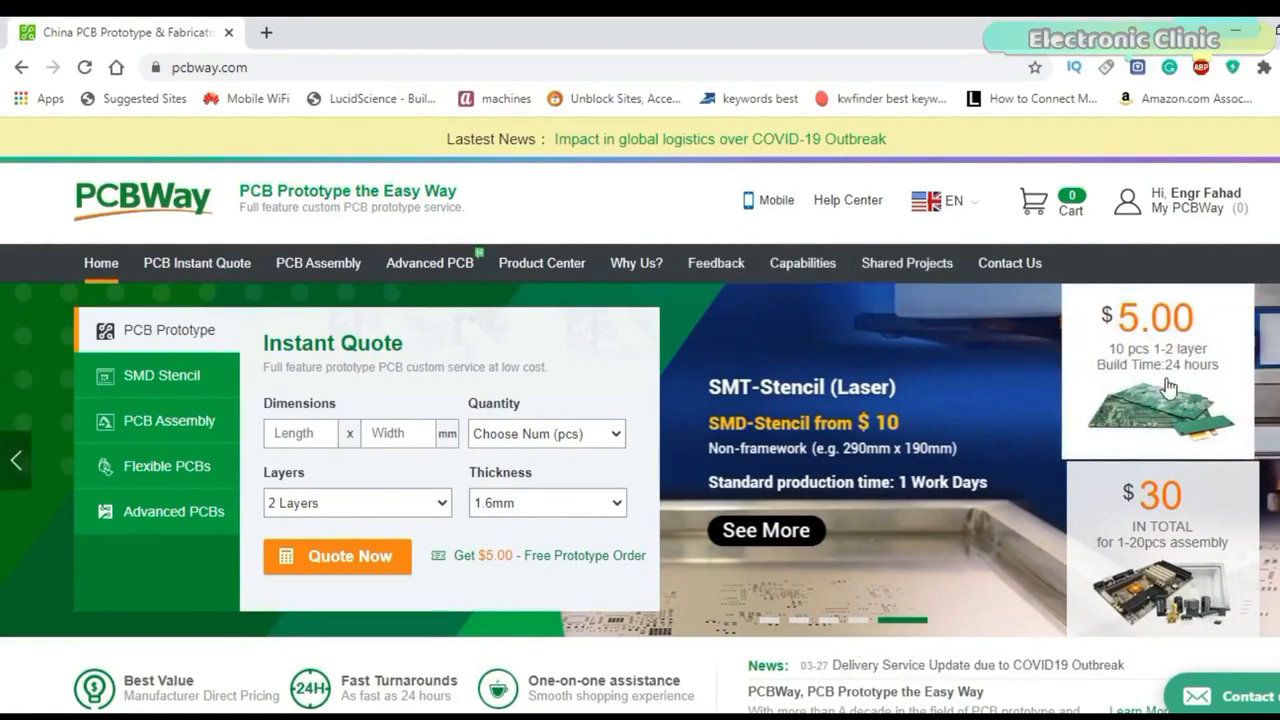
{"action": "mouse_move", "coordinate": [1128, 500]}
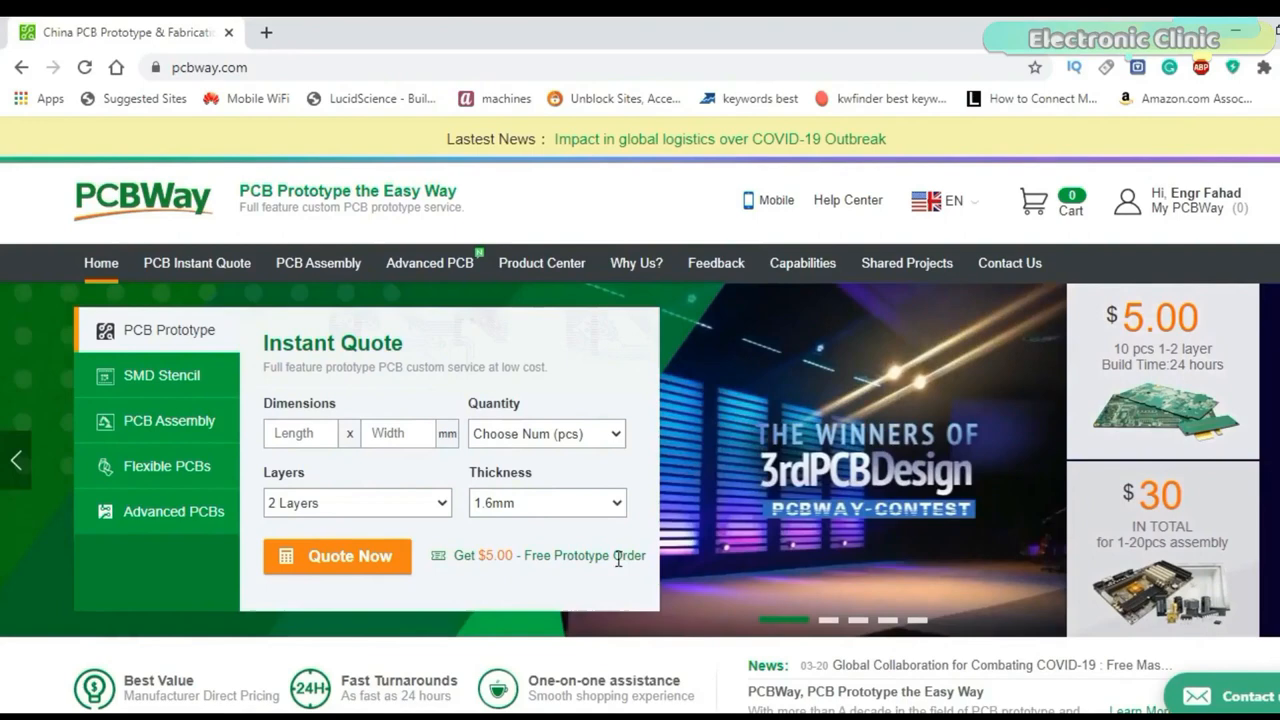
{"action": "mouse_move", "coordinate": [504, 570]}
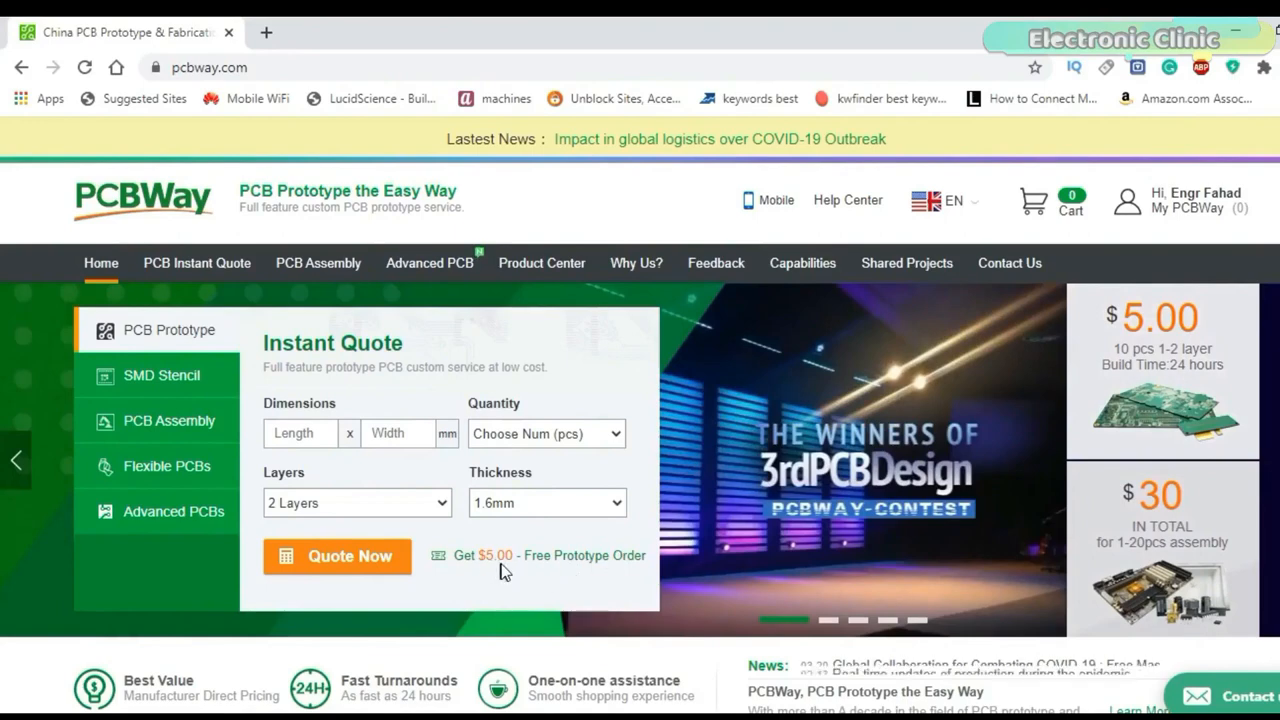
Step: View the ESP32 Power Supply shared project down to its download and documentation details
{"action": "left_click", "coordinate": [360, 32]}
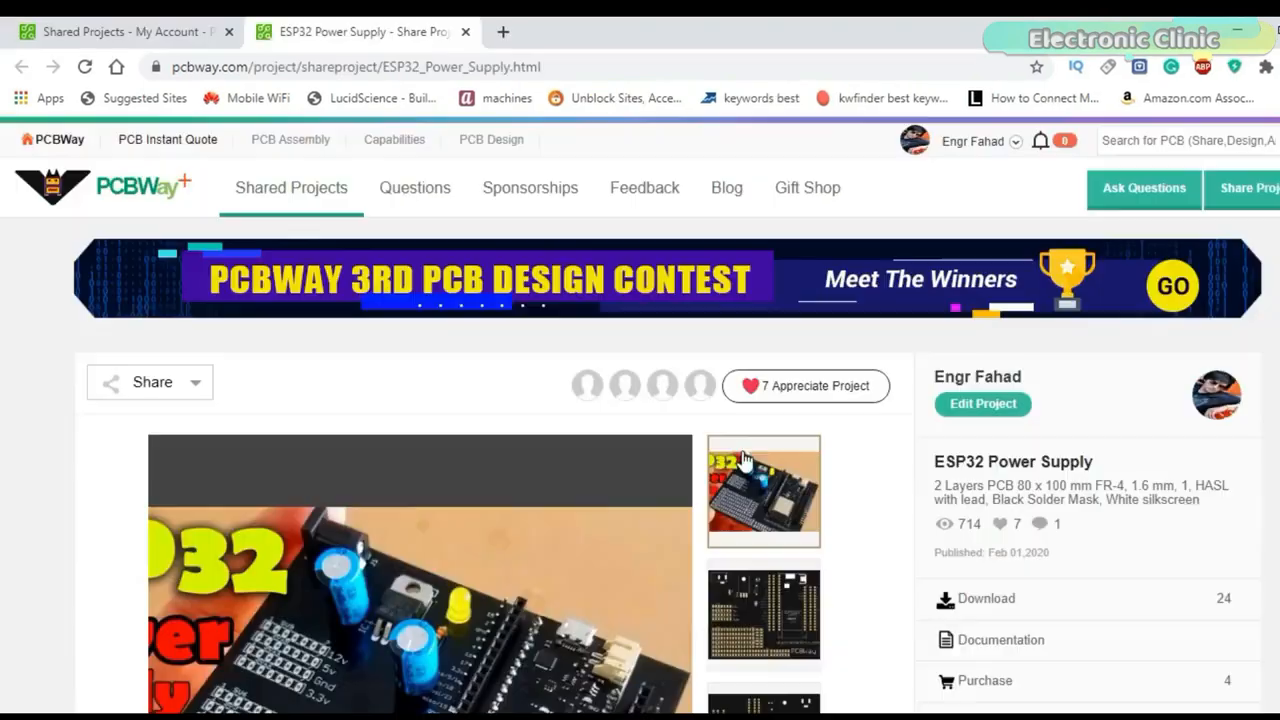
{"action": "scroll", "scroll_direction": "down", "scroll_amount": 3}
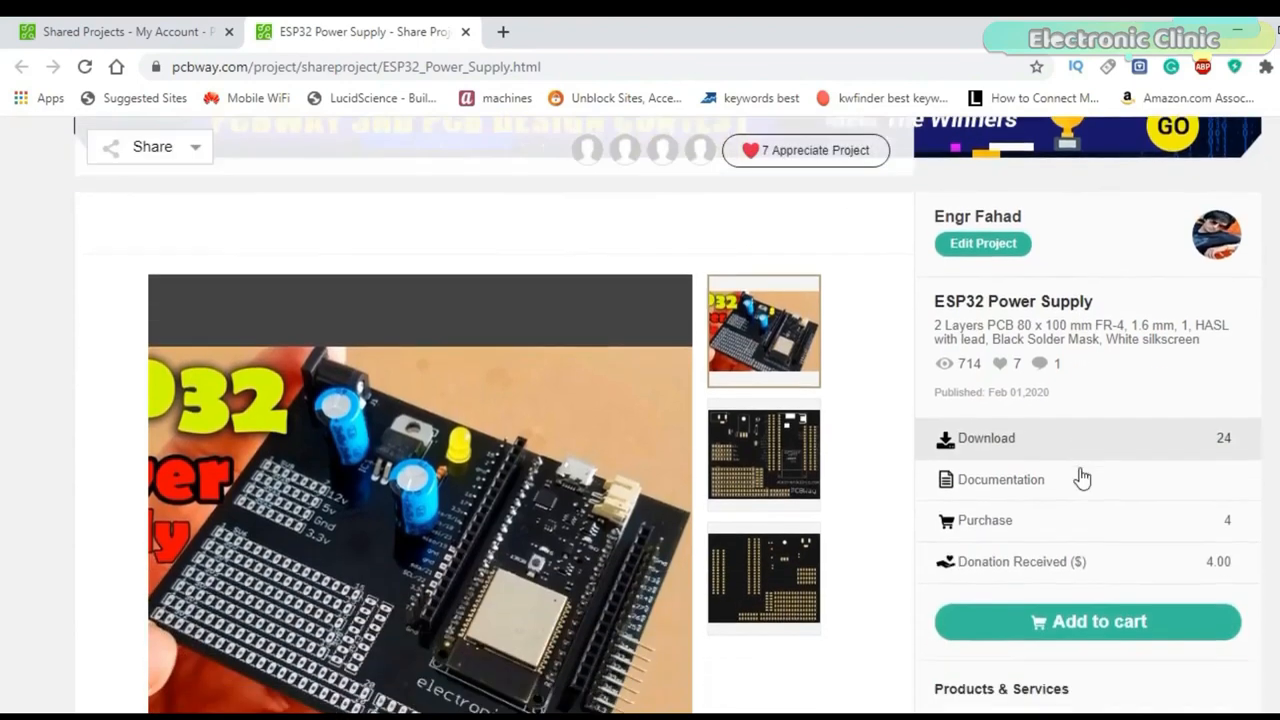
{"action": "scroll", "scroll_direction": "down", "scroll_amount": 3}
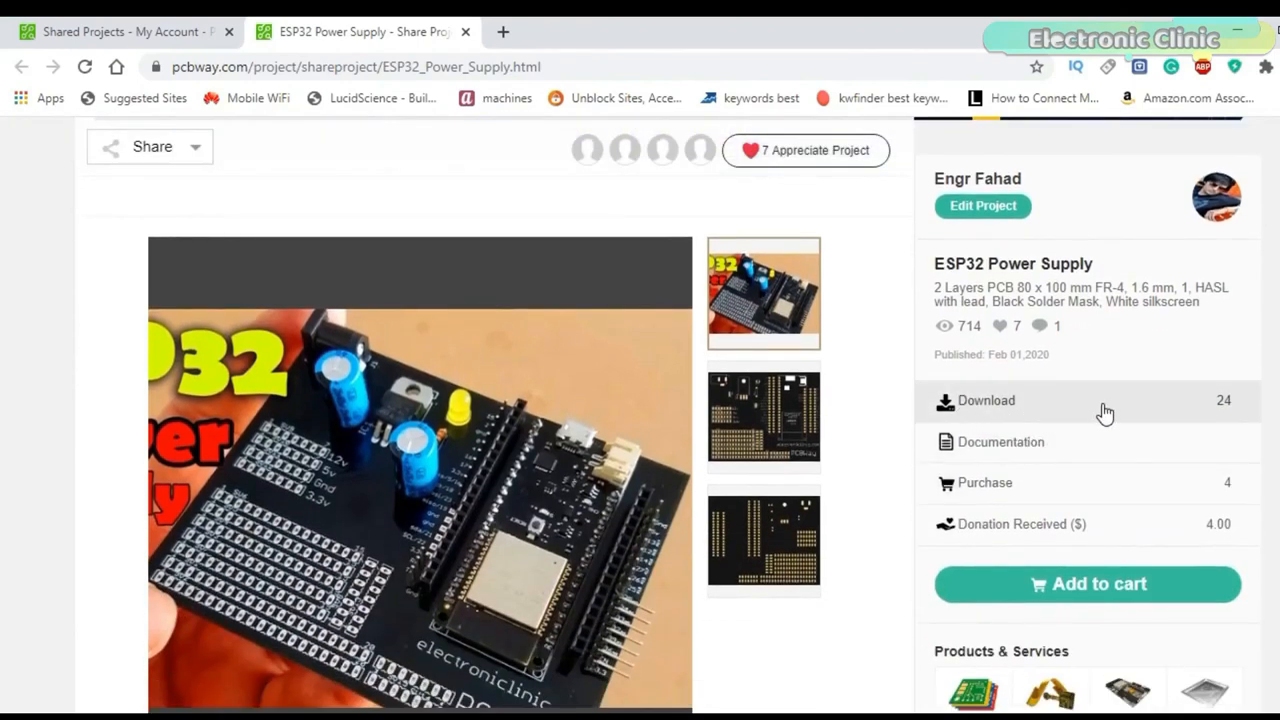
{"action": "mouse_move", "coordinate": [1020, 486]}
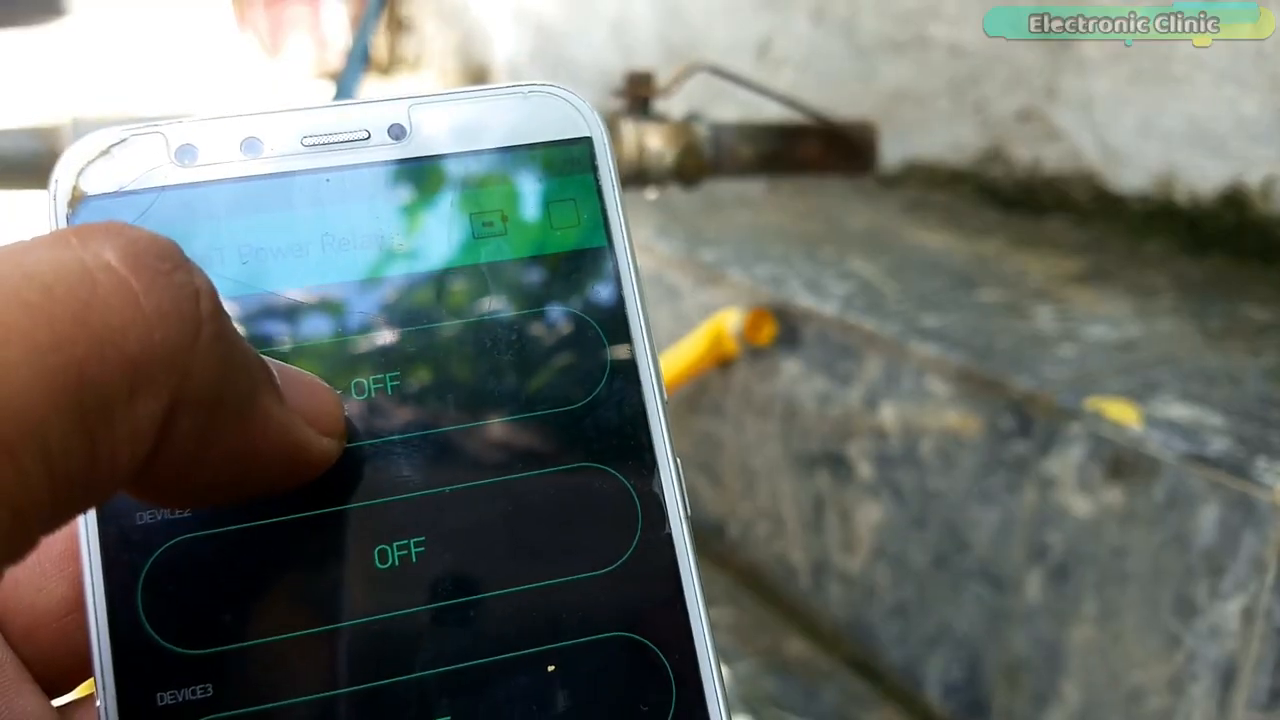
{"action": "left_click", "coordinate": [380, 390]}
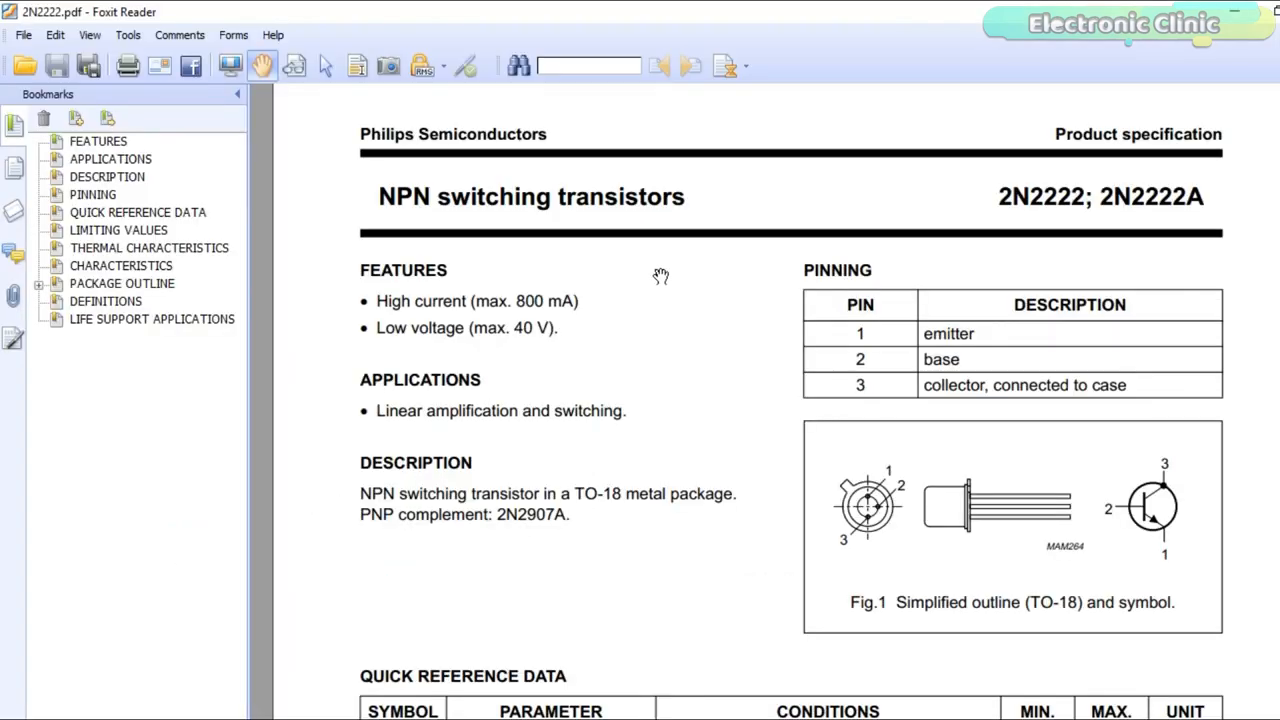
{"action": "scroll", "scroll_direction": "down", "scroll_amount": 3}
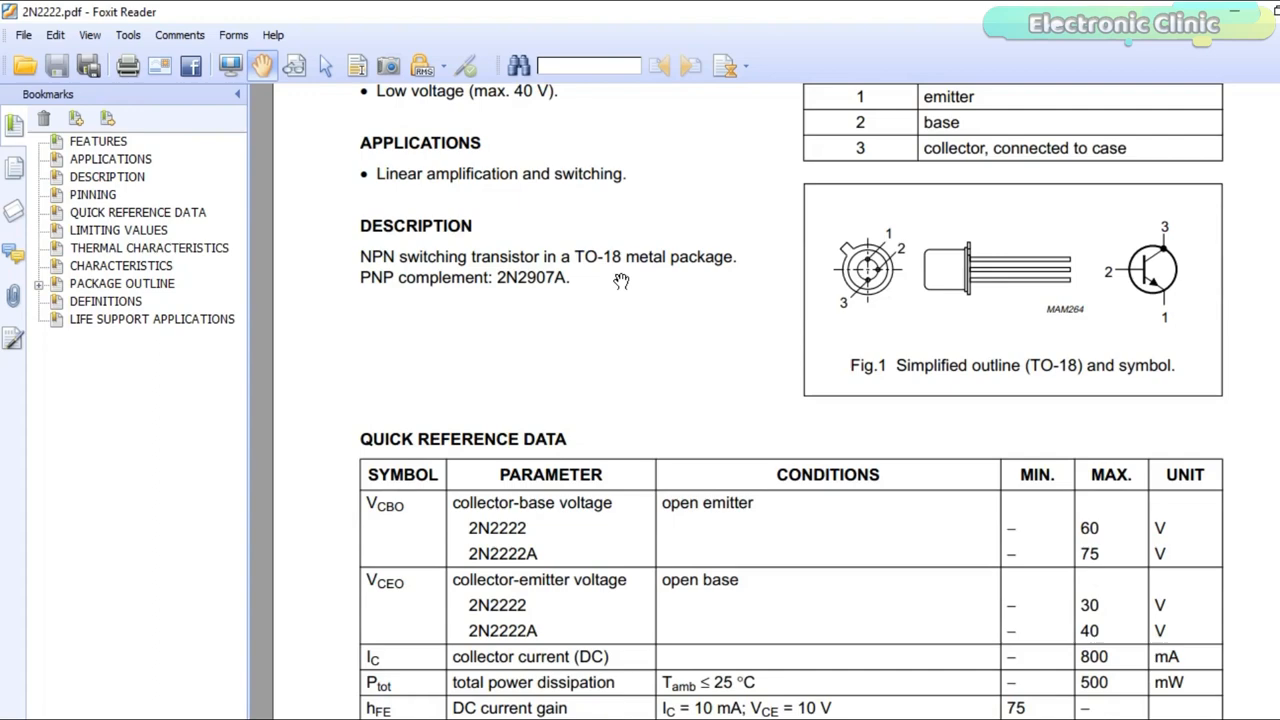
{"action": "scroll", "scroll_direction": "down", "scroll_amount": 3}
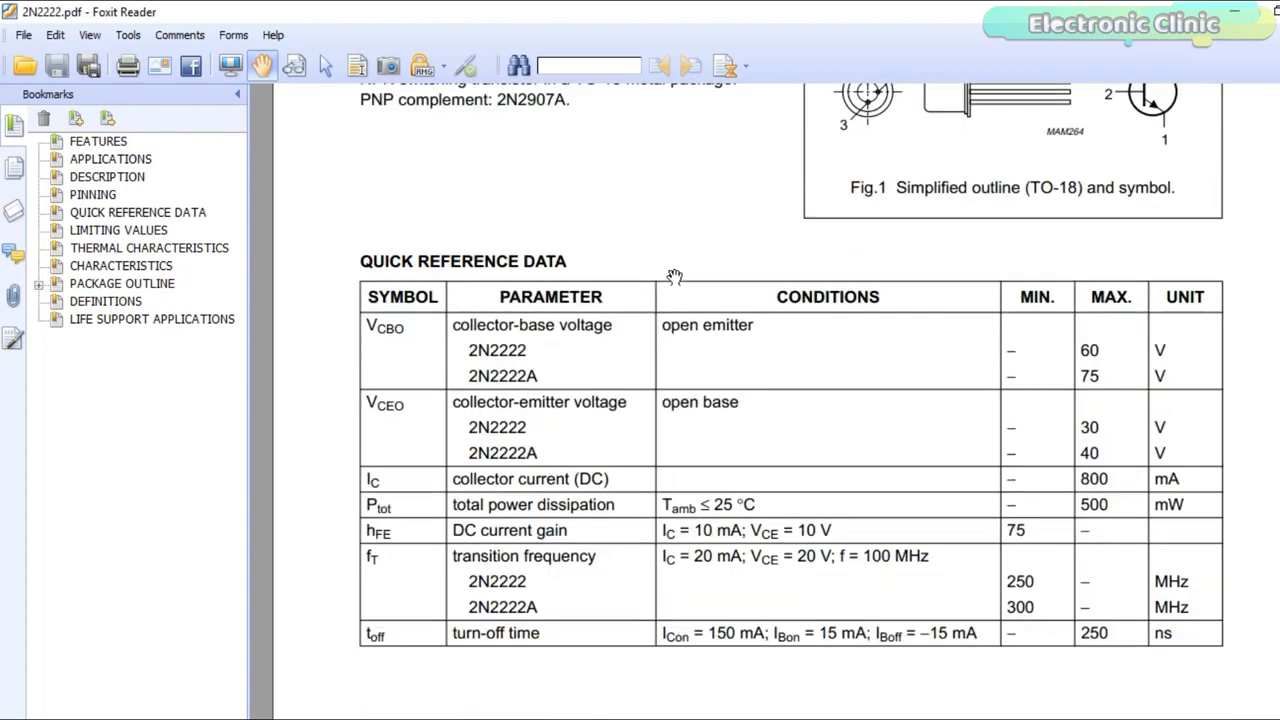
{"action": "scroll", "scroll_direction": "down", "scroll_amount": 3}
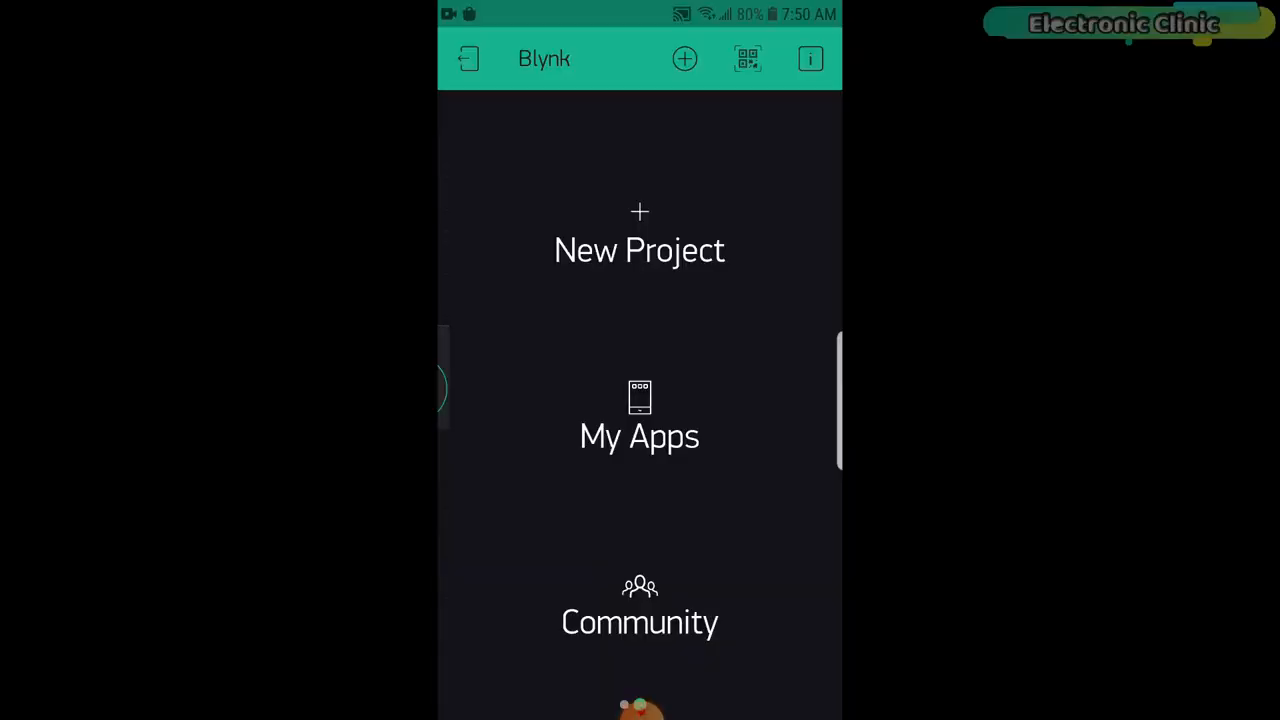
Step: Start a new Blynk project named 'IoT Power Relay'
{"action": "left_click", "coordinate": [640, 240]}
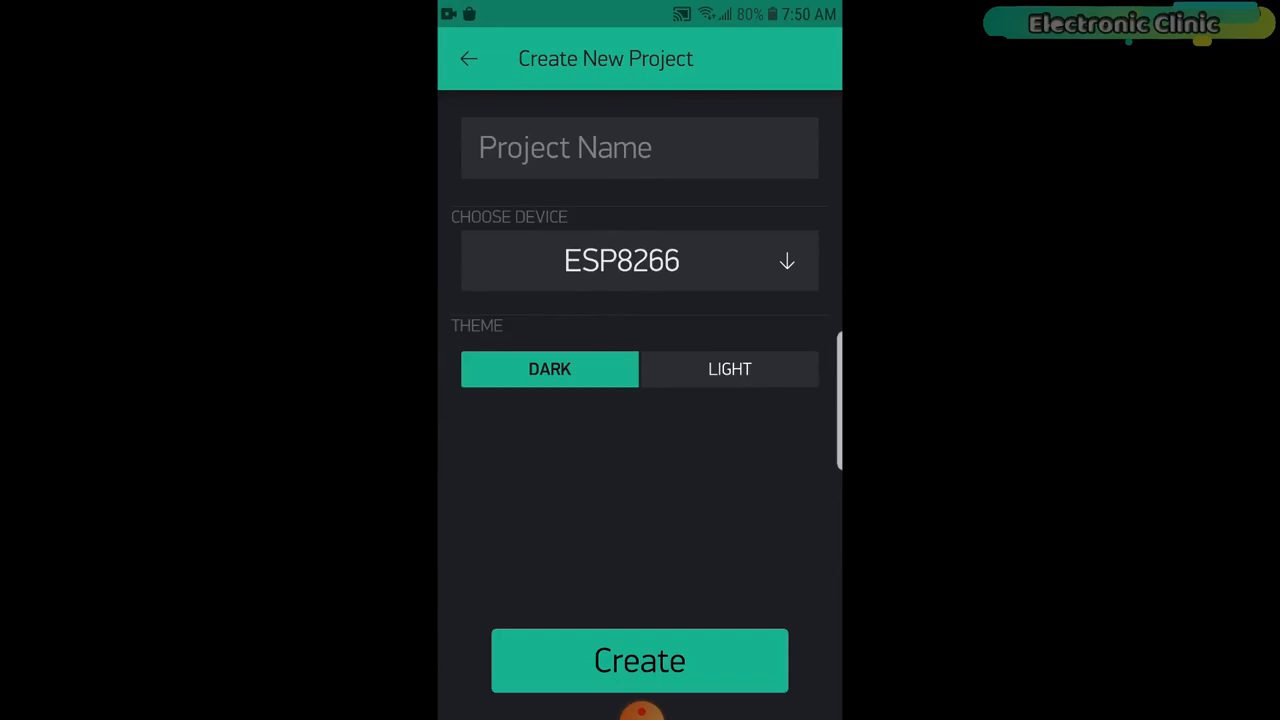
{"action": "left_click", "coordinate": [640, 148]}
{"action": "type", "text": "IoT"}
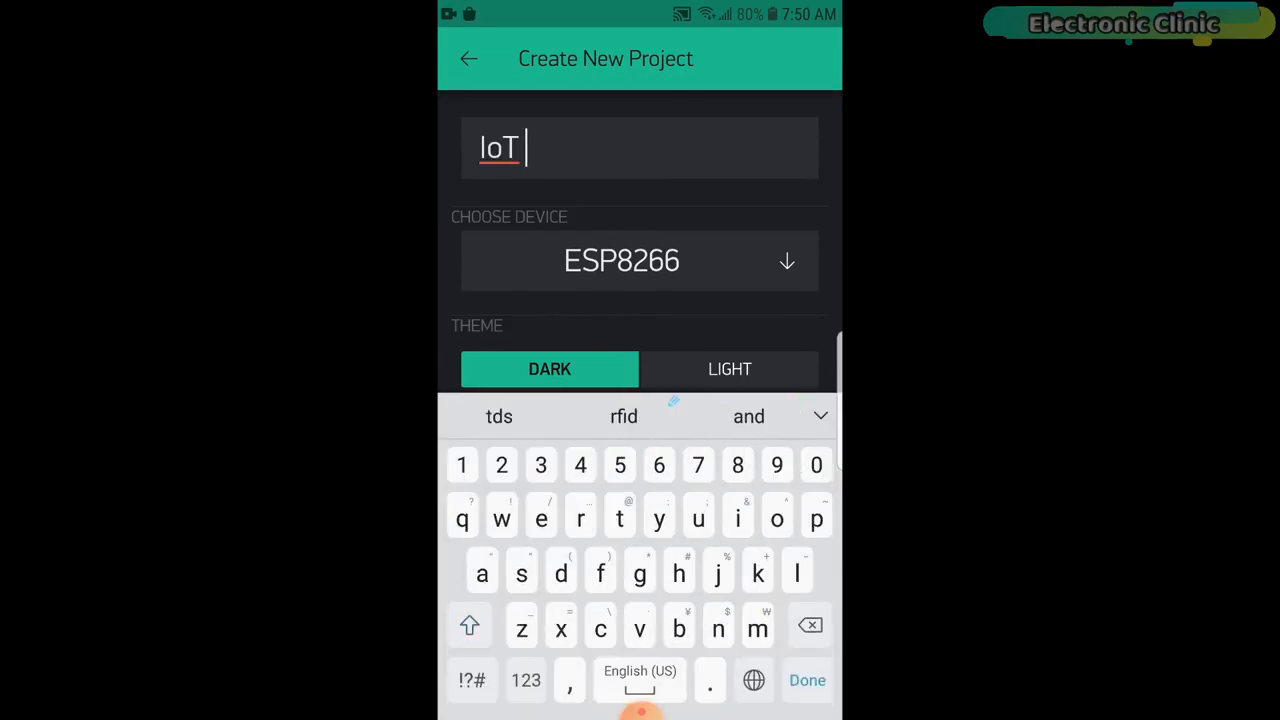
{"action": "type", "text": "Power Relay"}
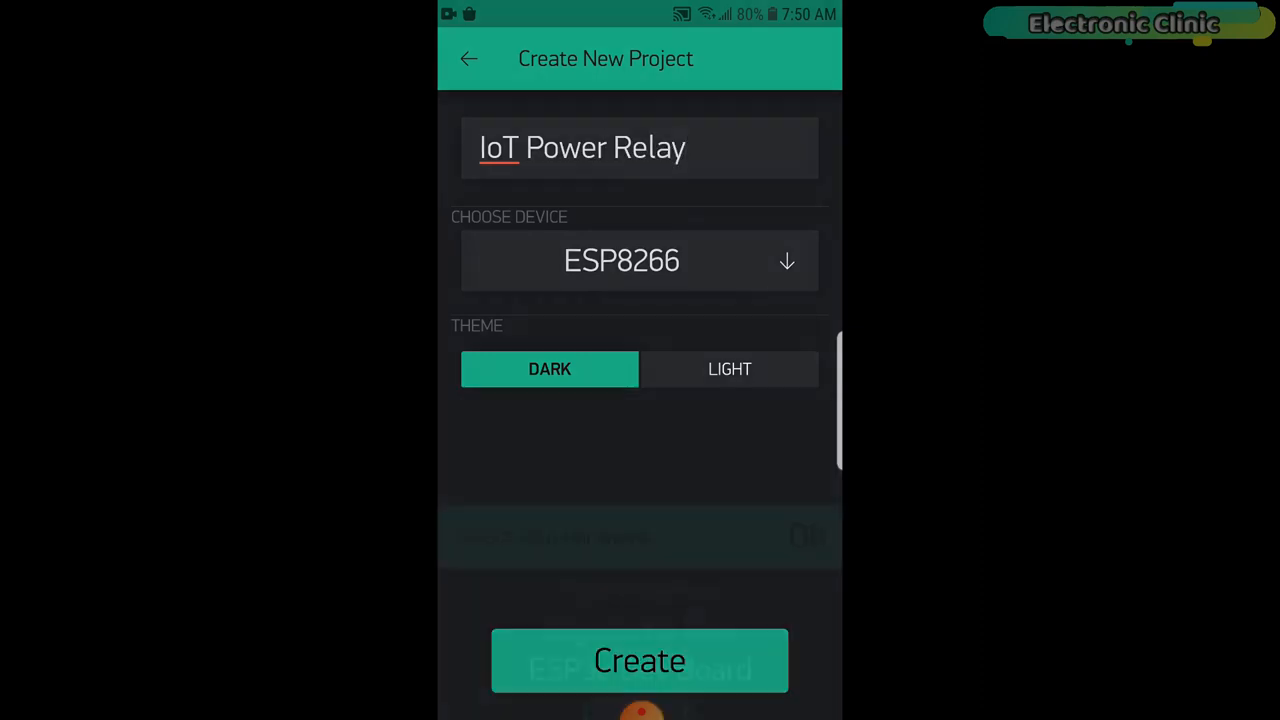
Step: Choose ESP32 Dev Board over Wi-Fi and create the project, triggering the auth token notice
{"action": "left_click", "coordinate": [640, 260]}
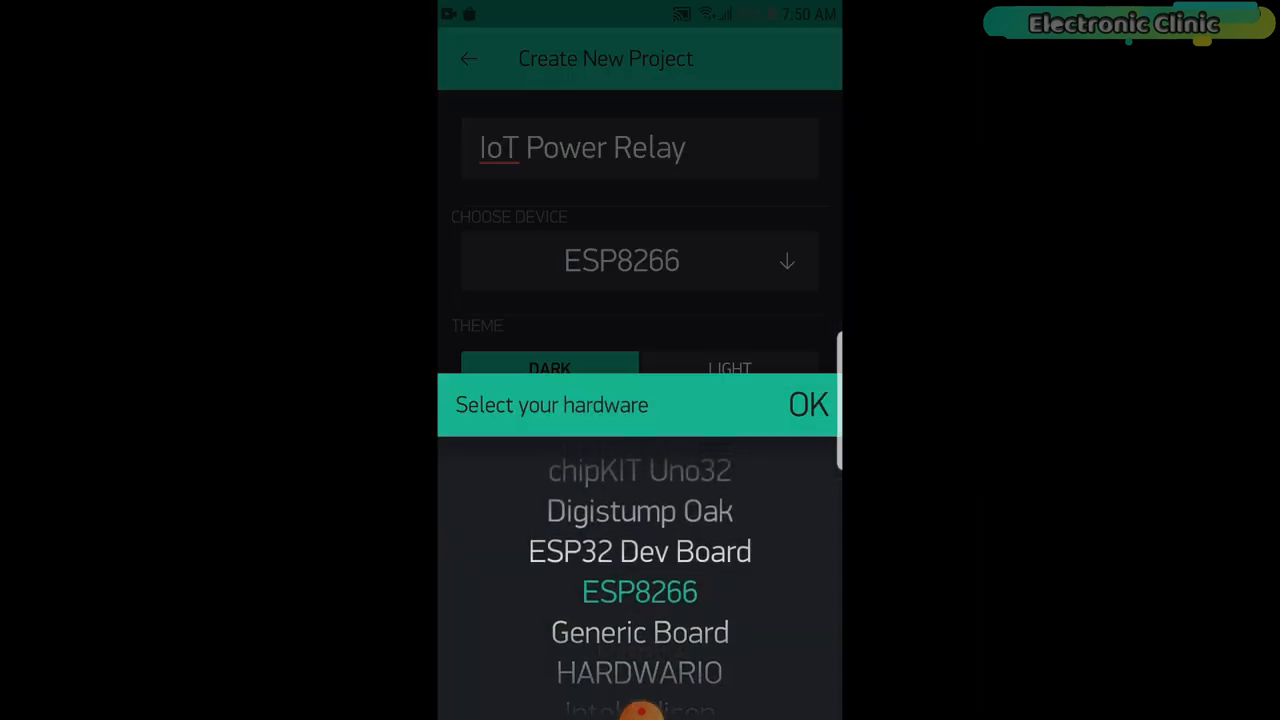
{"action": "left_click", "coordinate": [640, 552]}
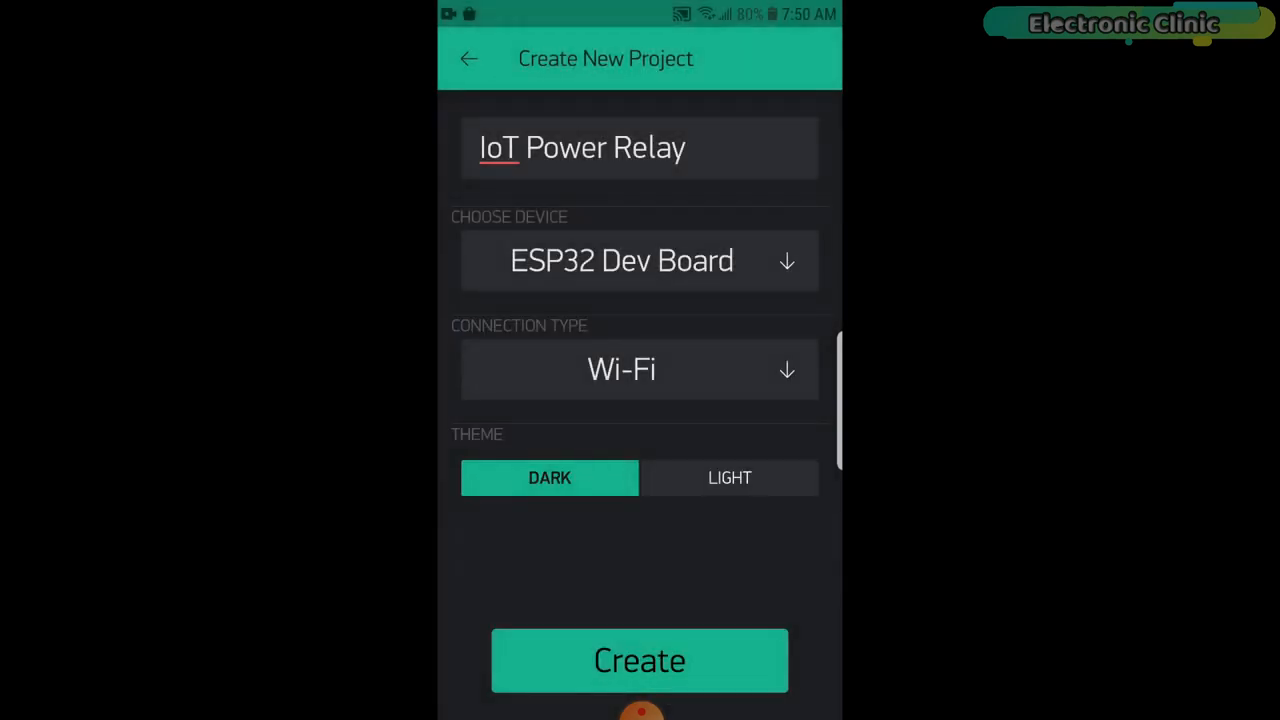
{"action": "left_click", "coordinate": [640, 368]}
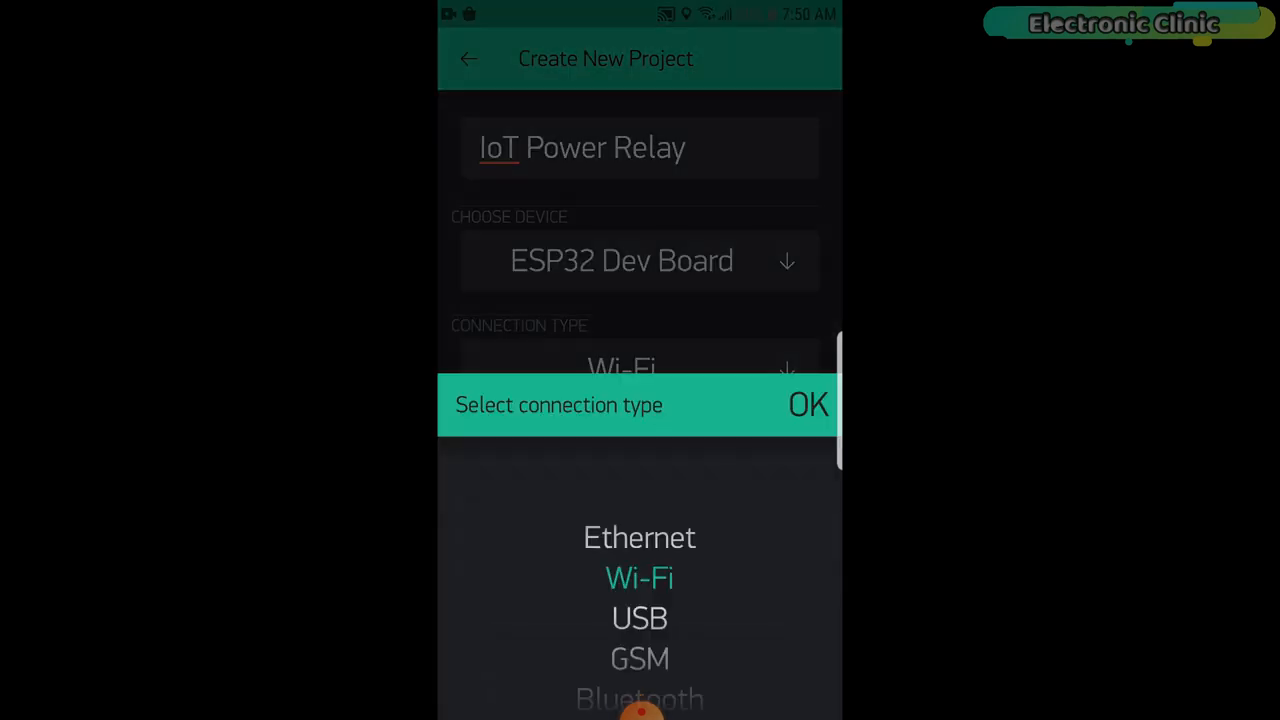
{"action": "left_click", "coordinate": [808, 404]}
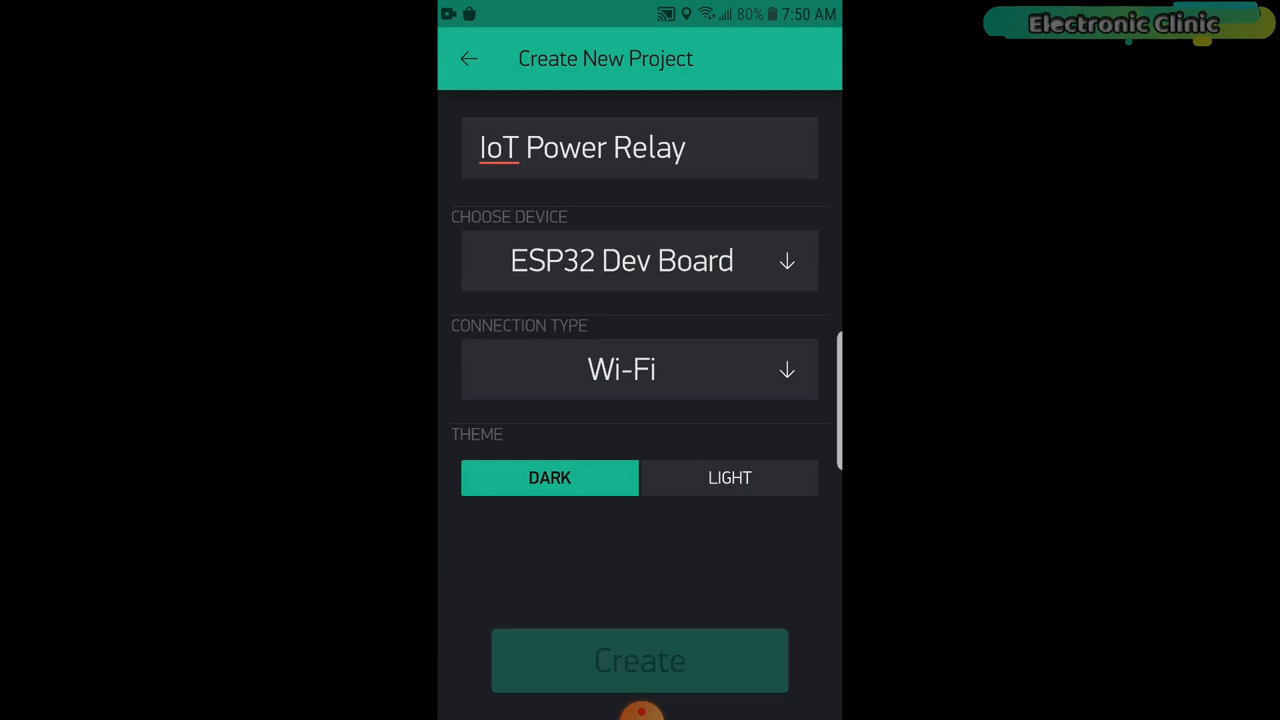
{"action": "left_click", "coordinate": [640, 660]}
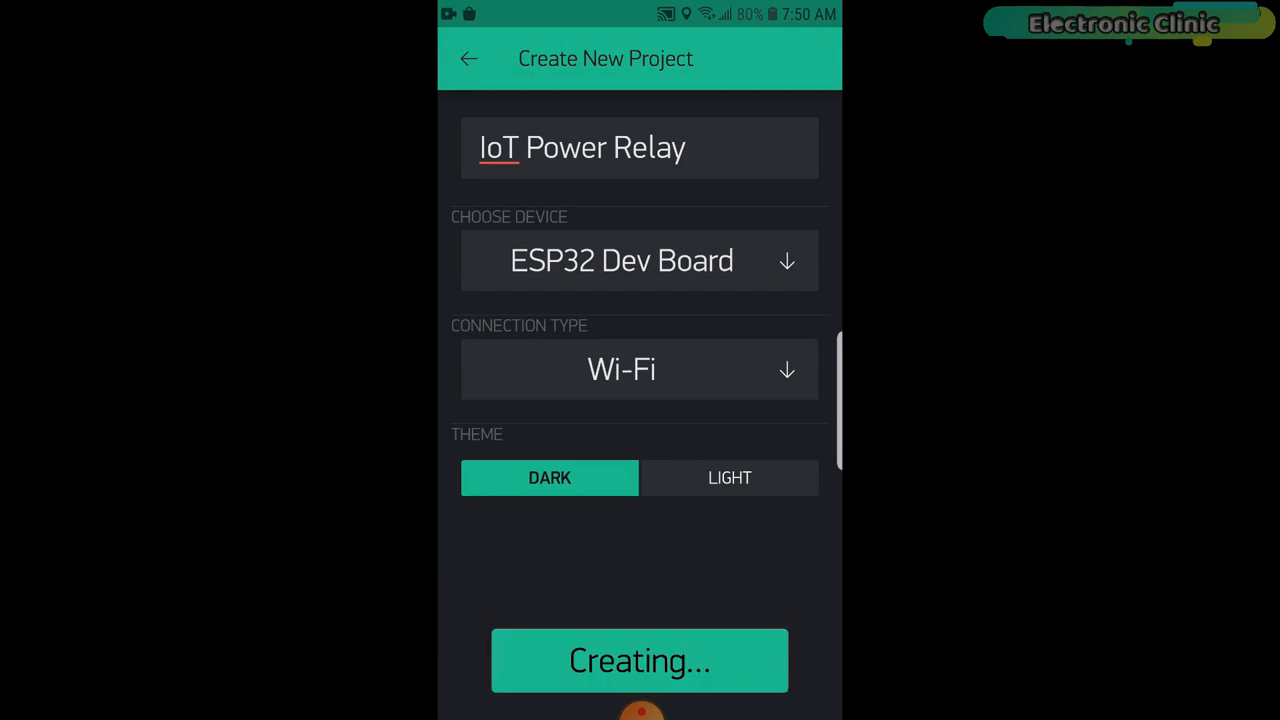
{"action": "left_click", "coordinate": [640, 660]}
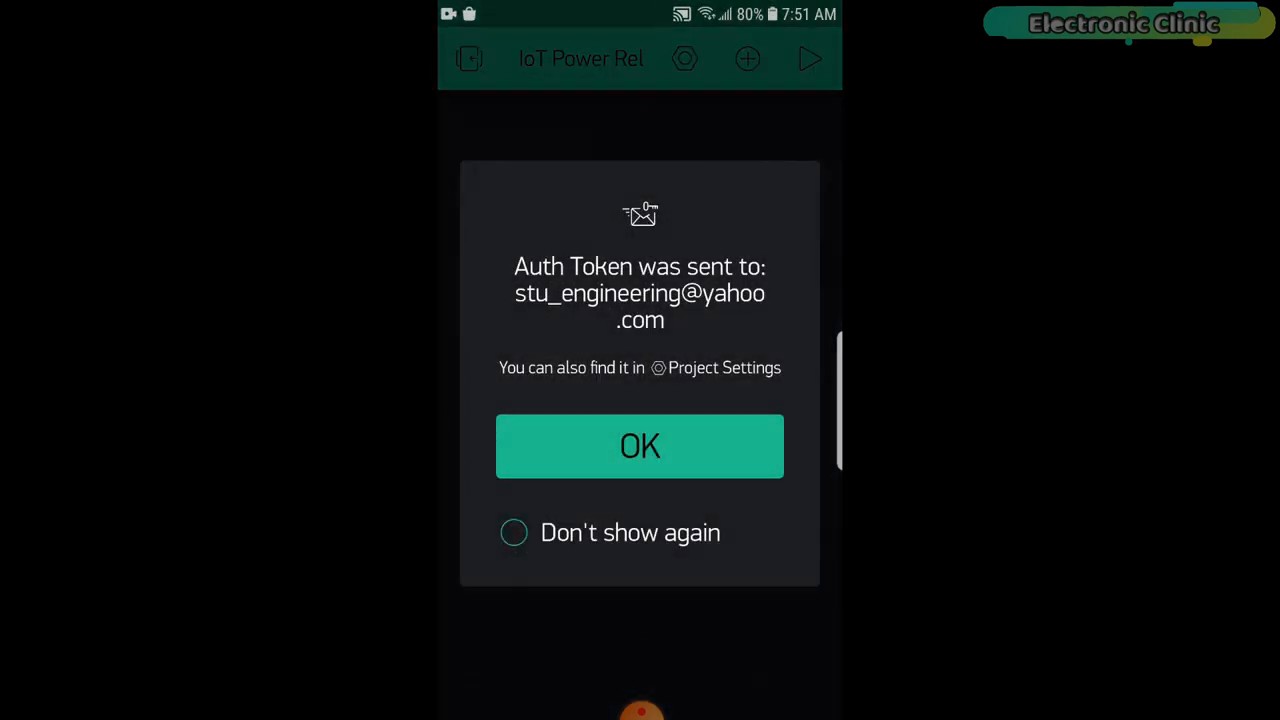
Step: Dismiss the auth token notice and stretch the first button widget across the dashboard
{"action": "left_click", "coordinate": [640, 446]}
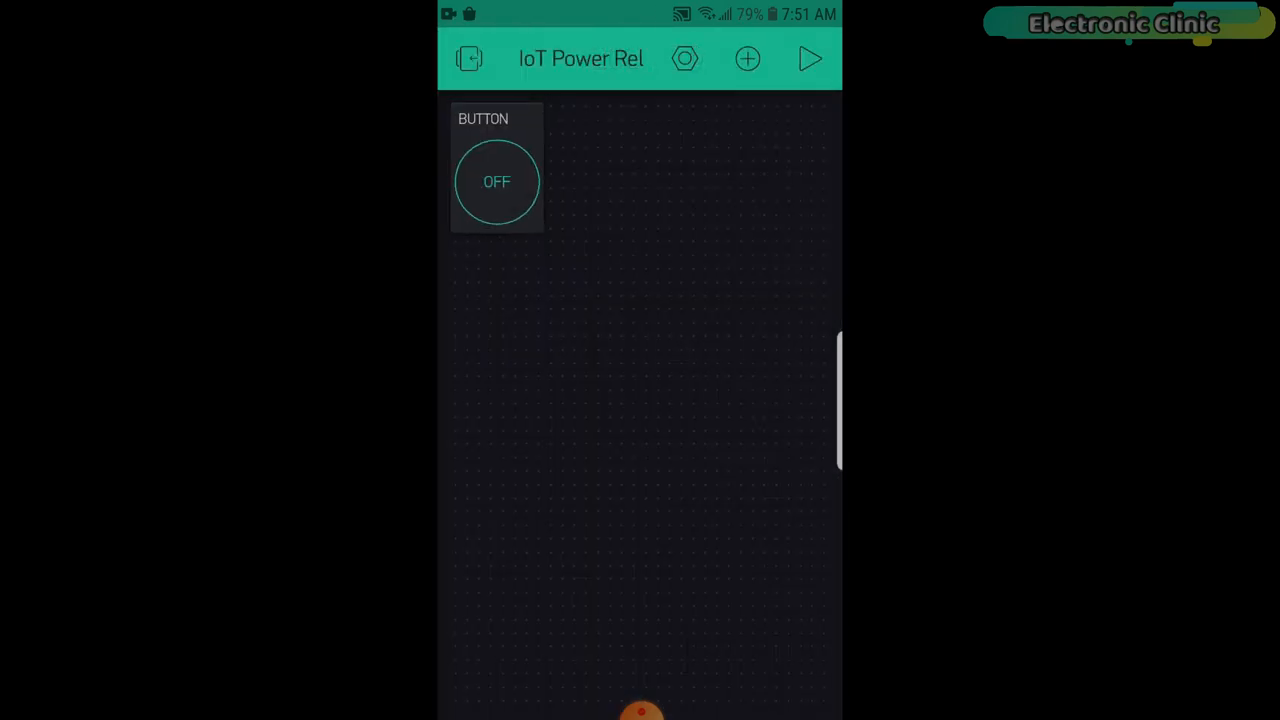
{"action": "left_click", "coordinate": [496, 180]}
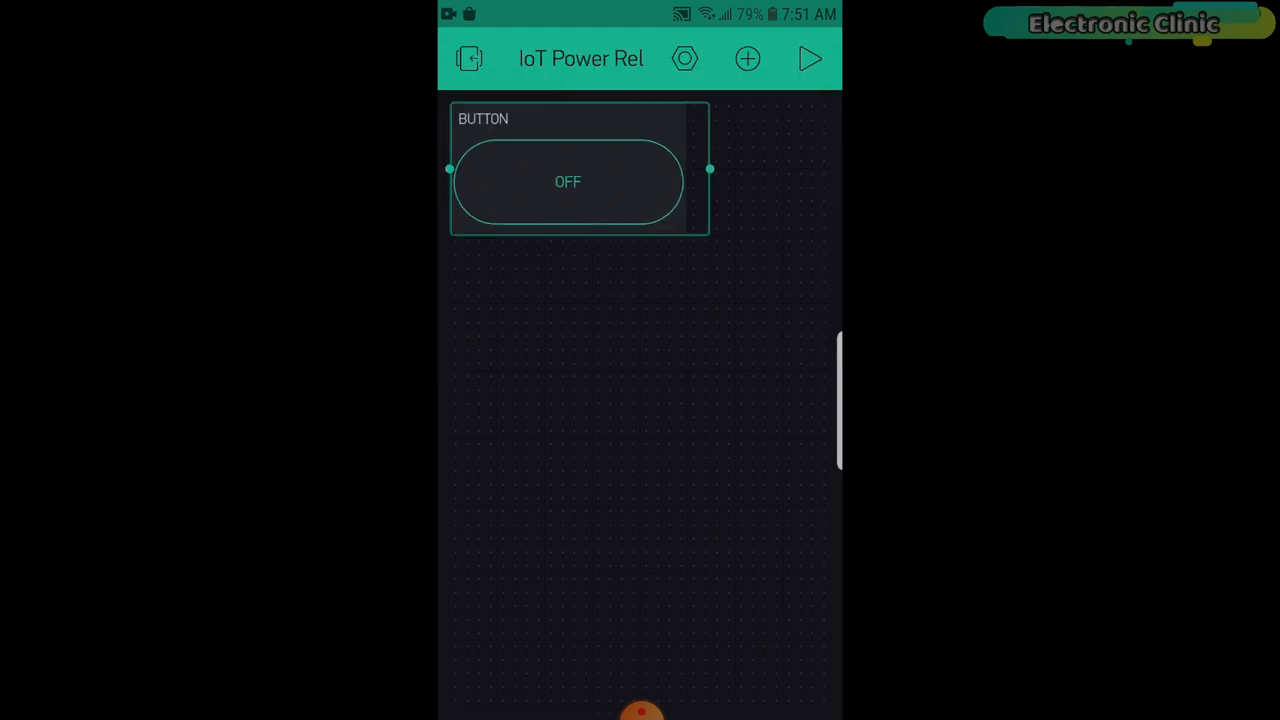
{"action": "left_click_drag", "start_coordinate": [710, 168], "coordinate": [836, 168]}
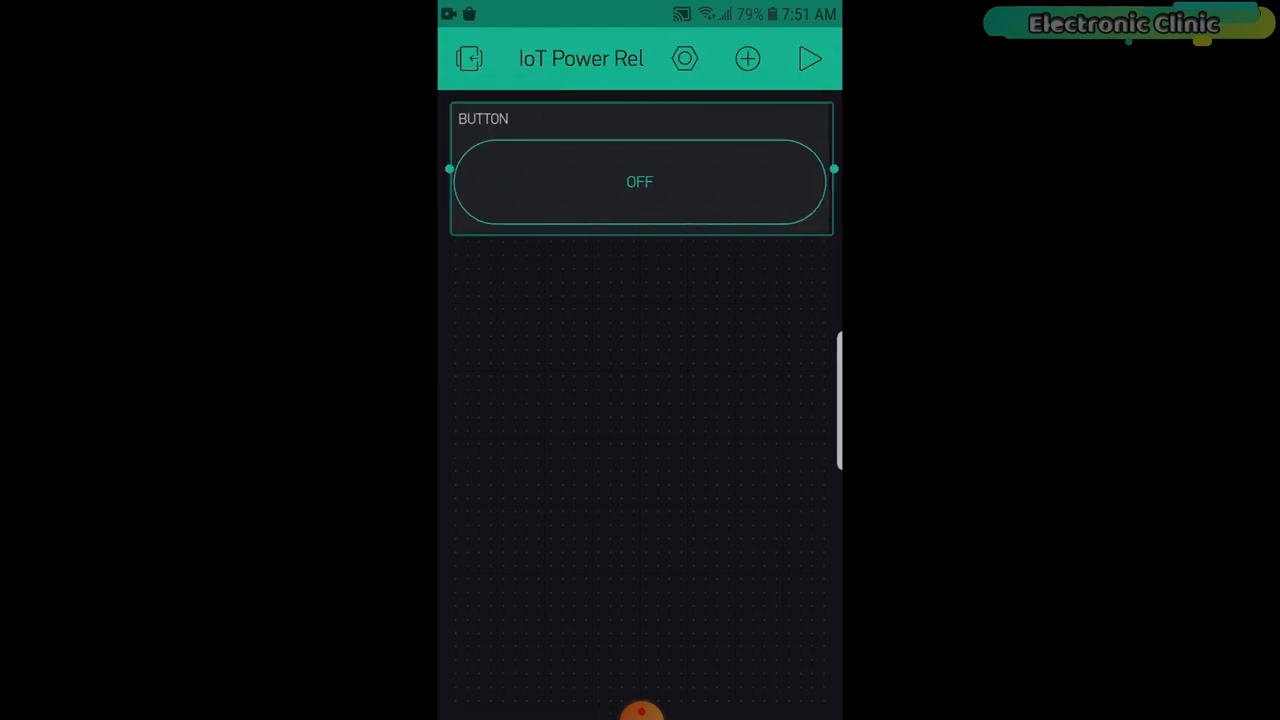
Step: Add another button widget from the Widget Box and bring up the first button's settings
{"action": "left_click", "coordinate": [748, 58]}
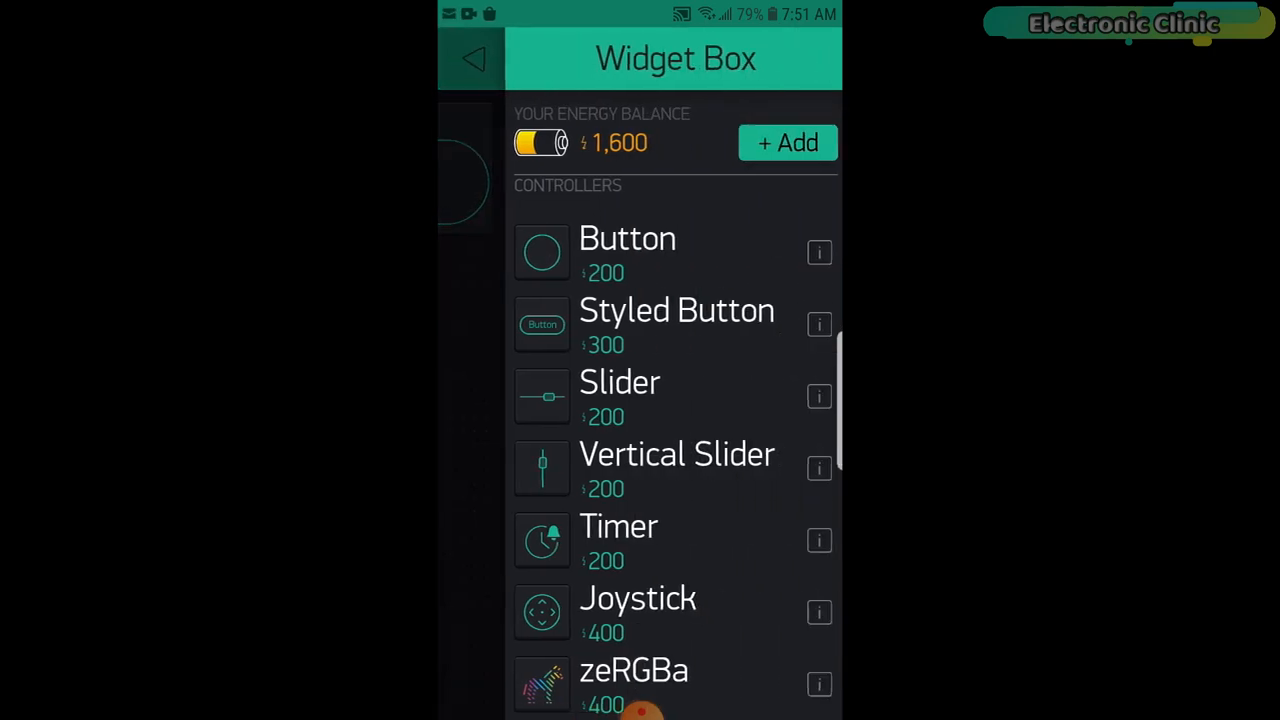
{"action": "left_click", "coordinate": [472, 58]}
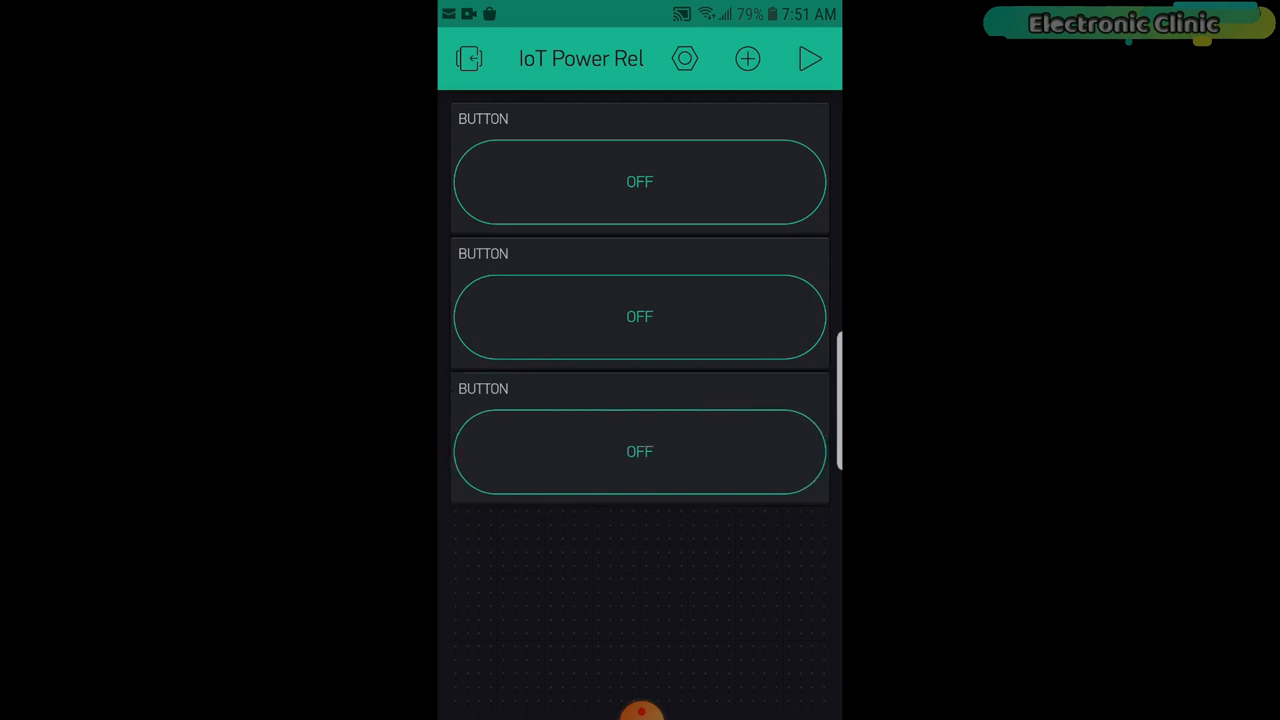
{"action": "left_click", "coordinate": [748, 58]}
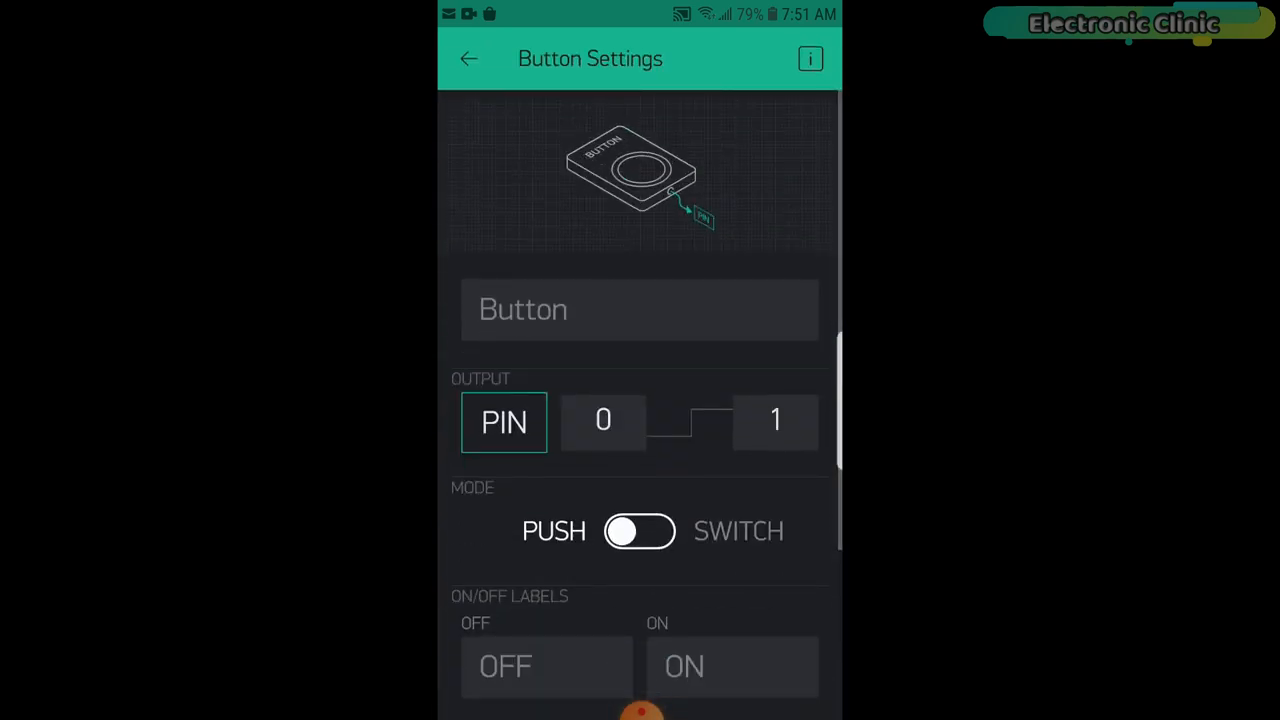
Step: Name the button device1 and assign it digital pin GP13
{"action": "left_click", "coordinate": [640, 308]}
{"action": "type", "text": "de"}
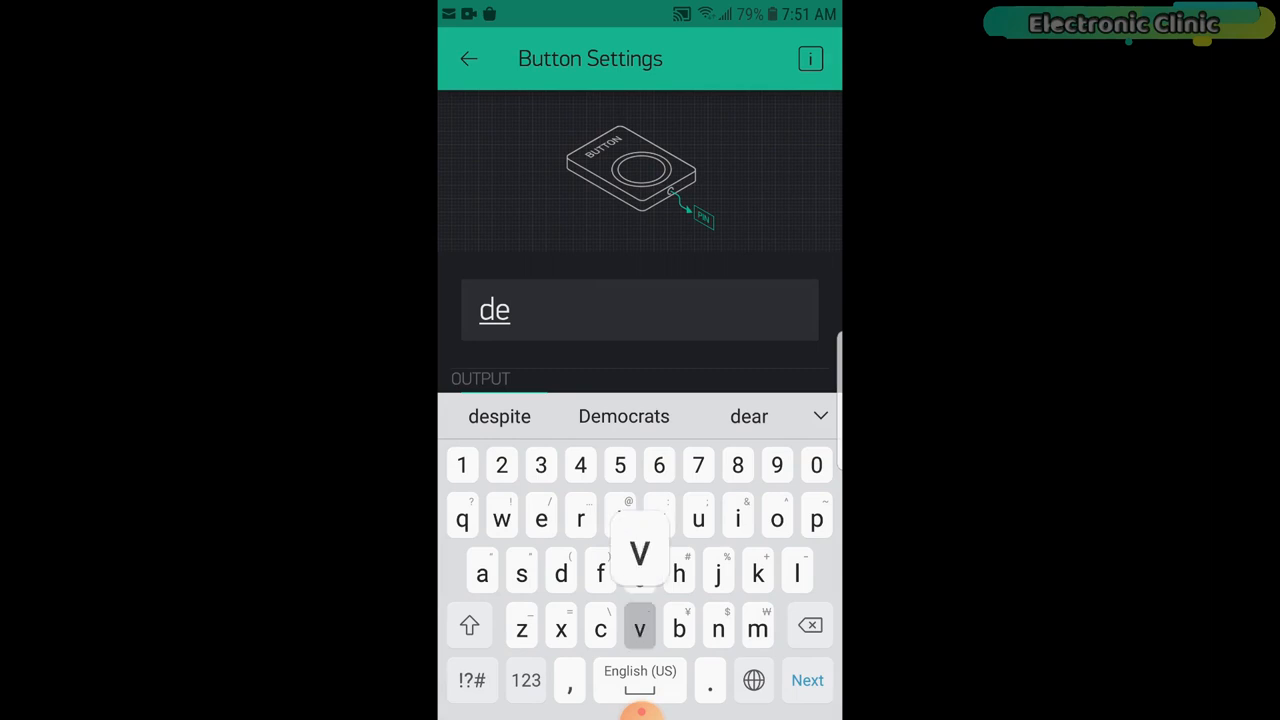
{"action": "type", "text": "vice"}
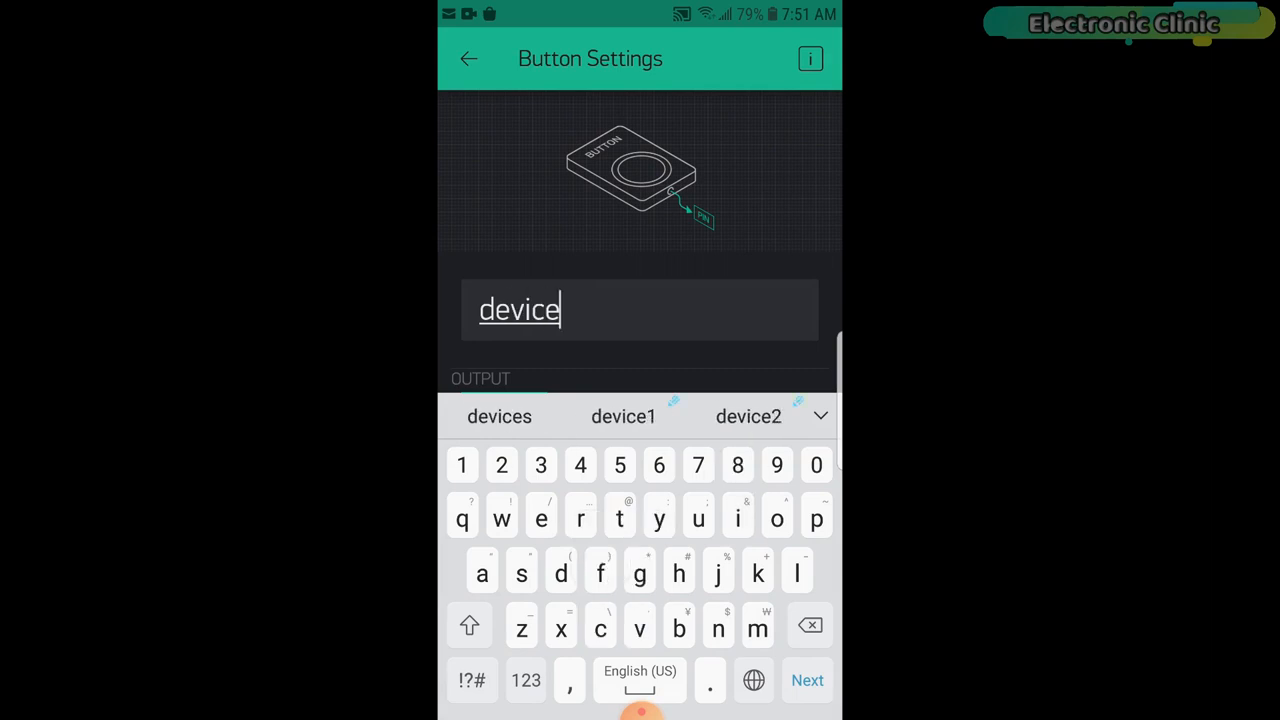
{"action": "left_click", "coordinate": [624, 416]}
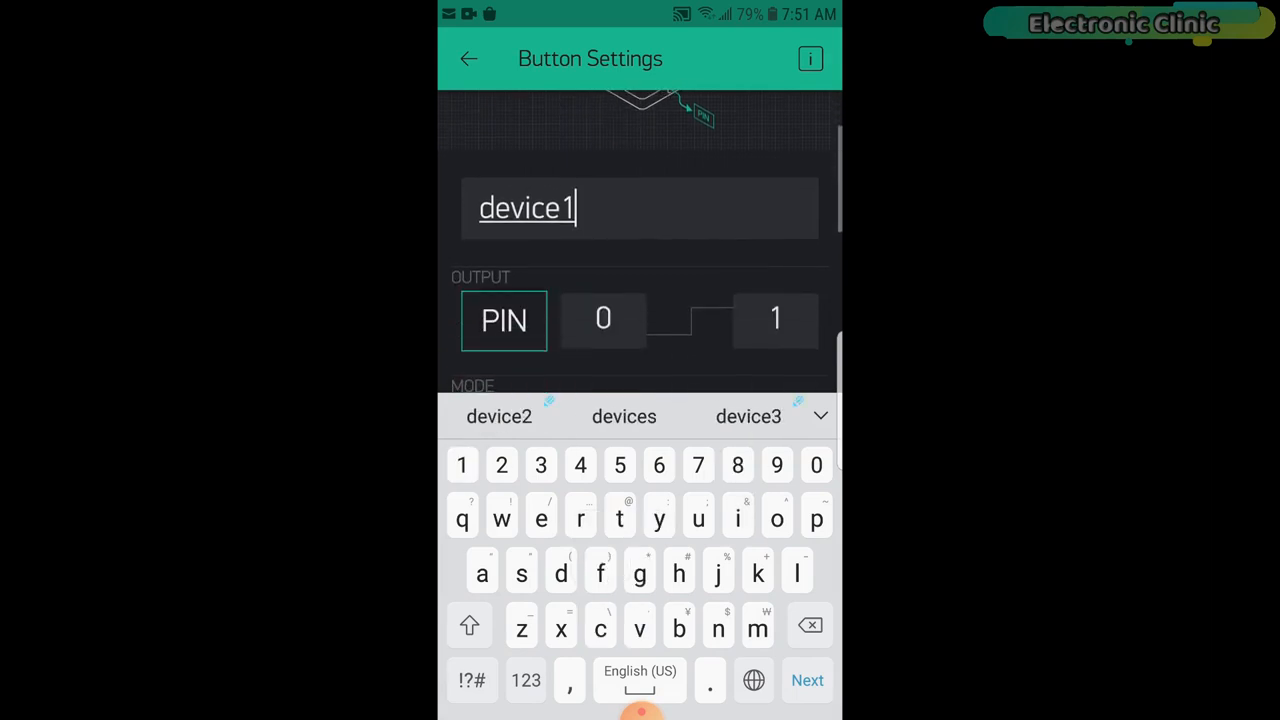
{"action": "left_click", "coordinate": [504, 320]}
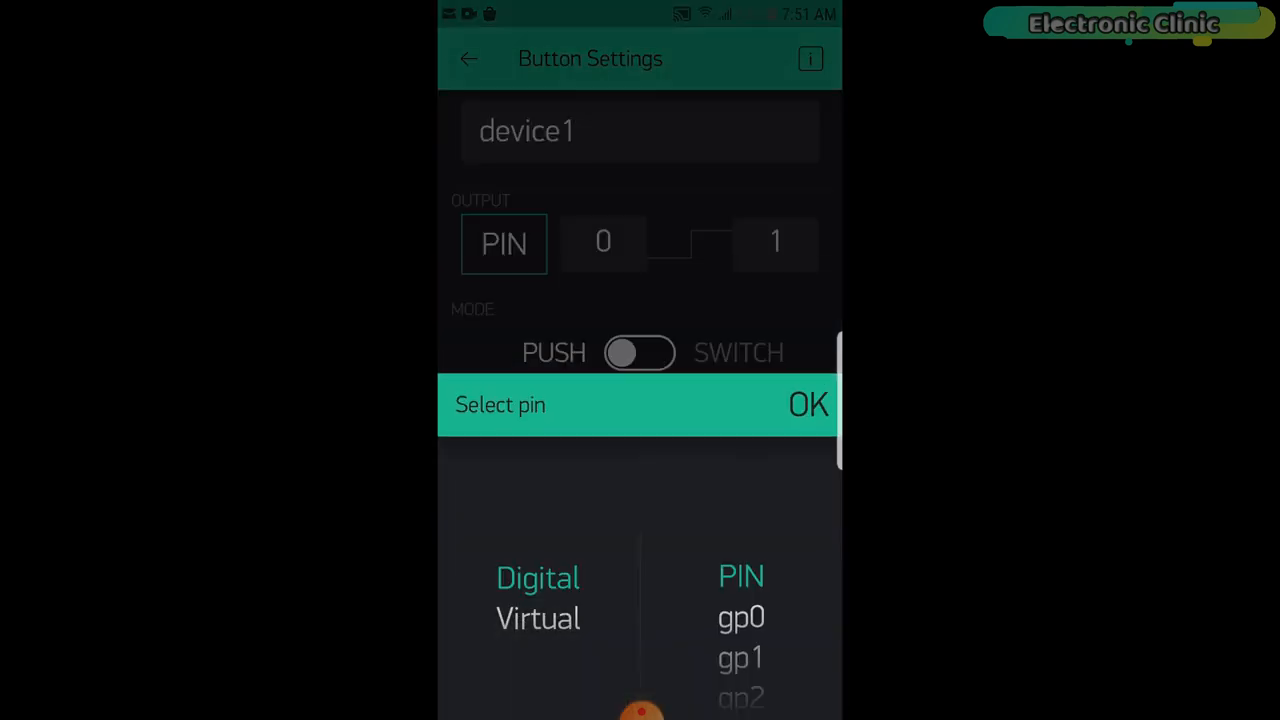
{"action": "scroll", "scroll_direction": "down", "scroll_amount": 3}
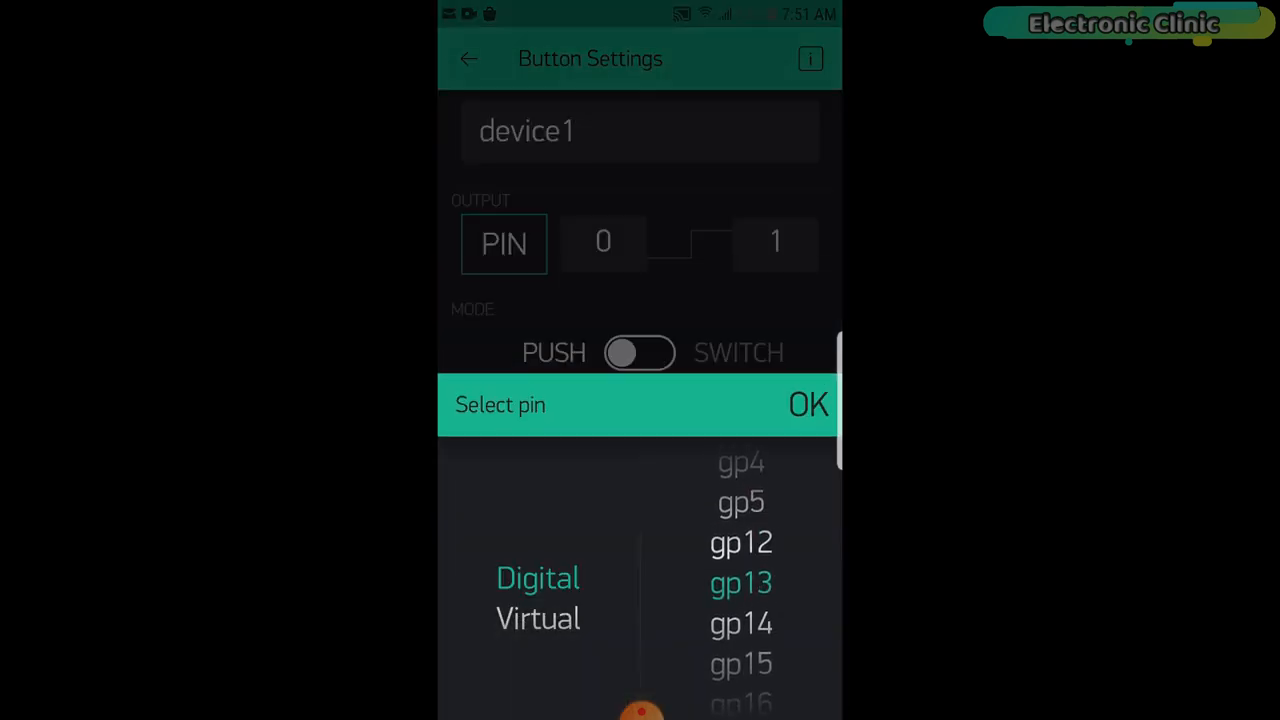
{"action": "left_click", "coordinate": [808, 404]}
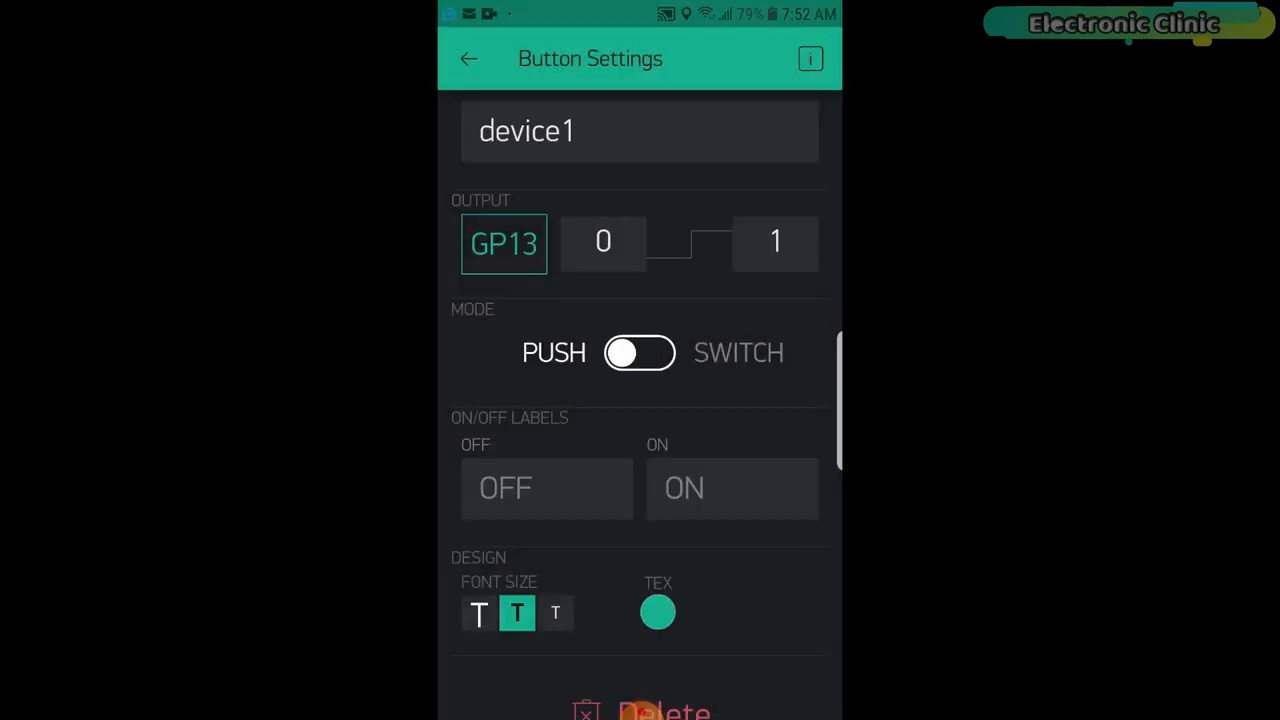
Step: Make device1 a switch with large label text, moving on to device2's settings
{"action": "left_click", "coordinate": [640, 352]}
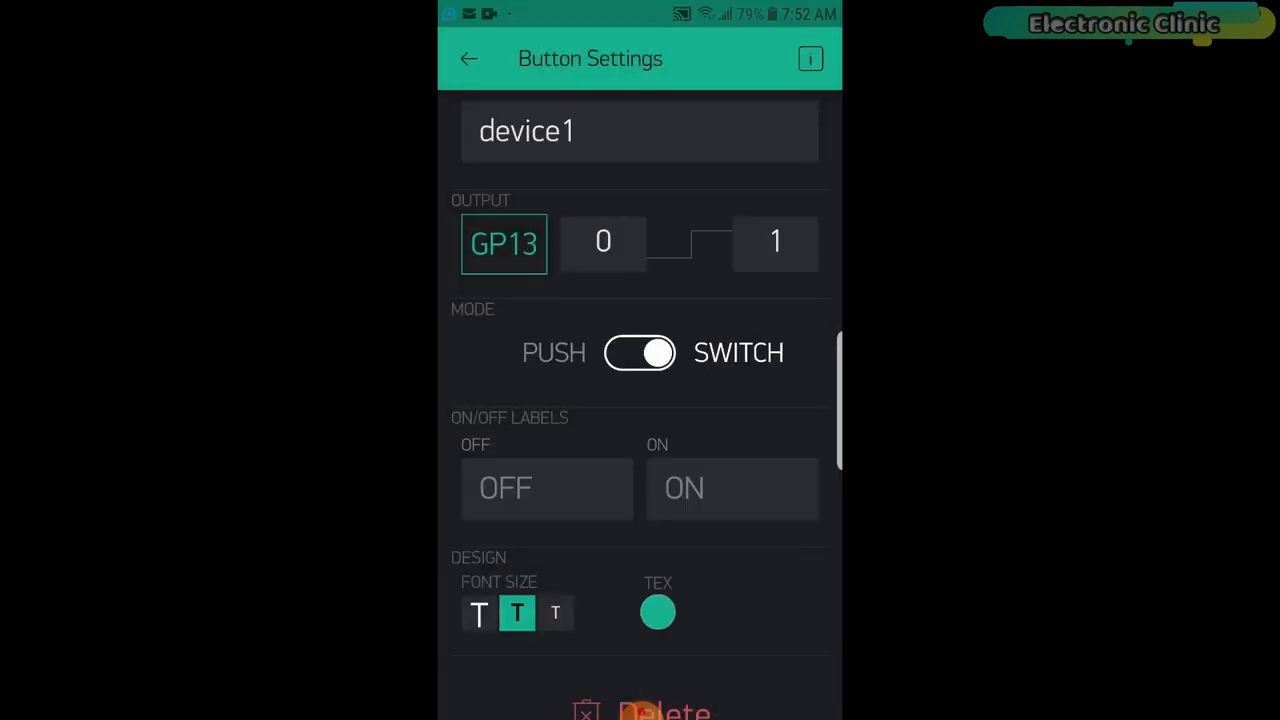
{"action": "left_click", "coordinate": [478, 612]}
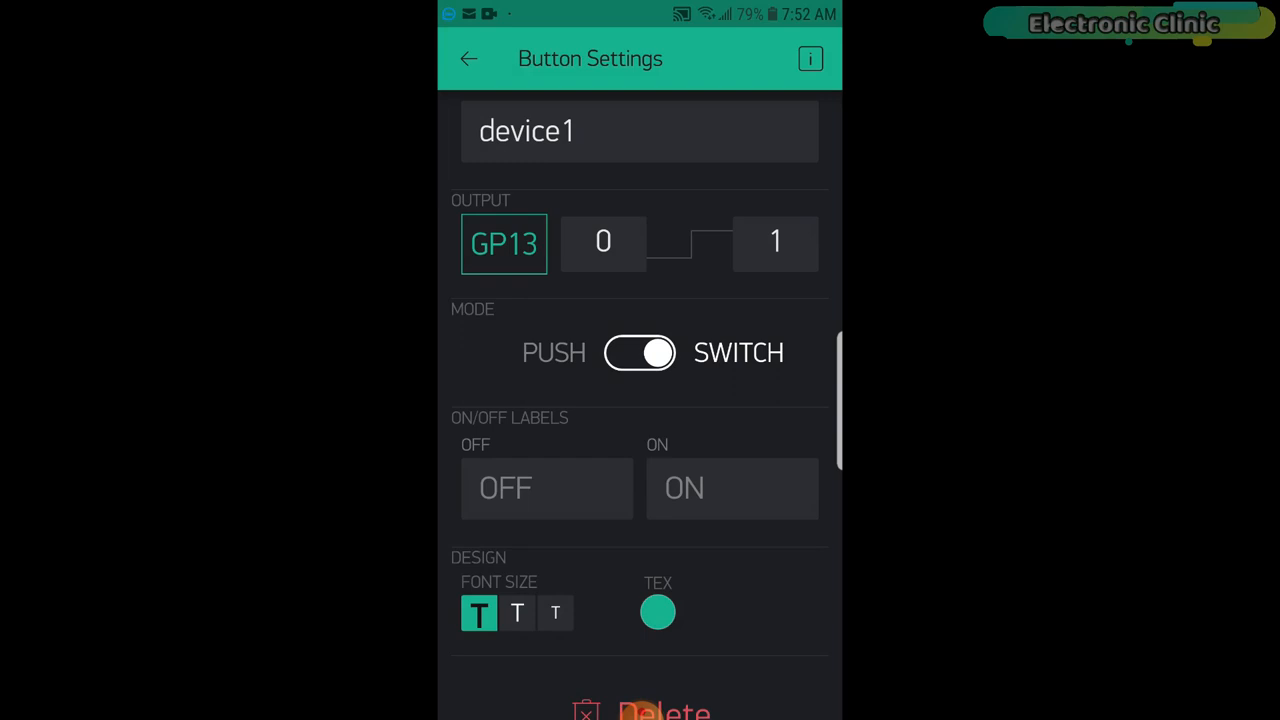
{"action": "left_click", "coordinate": [468, 58]}
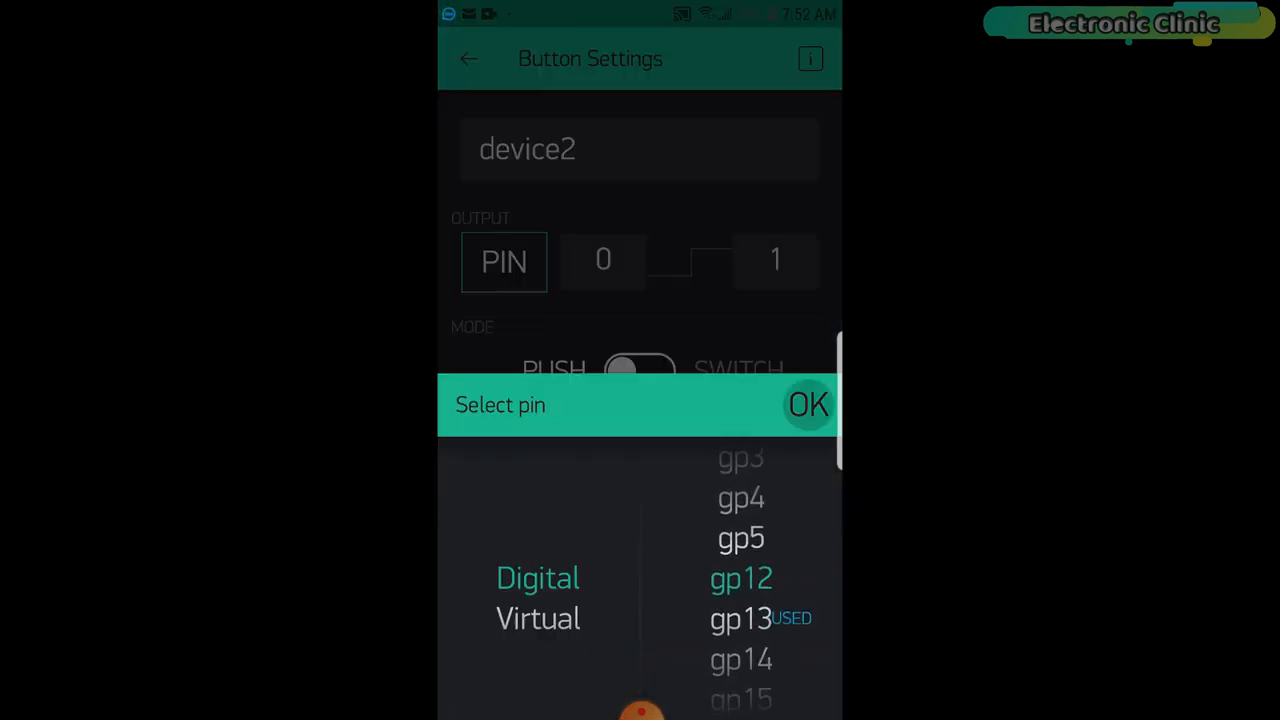
Step: Assign device2 to GP12, device3 to GP14 and device4 to GP27 in switch mode
{"action": "left_click", "coordinate": [808, 404]}
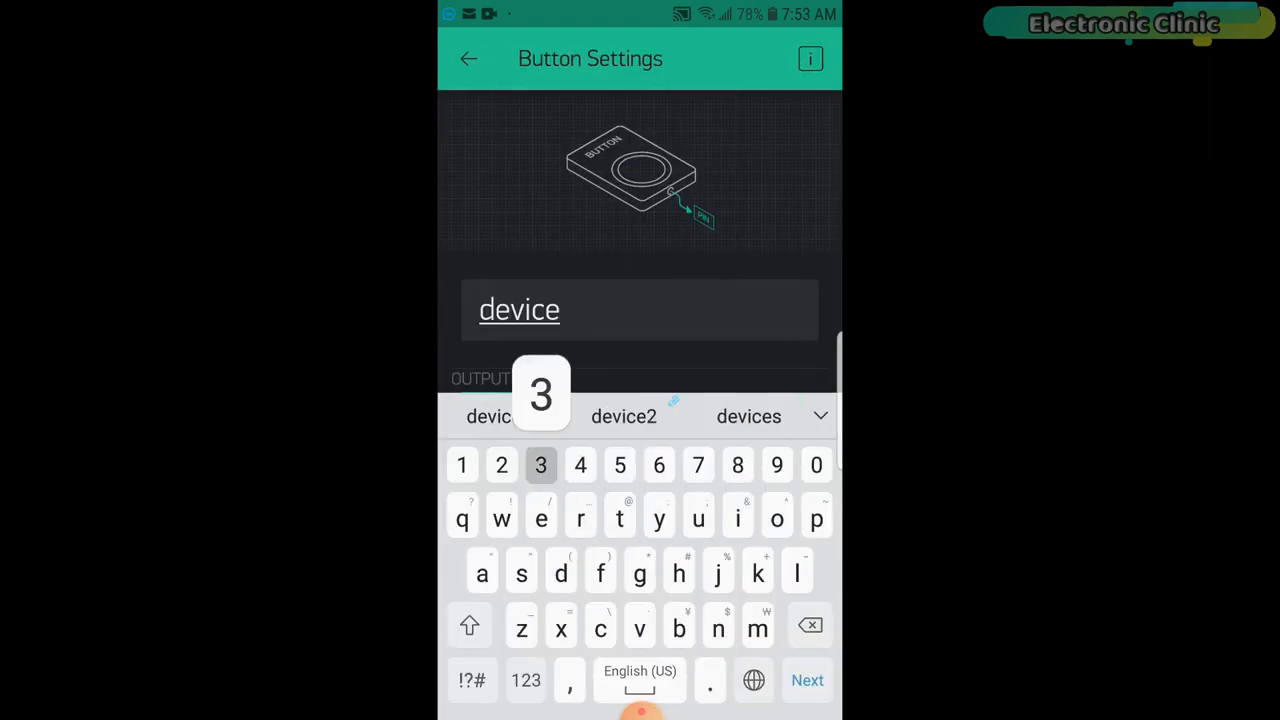
{"action": "left_click", "coordinate": [540, 464]}
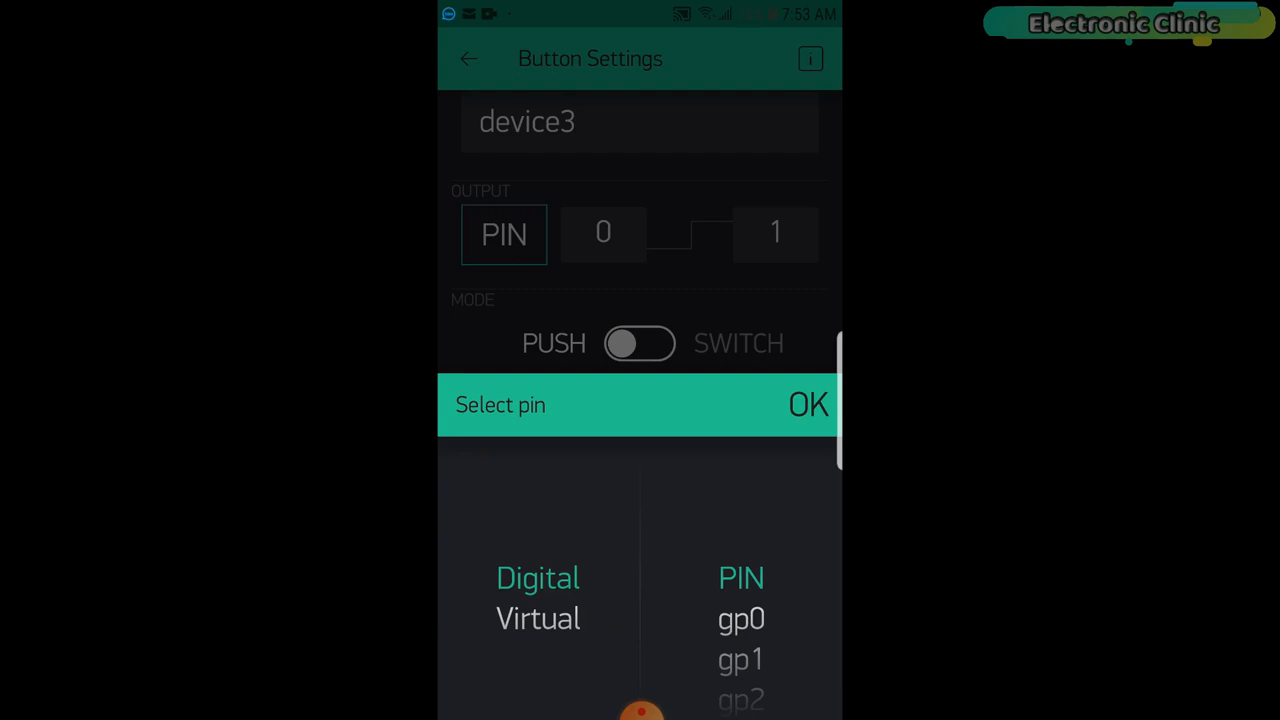
{"action": "scroll", "scroll_direction": "down", "scroll_amount": 3}
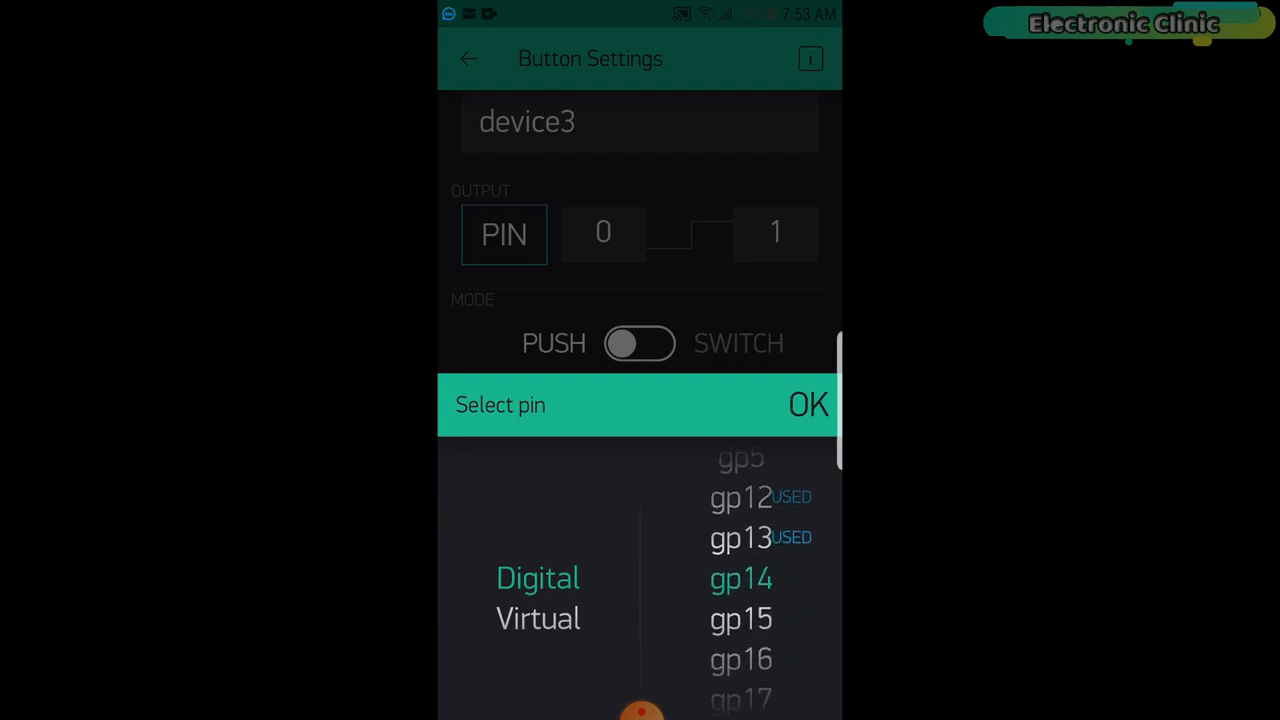
{"action": "left_click", "coordinate": [808, 404]}
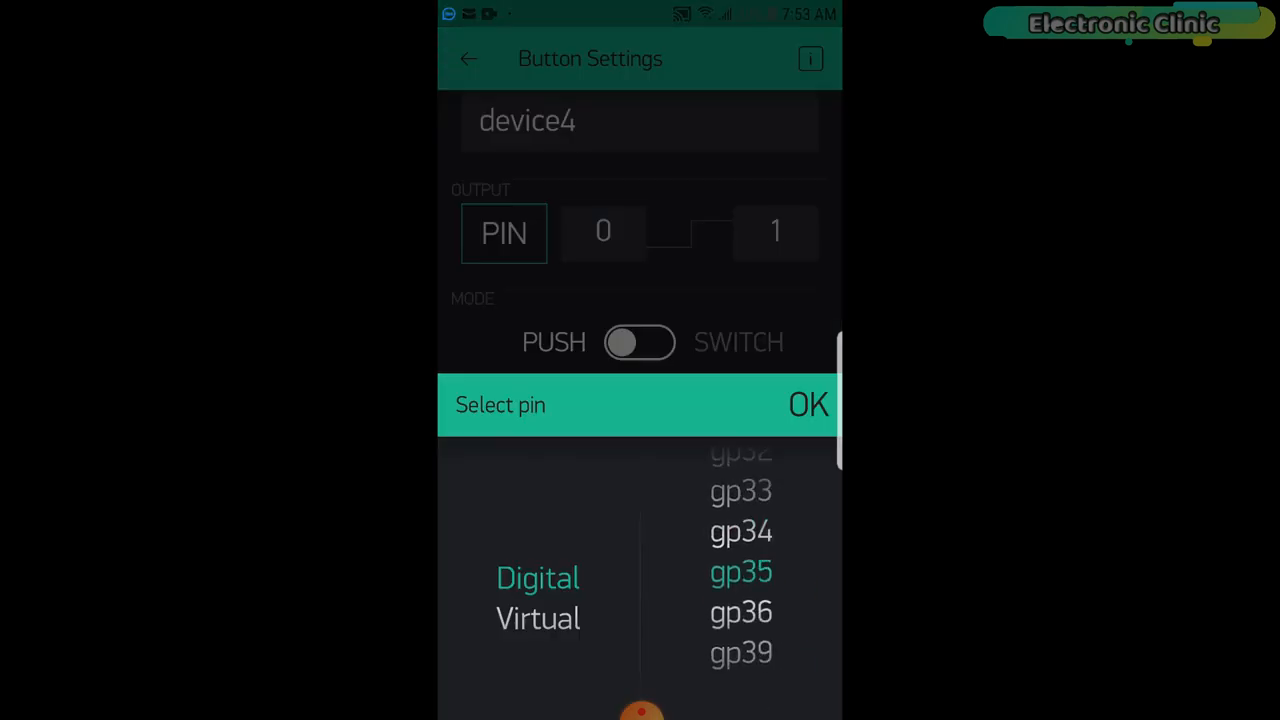
{"action": "left_click", "coordinate": [808, 404]}
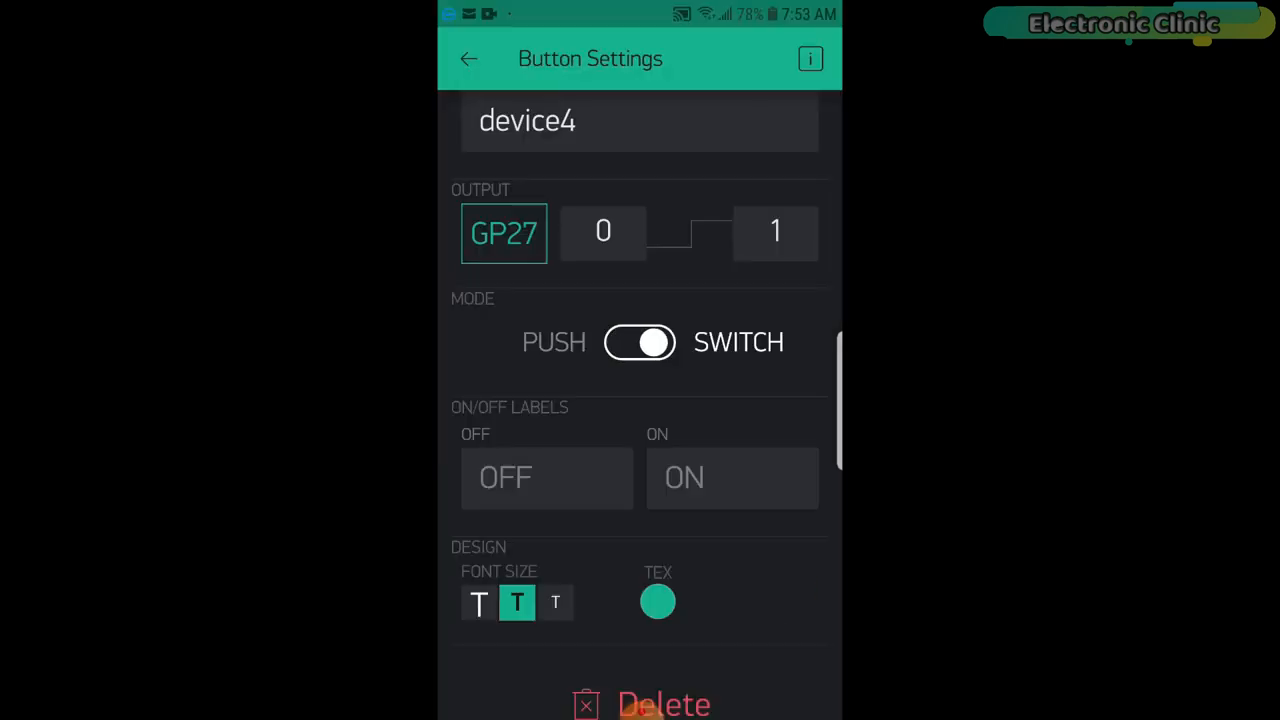
{"action": "left_click", "coordinate": [468, 58]}
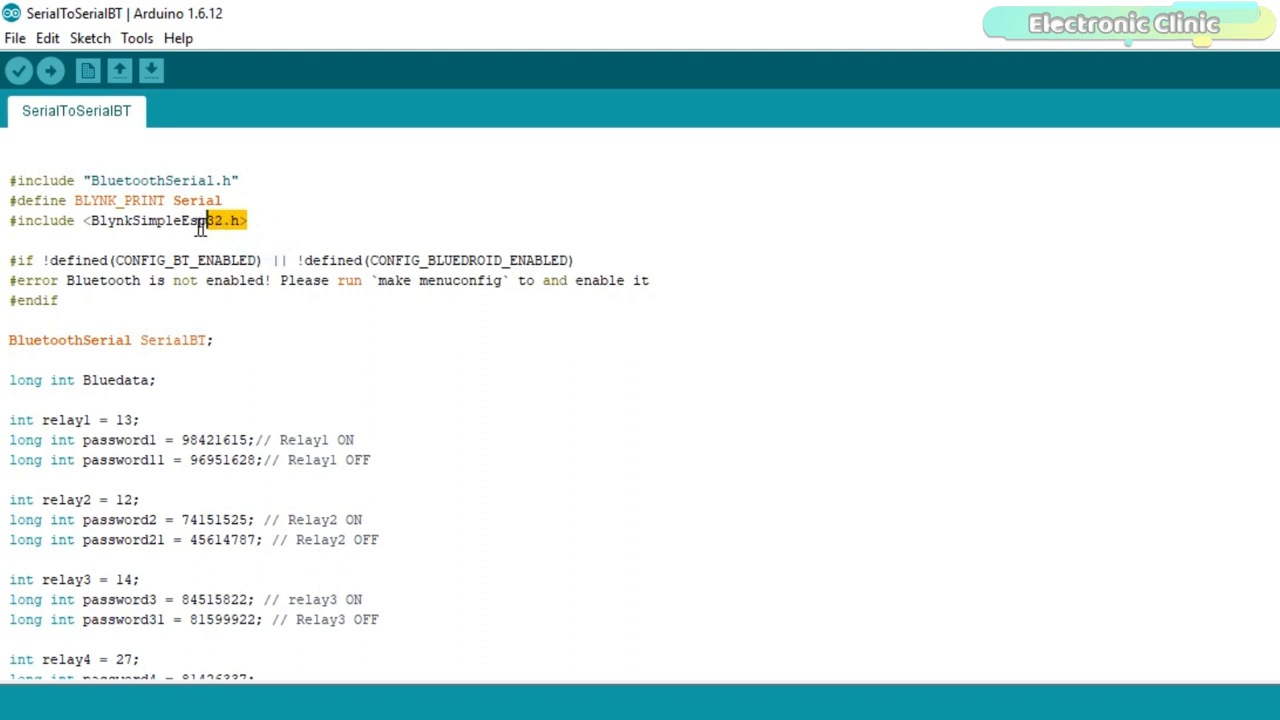
{"action": "left_click_drag", "start_coordinate": [200, 220], "coordinate": [8, 180]}
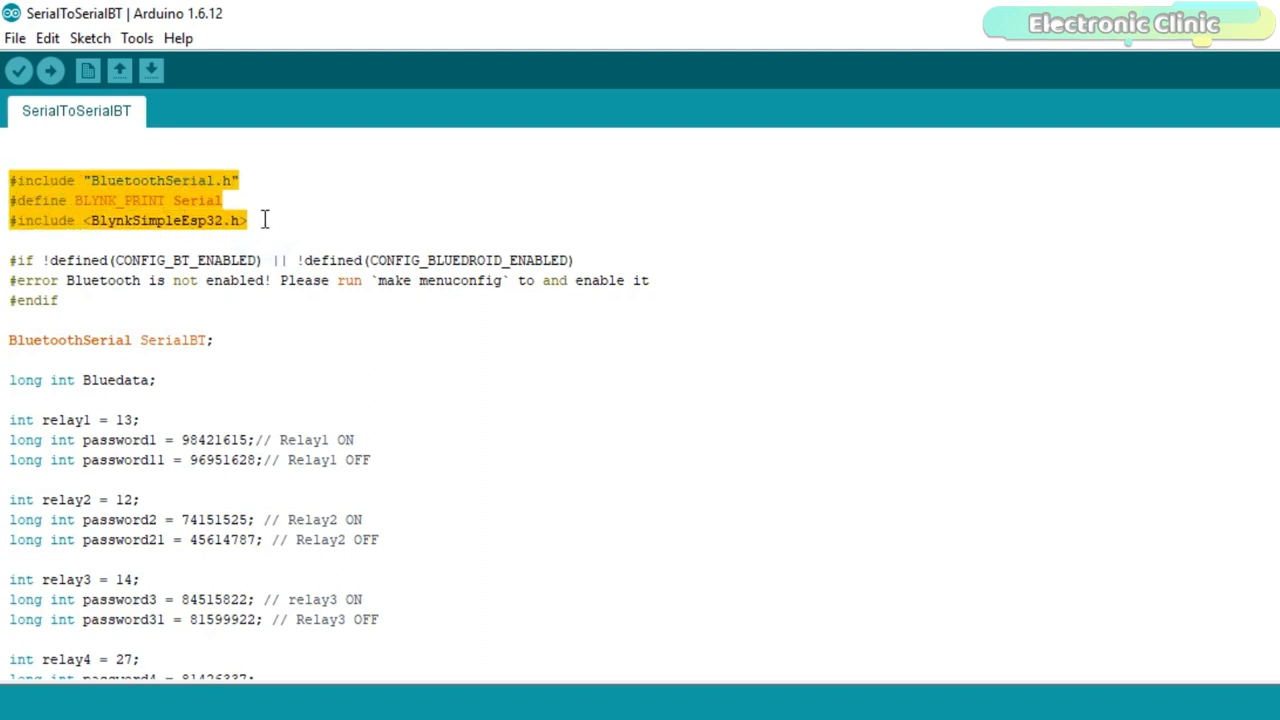
{"action": "left_click", "coordinate": [250, 220]}
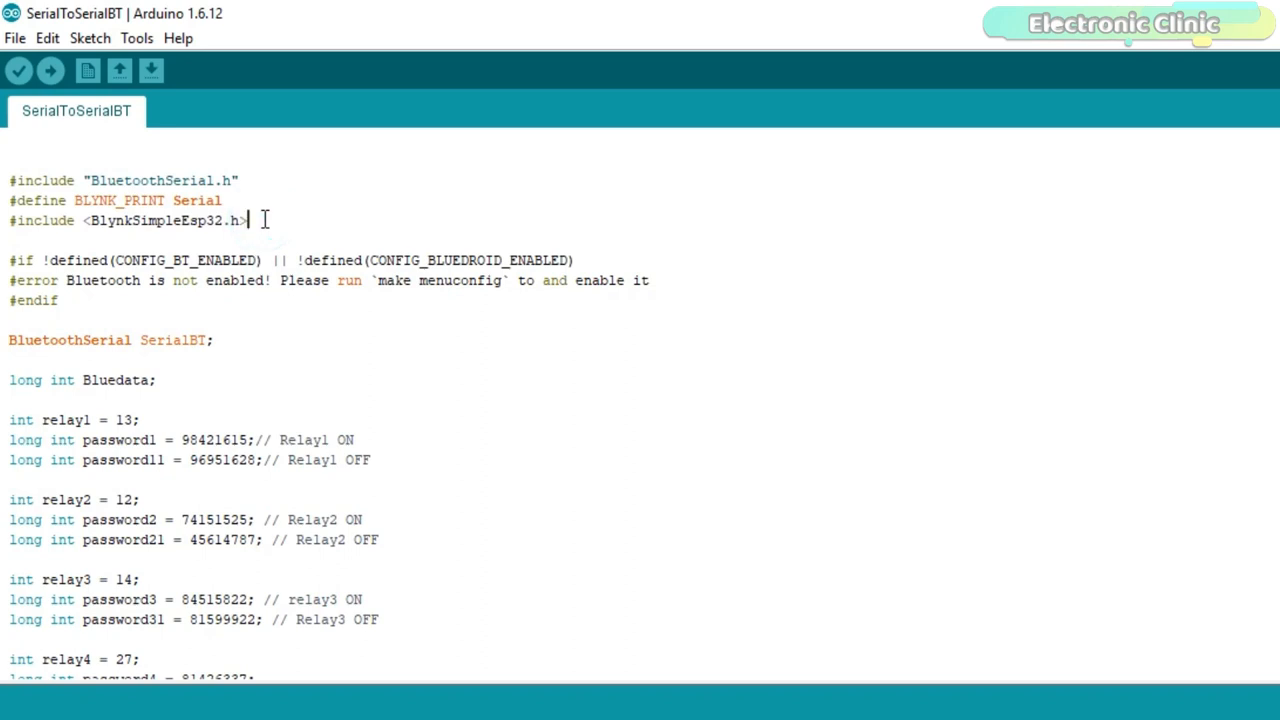
{"action": "scroll", "scroll_direction": "down", "scroll_amount": 3}
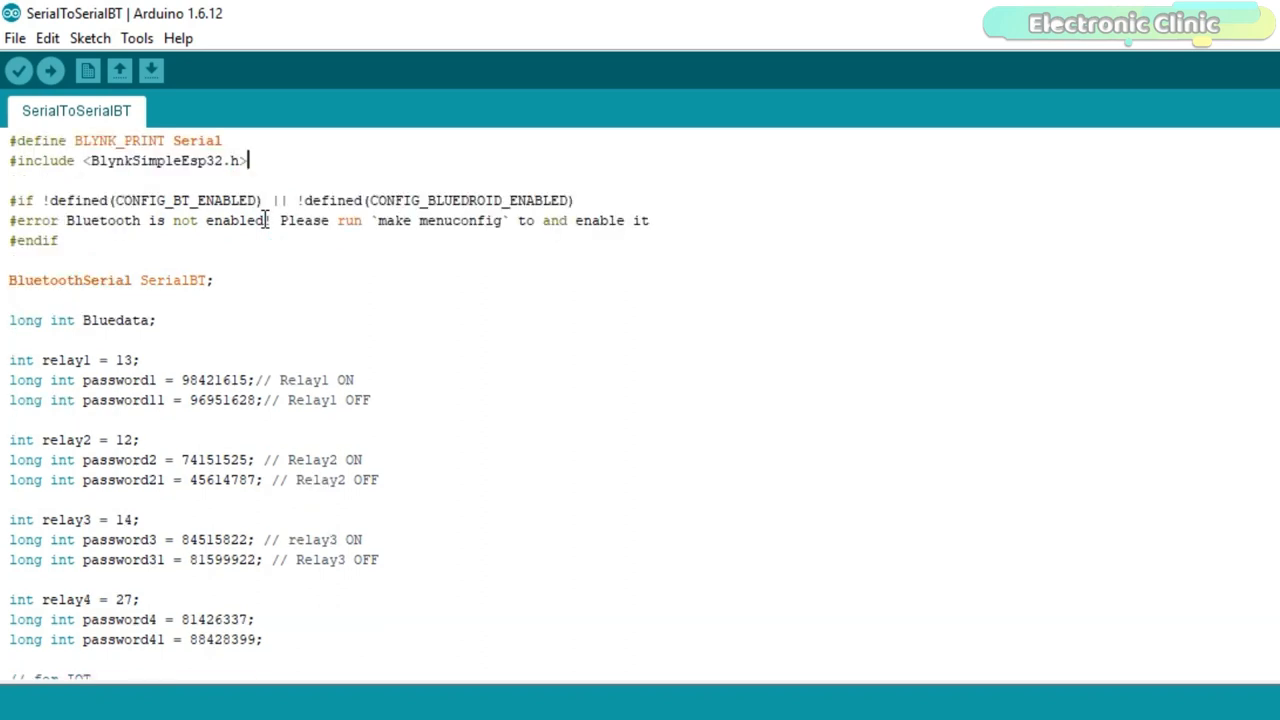
{"action": "scroll", "scroll_direction": "down", "scroll_amount": 3}
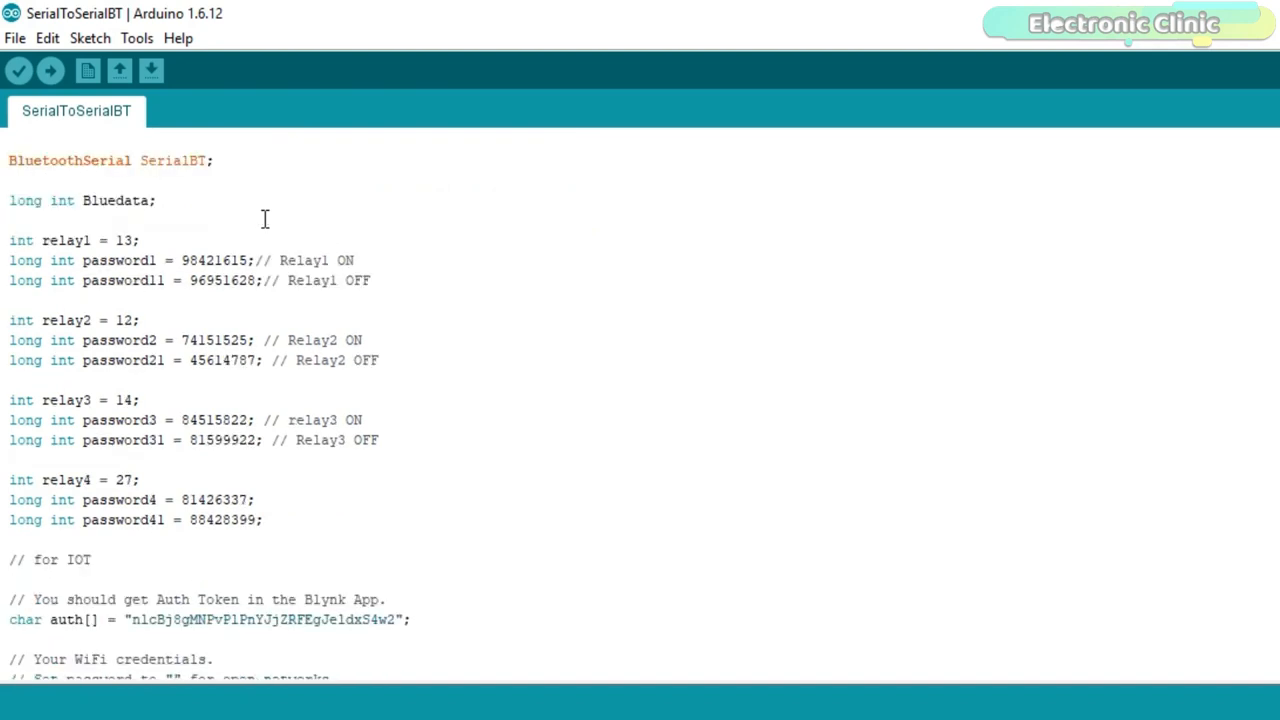
{"action": "scroll", "scroll_direction": "down", "scroll_amount": 3}
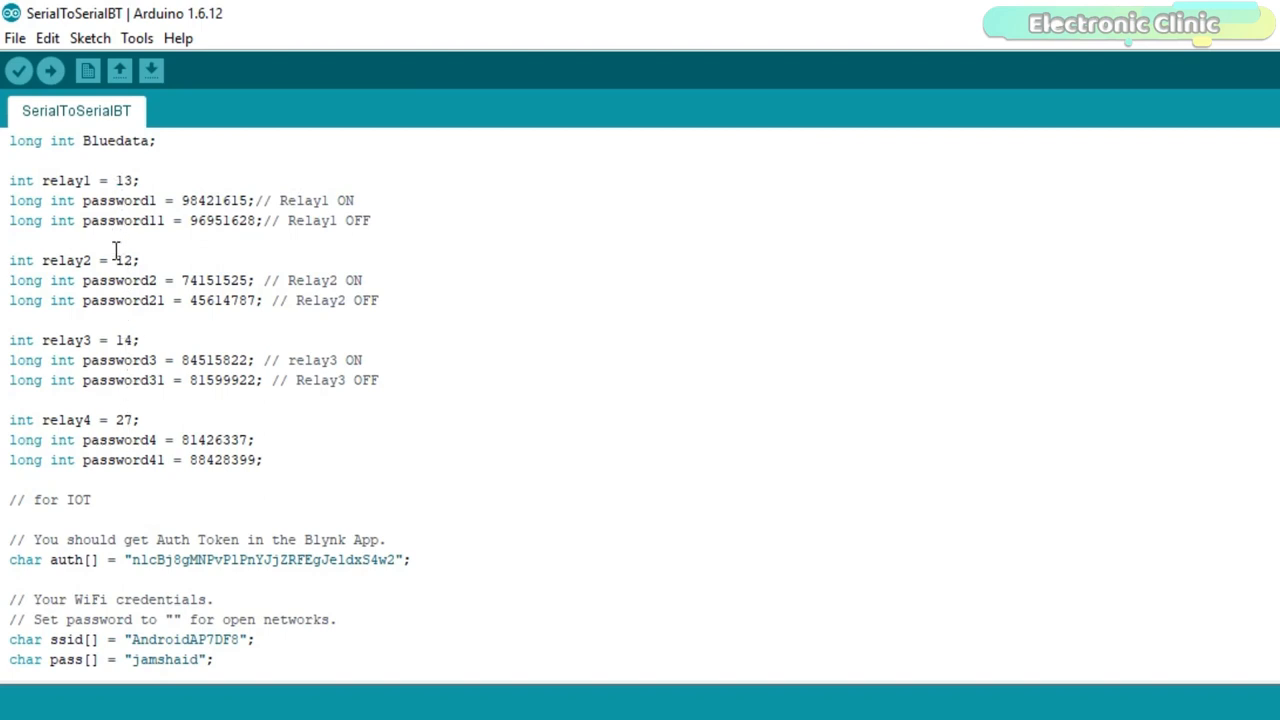
{"action": "mouse_move", "coordinate": [426, 400]}
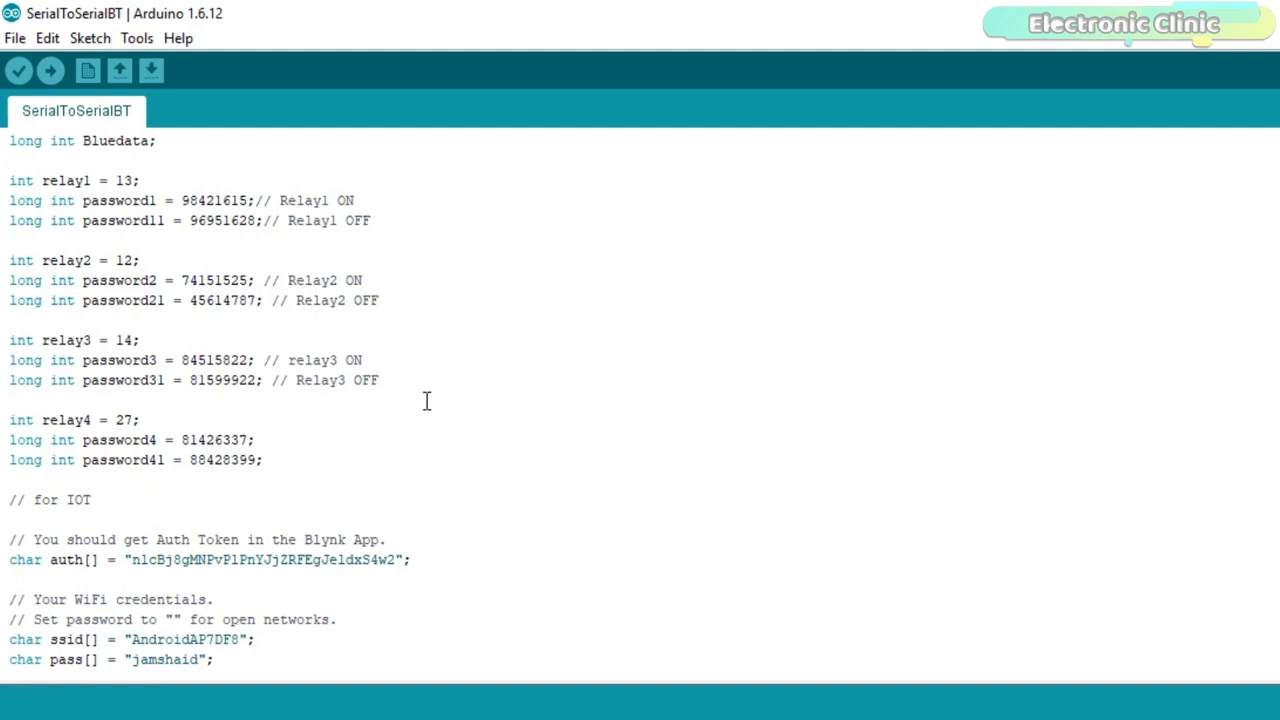
{"action": "mouse_move", "coordinate": [382, 402]}
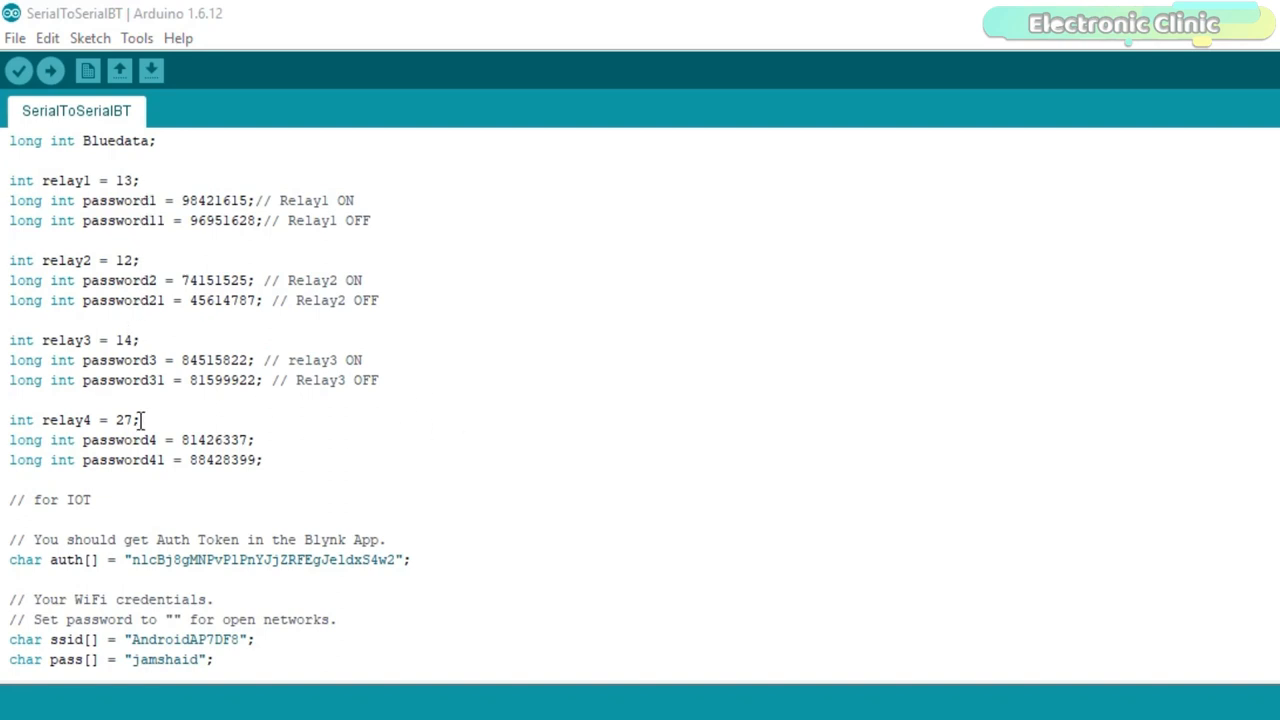
{"action": "scroll", "scroll_direction": "down", "scroll_amount": 3}
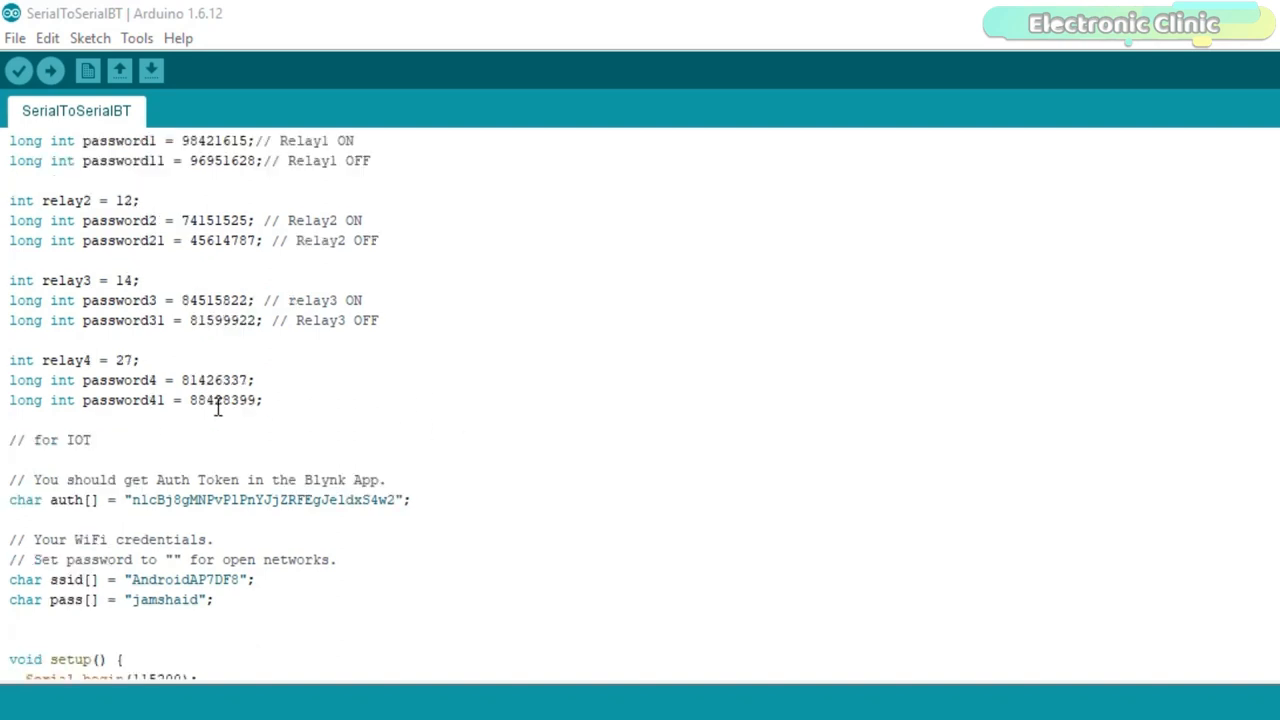
{"action": "scroll", "scroll_direction": "down", "scroll_amount": 3}
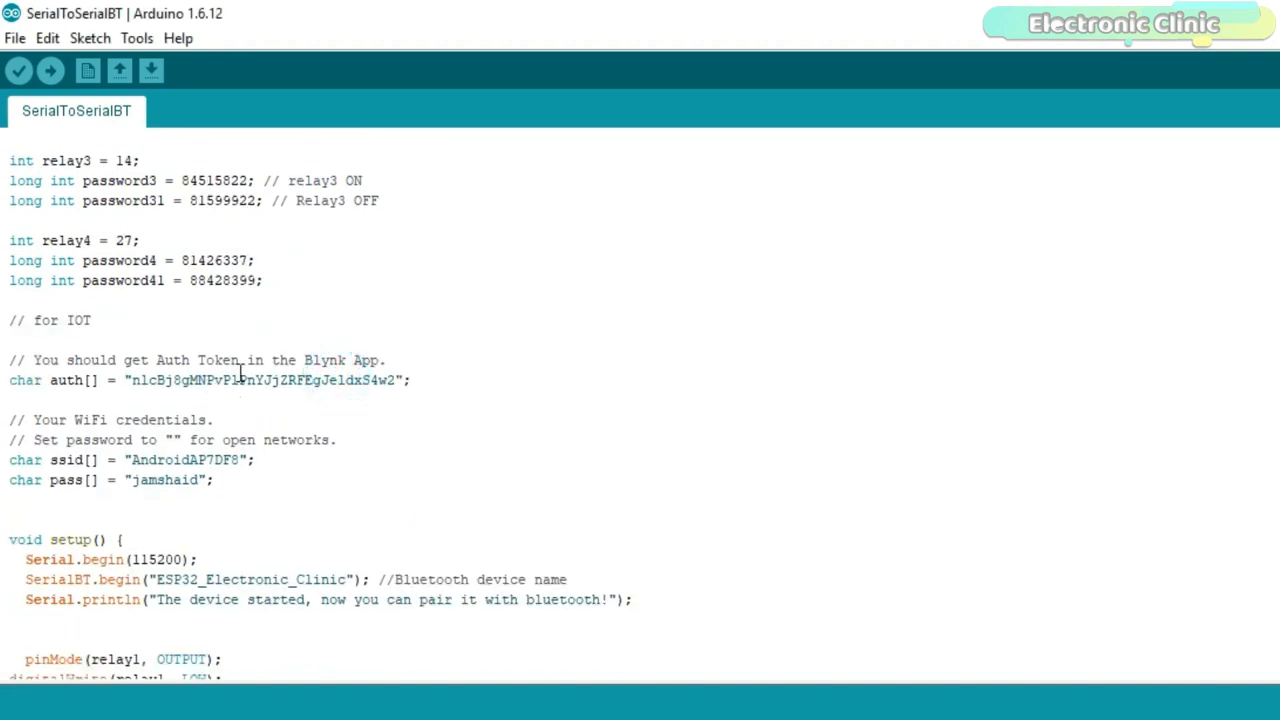
{"action": "scroll", "scroll_direction": "down", "scroll_amount": 3}
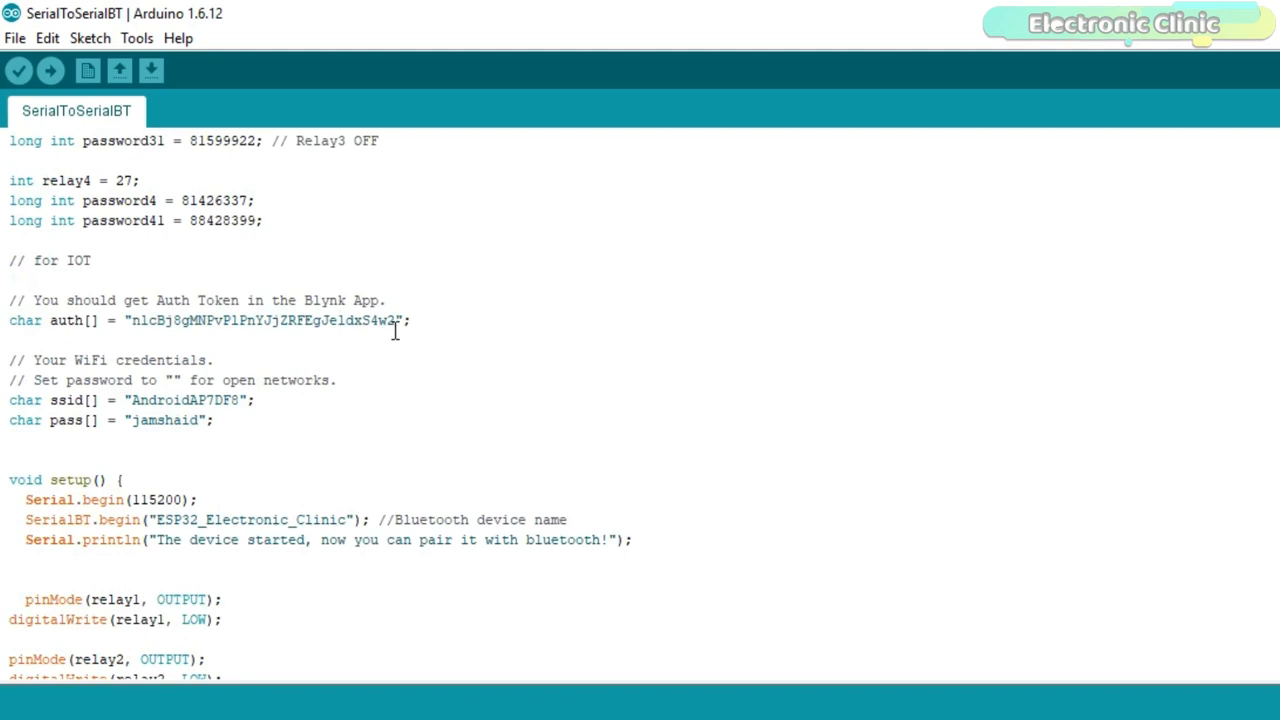
{"action": "scroll", "scroll_direction": "down", "scroll_amount": 3}
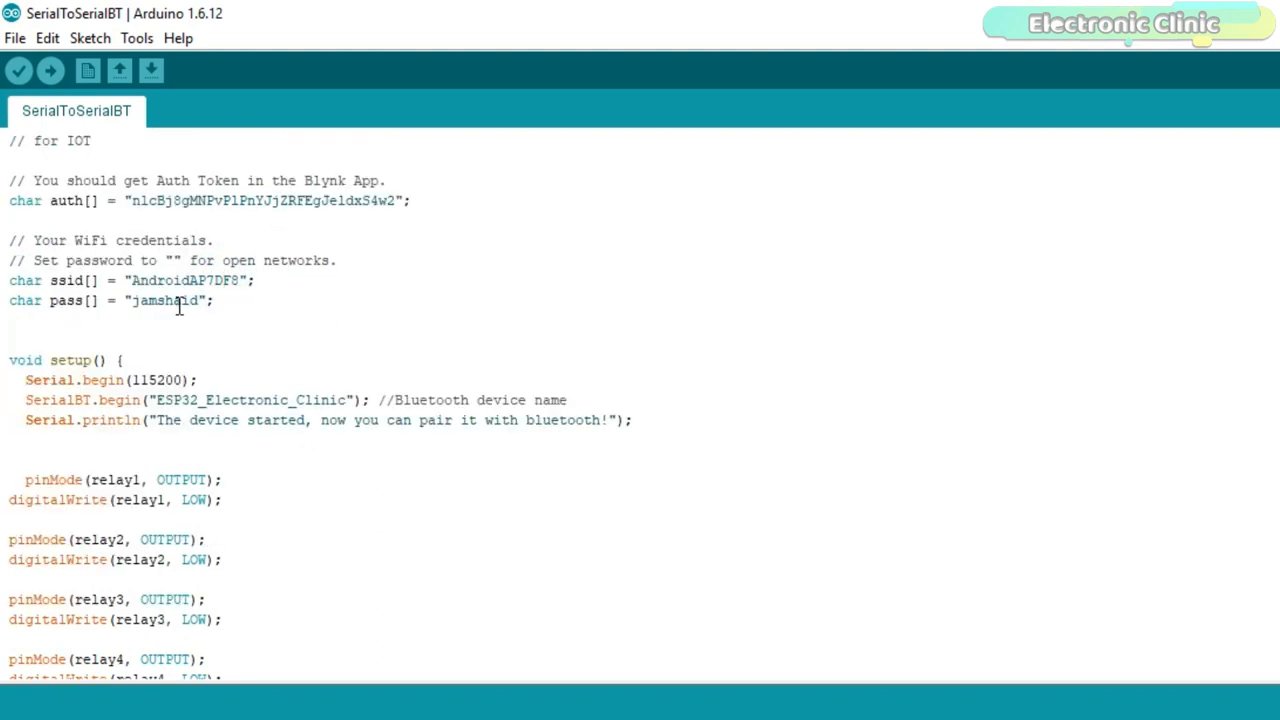
{"action": "scroll", "scroll_direction": "down", "scroll_amount": 3}
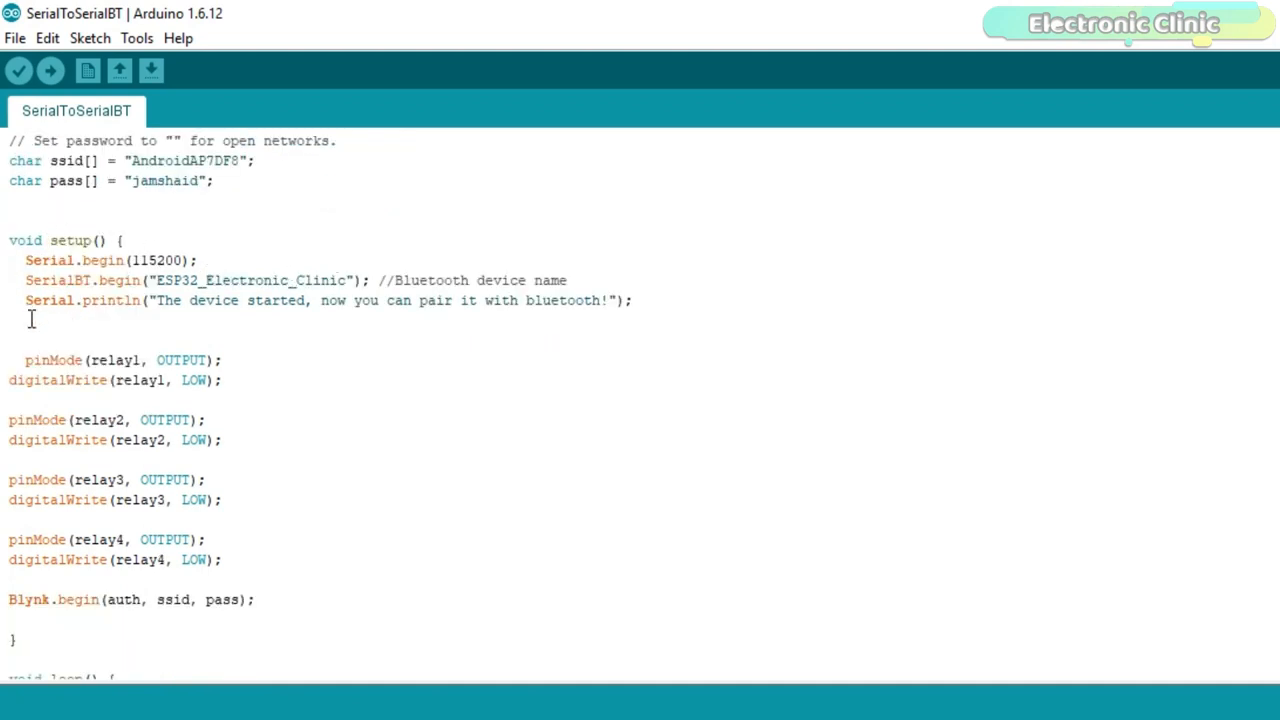
{"action": "mouse_move", "coordinate": [136, 260]}
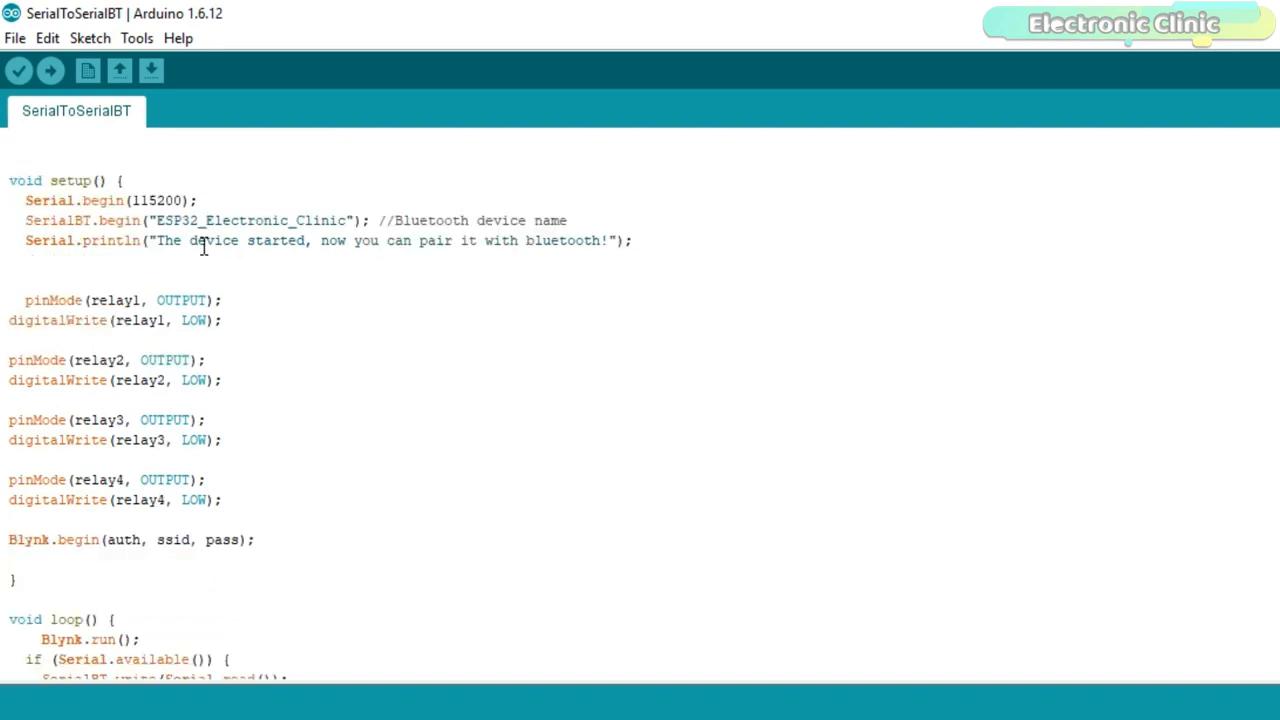
{"action": "mouse_move", "coordinate": [304, 304]}
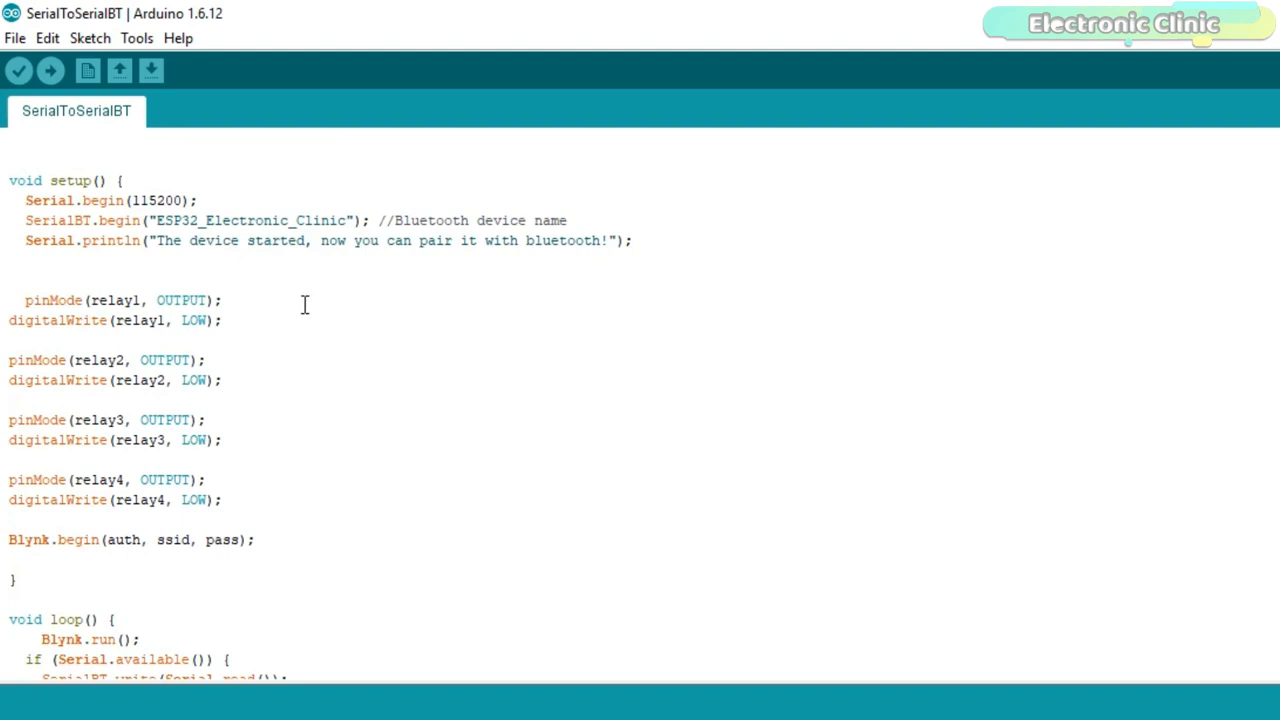
{"action": "scroll", "scroll_direction": "down", "scroll_amount": 3}
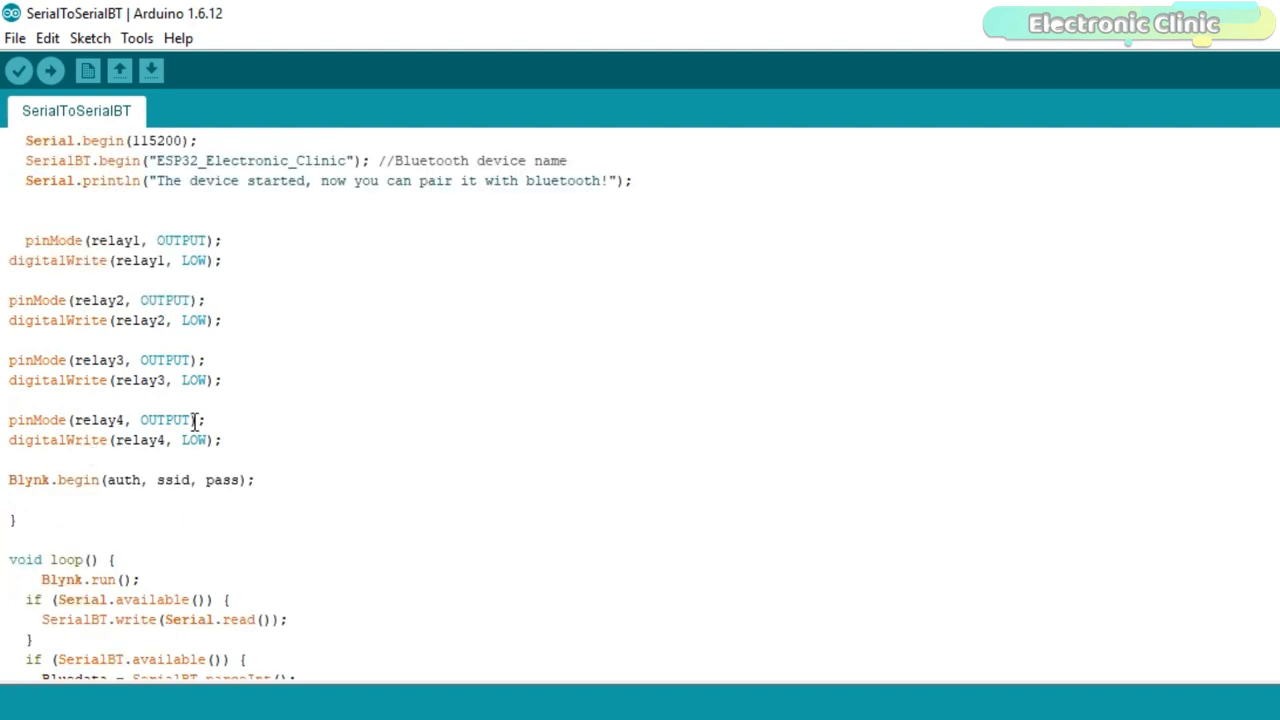
{"action": "scroll", "scroll_direction": "down", "scroll_amount": 3}
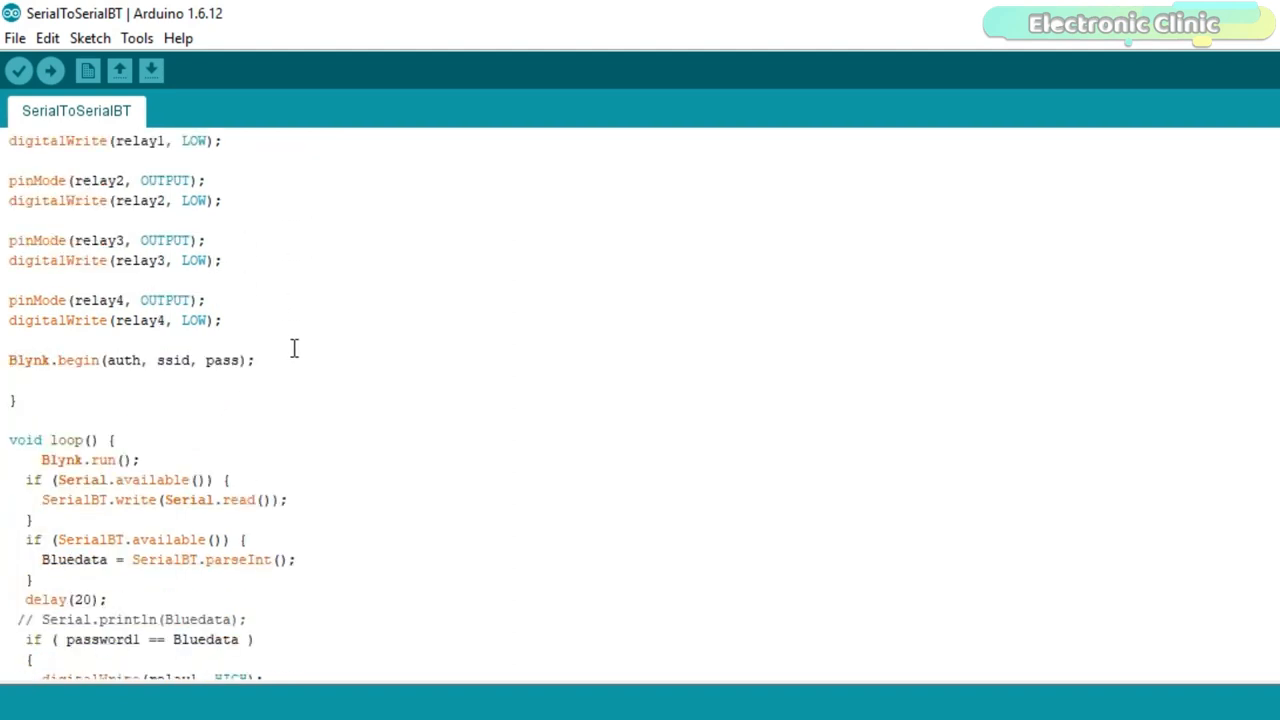
{"action": "scroll", "scroll_direction": "down", "scroll_amount": 3}
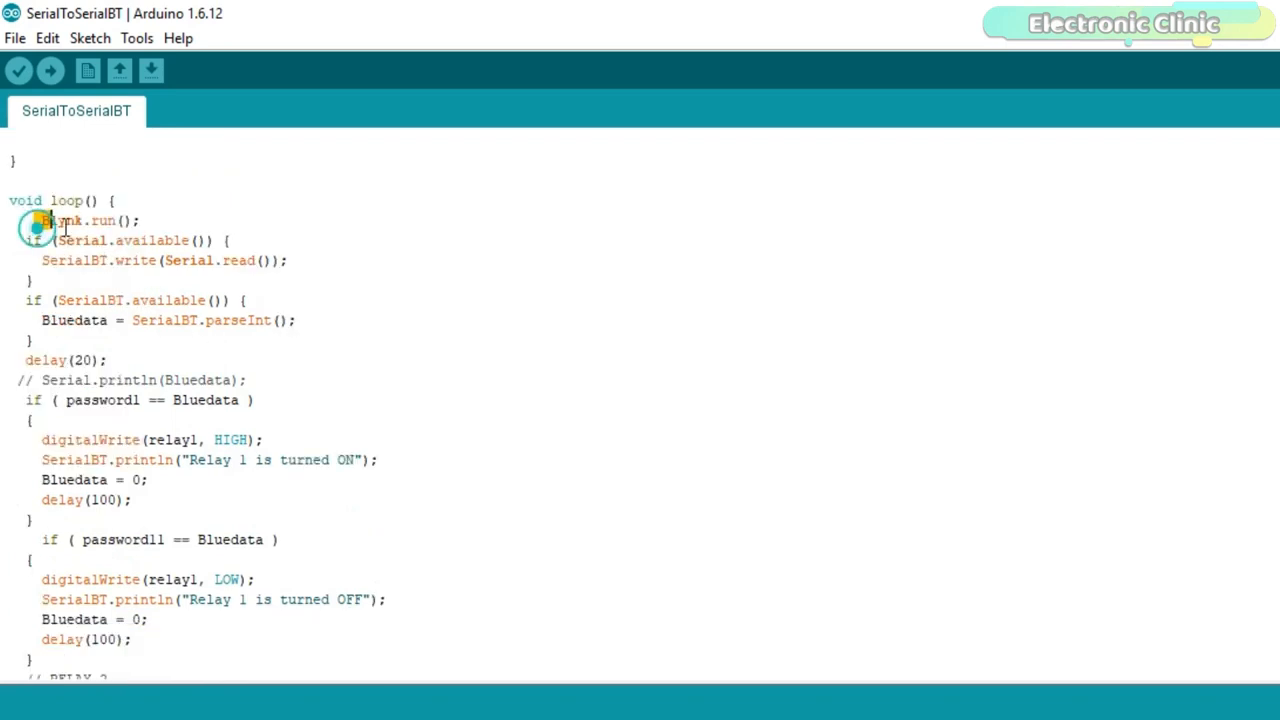
{"action": "scroll", "scroll_direction": "up", "scroll_amount": 3}
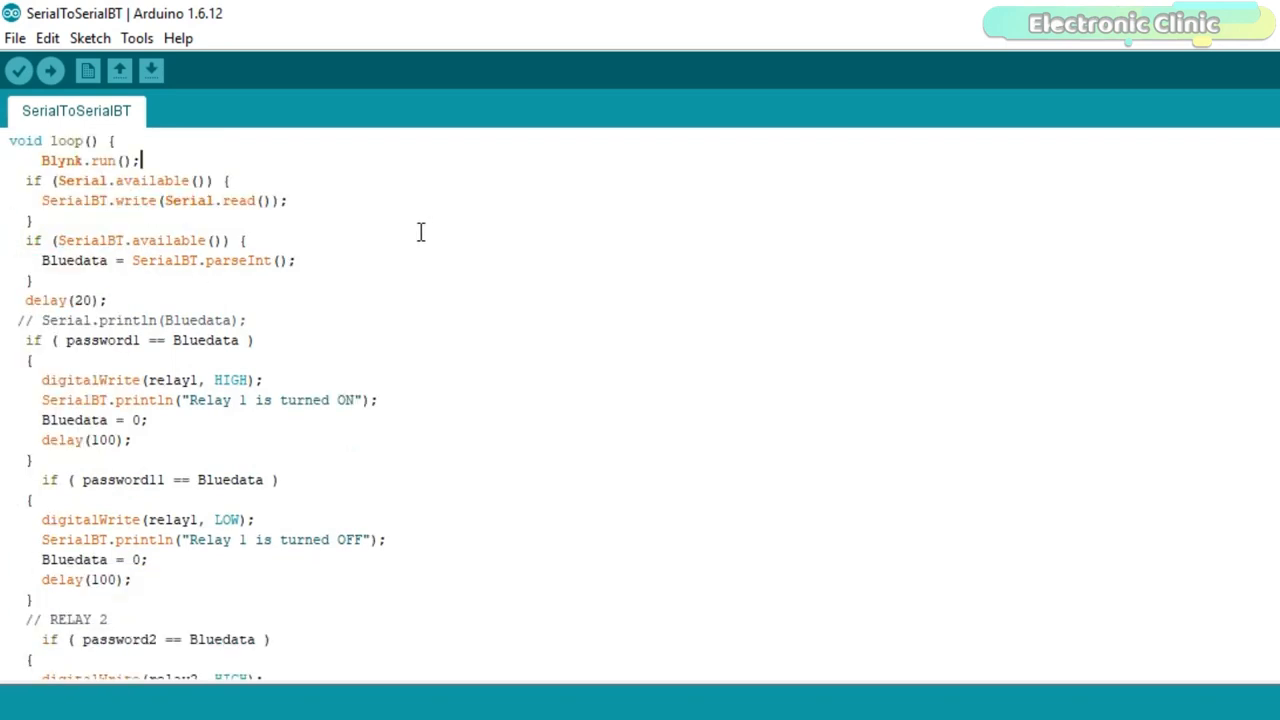
{"action": "mouse_move", "coordinate": [92, 372]}
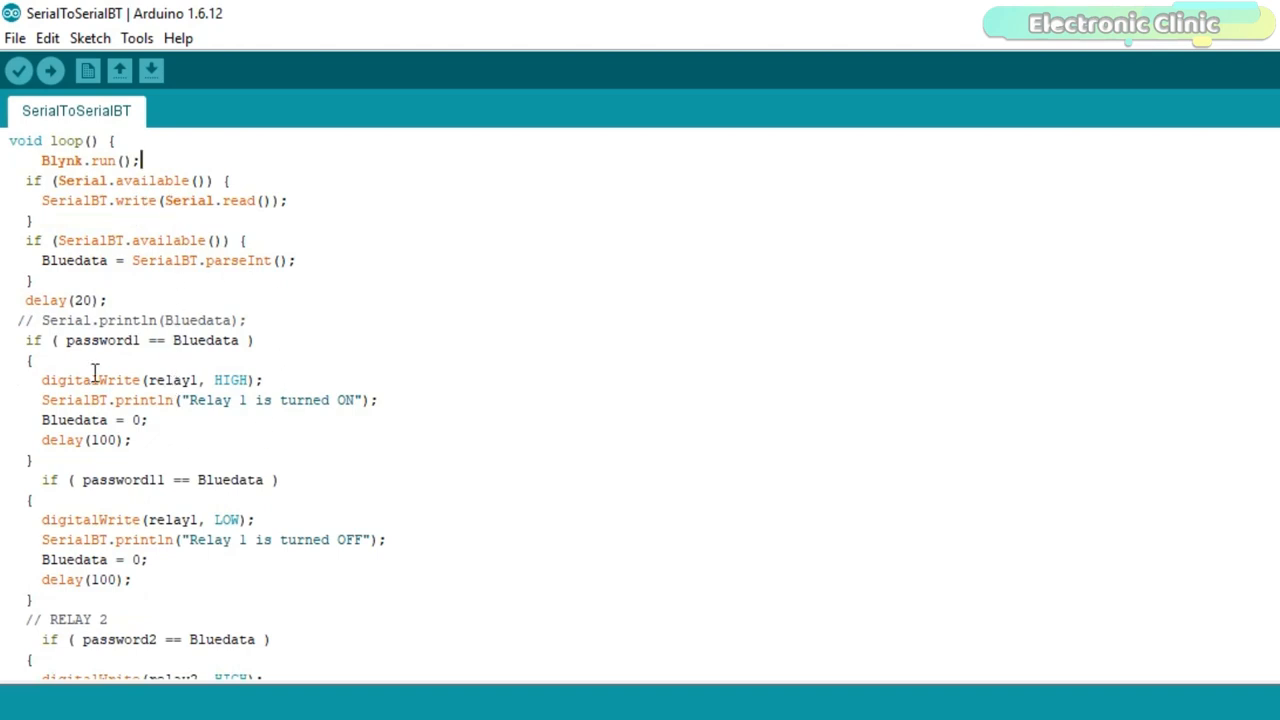
{"action": "scroll", "scroll_direction": "down", "scroll_amount": 3}
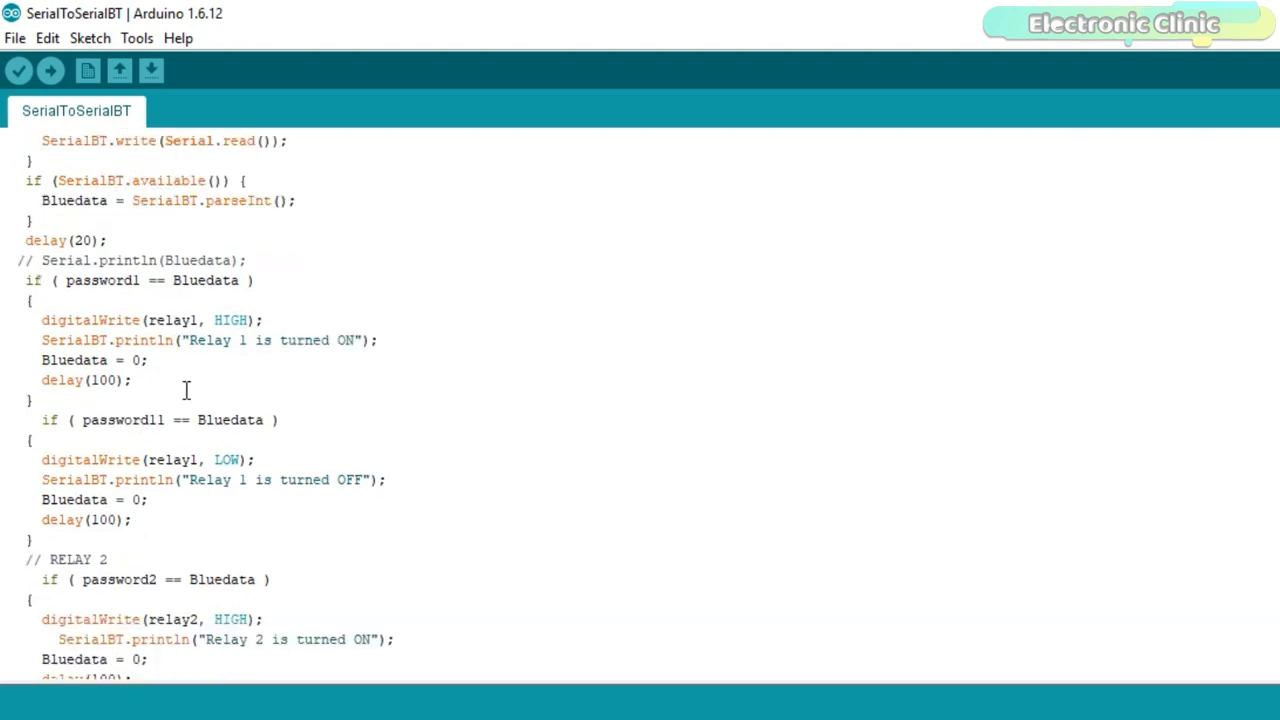
{"action": "scroll", "scroll_direction": "up", "scroll_amount": 3}
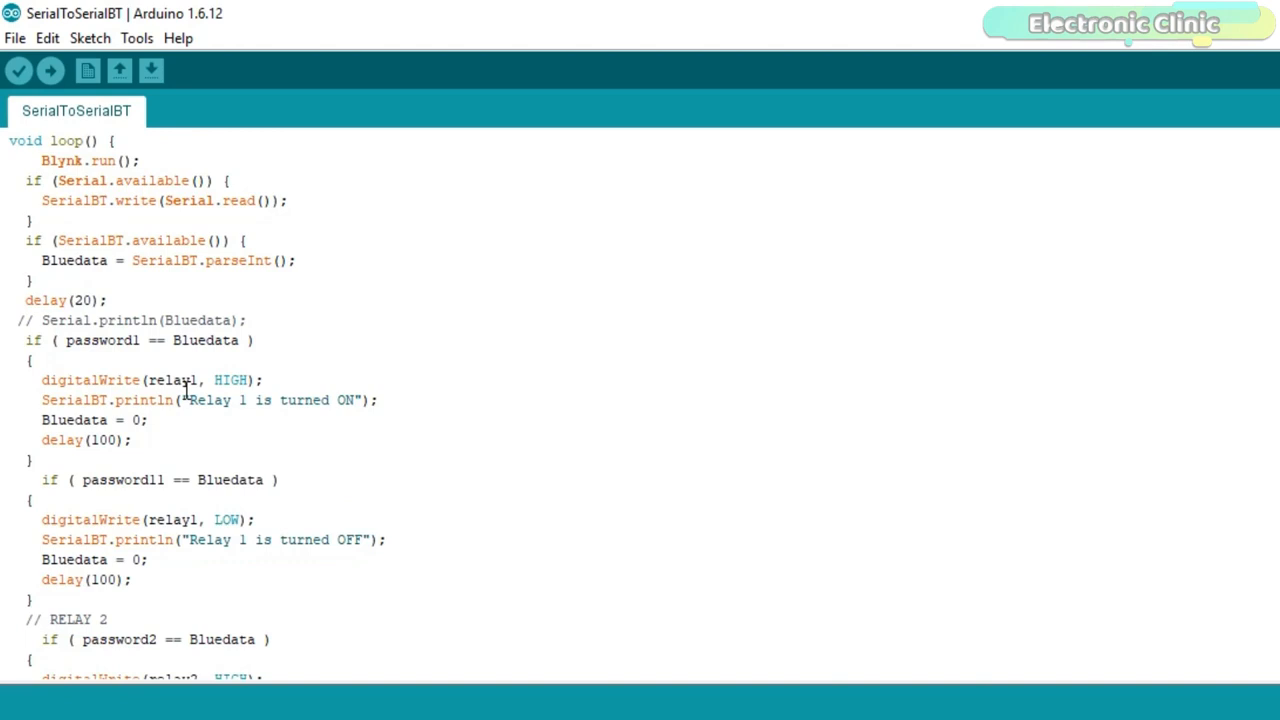
{"action": "scroll", "scroll_direction": "down", "scroll_amount": 3}
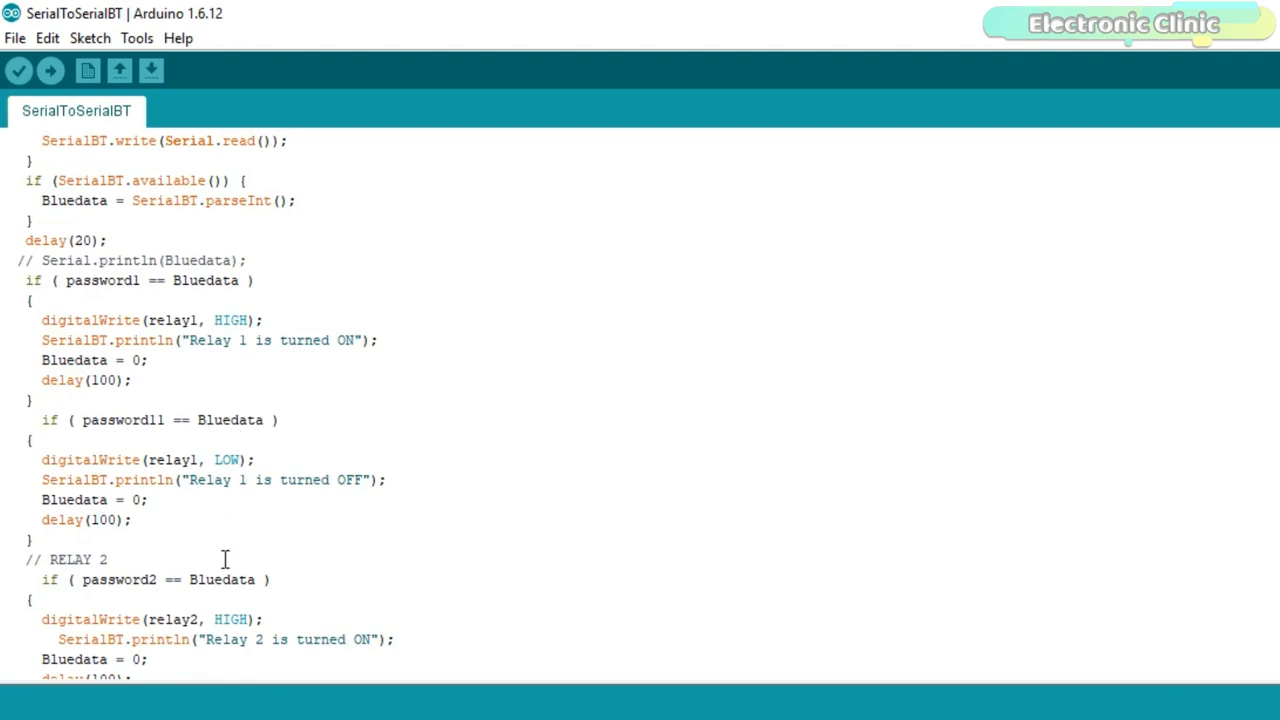
{"action": "scroll", "scroll_direction": "down", "scroll_amount": 3}
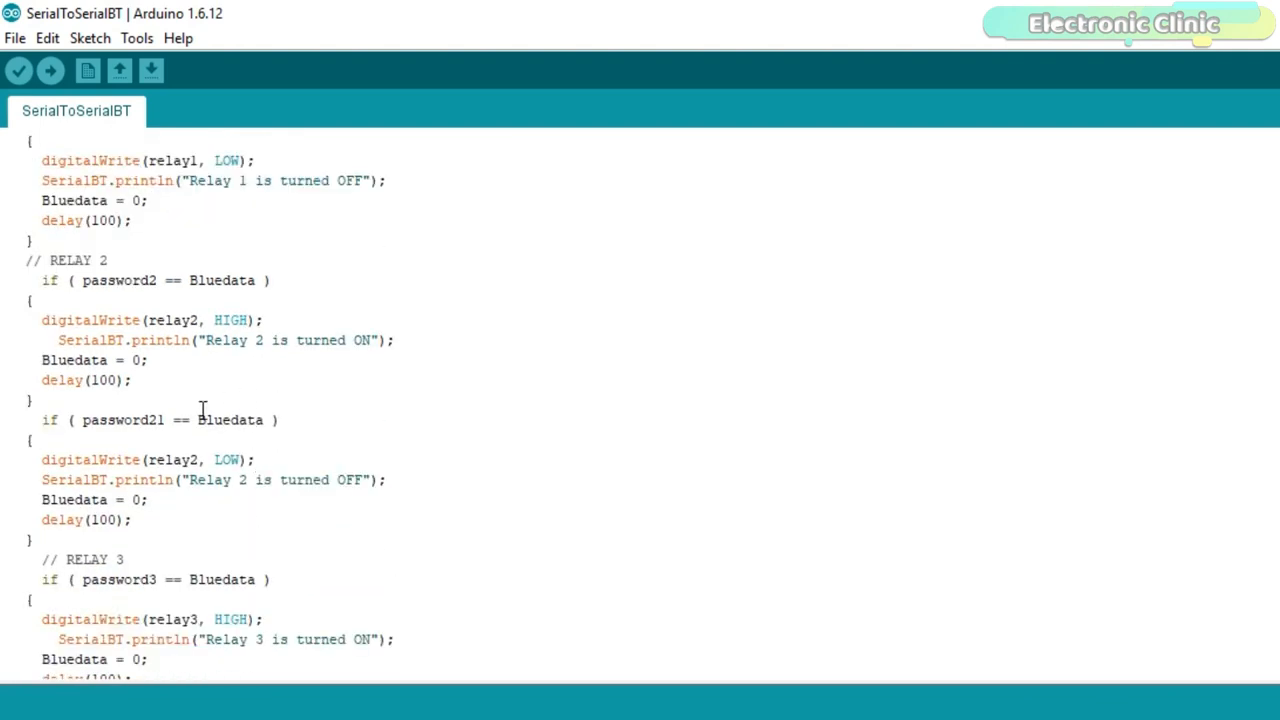
{"action": "scroll", "scroll_direction": "down", "scroll_amount": 3}
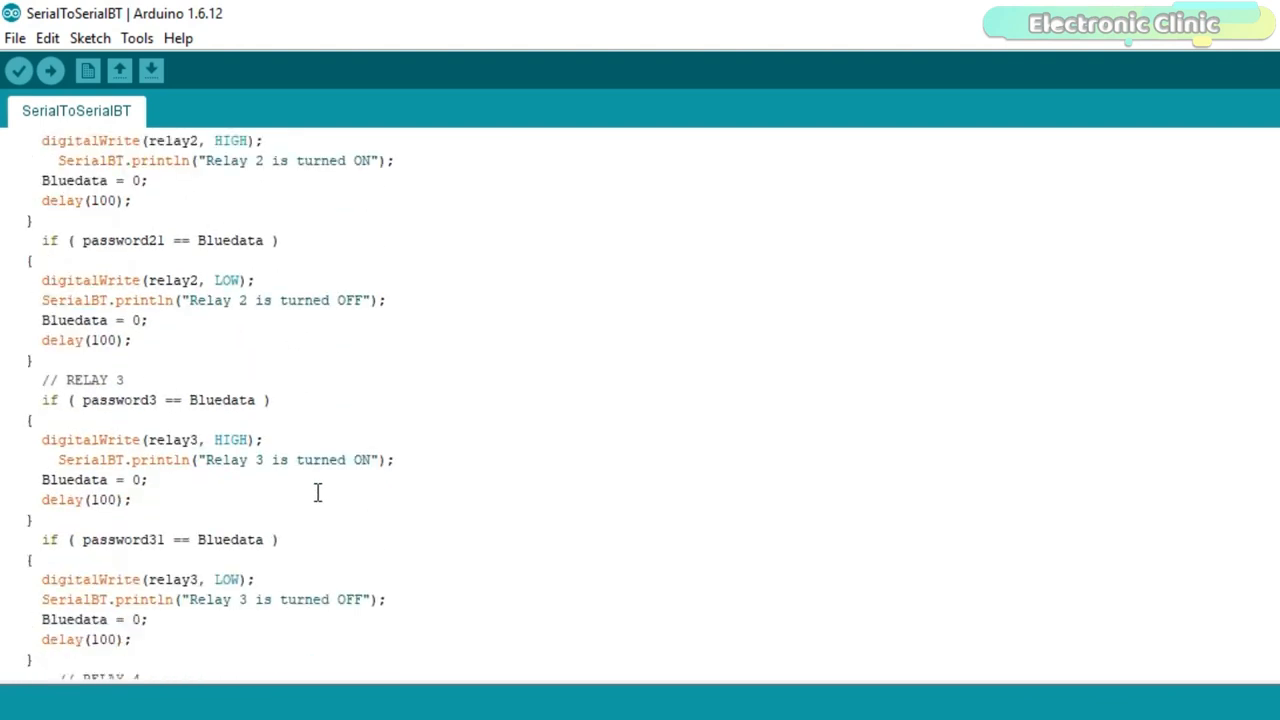
{"action": "scroll", "scroll_direction": "down", "scroll_amount": 3}
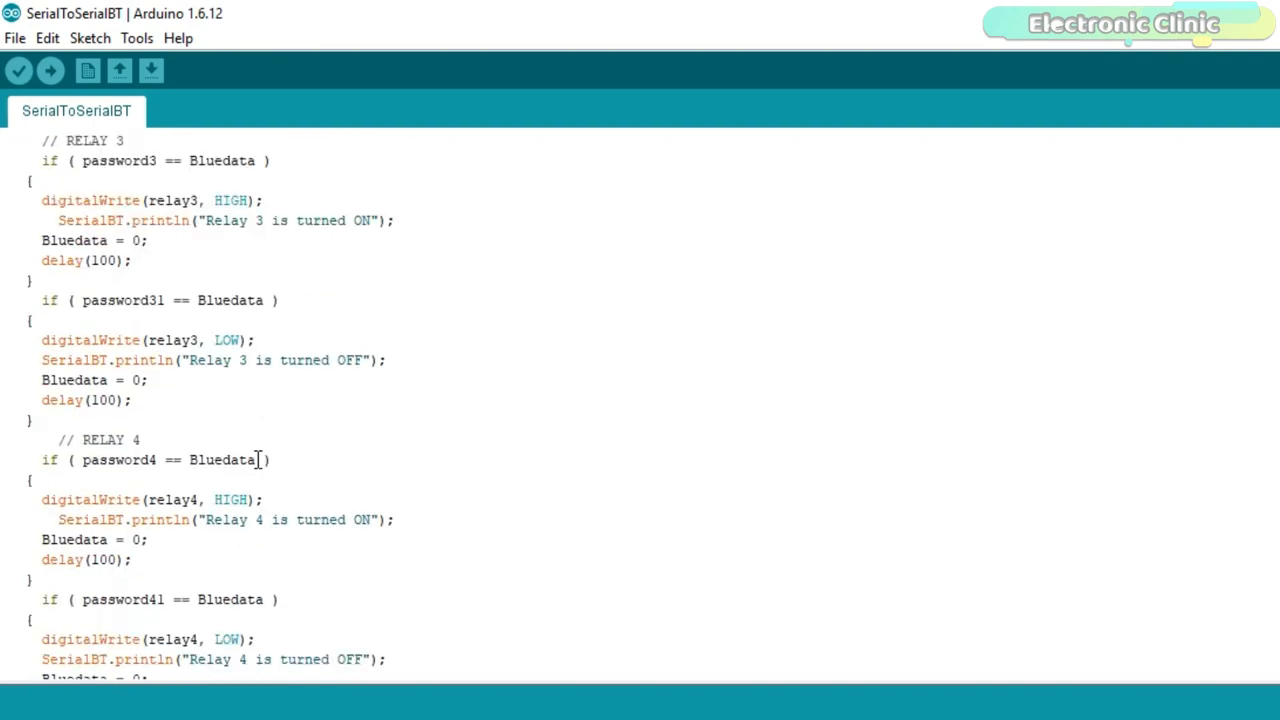
{"action": "scroll", "scroll_direction": "down", "scroll_amount": 3}
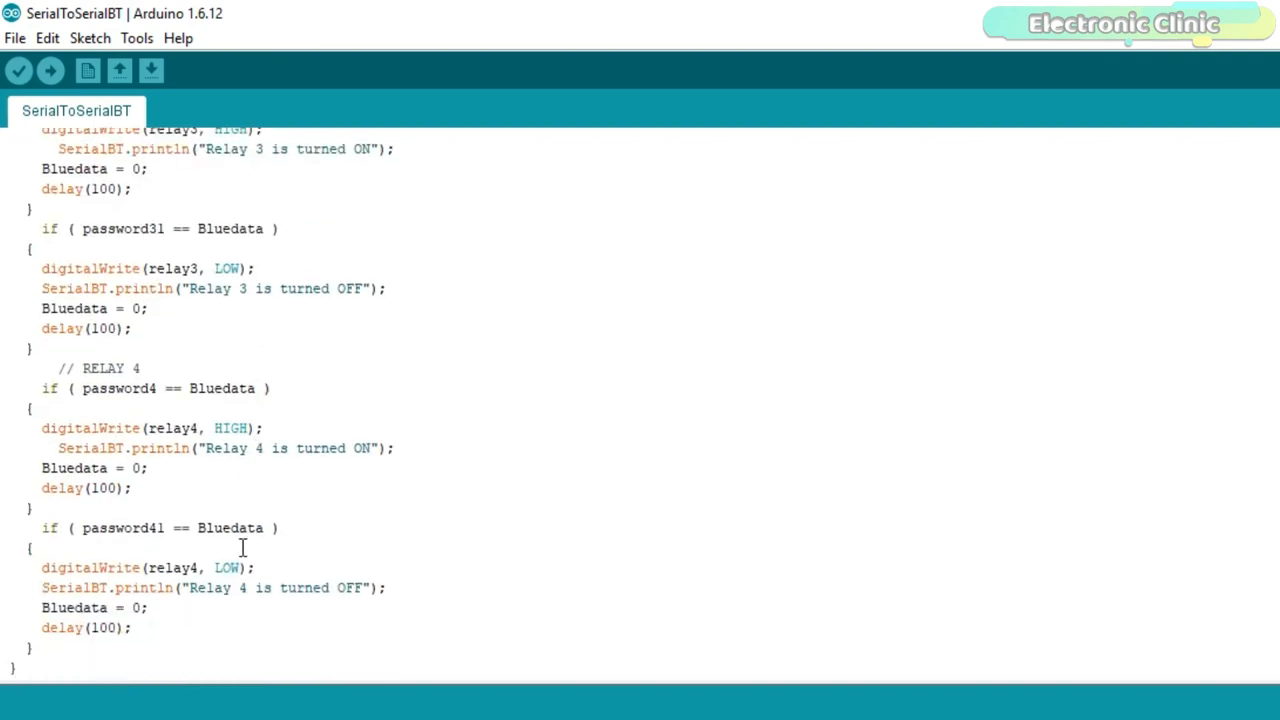
{"action": "scroll", "scroll_direction": "up", "scroll_amount": 3}
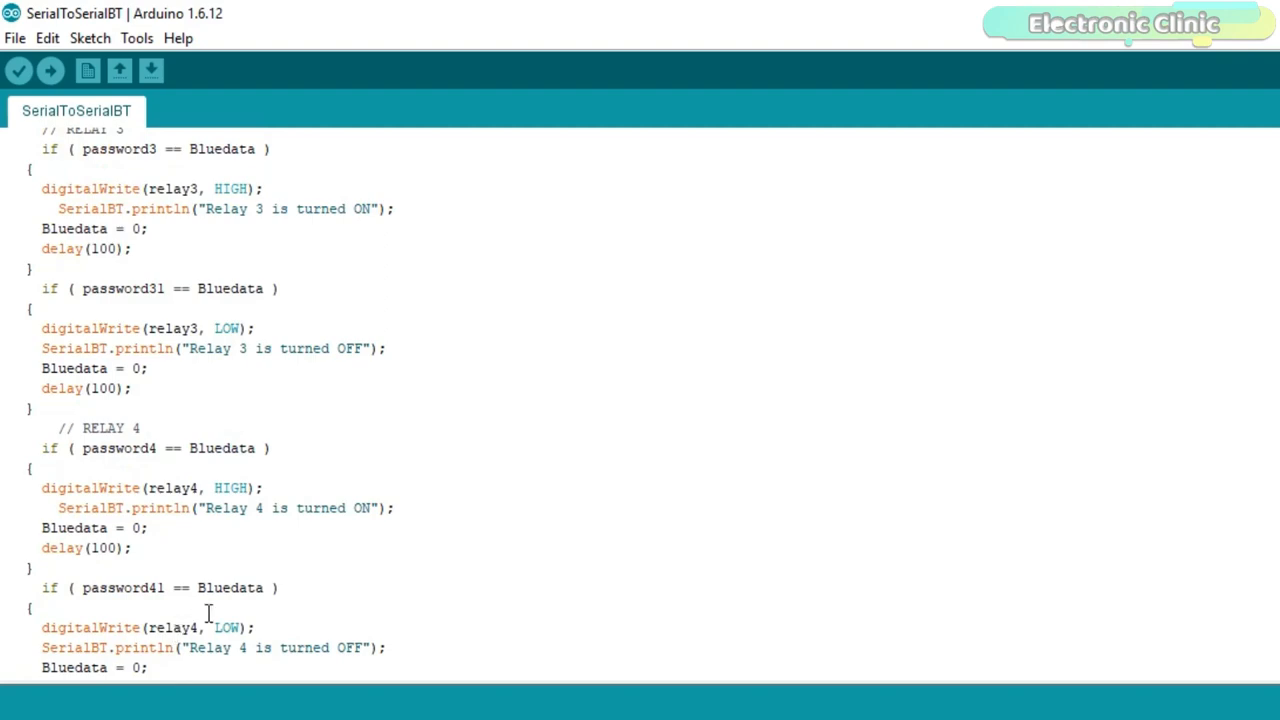
{"action": "scroll", "scroll_direction": "up", "scroll_amount": 3}
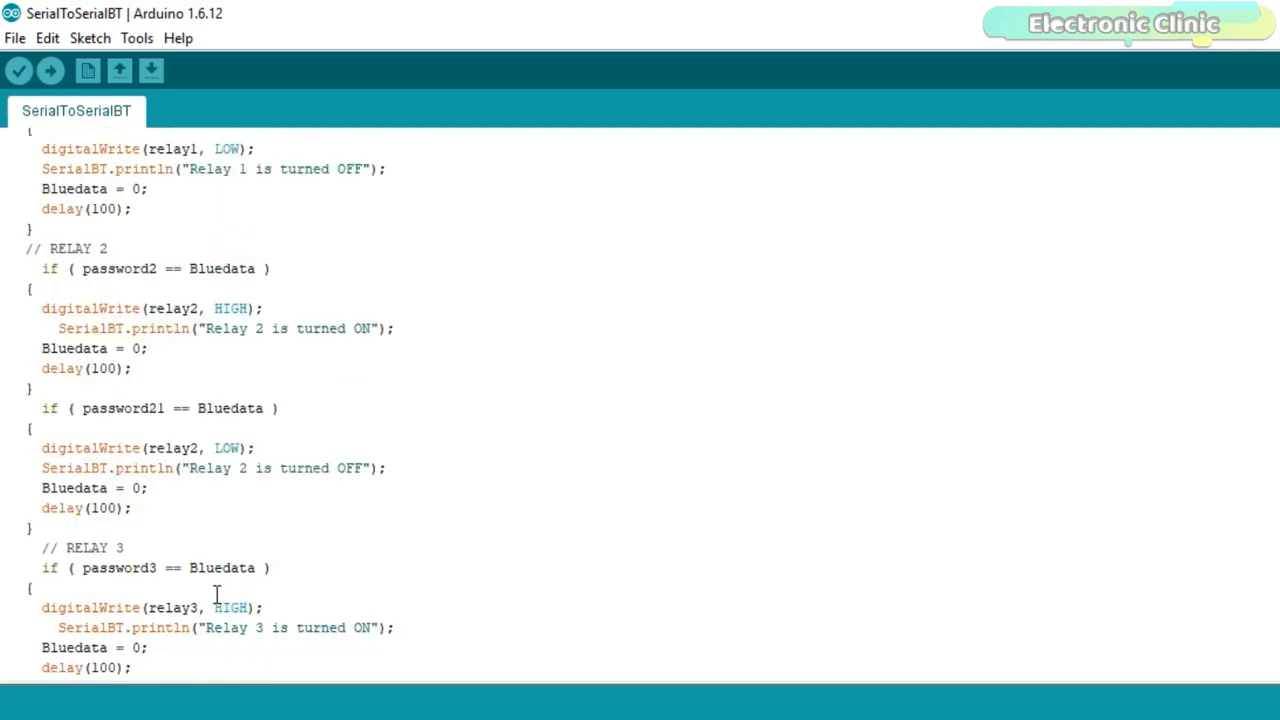
{"action": "scroll", "scroll_direction": "up", "scroll_amount": 3}
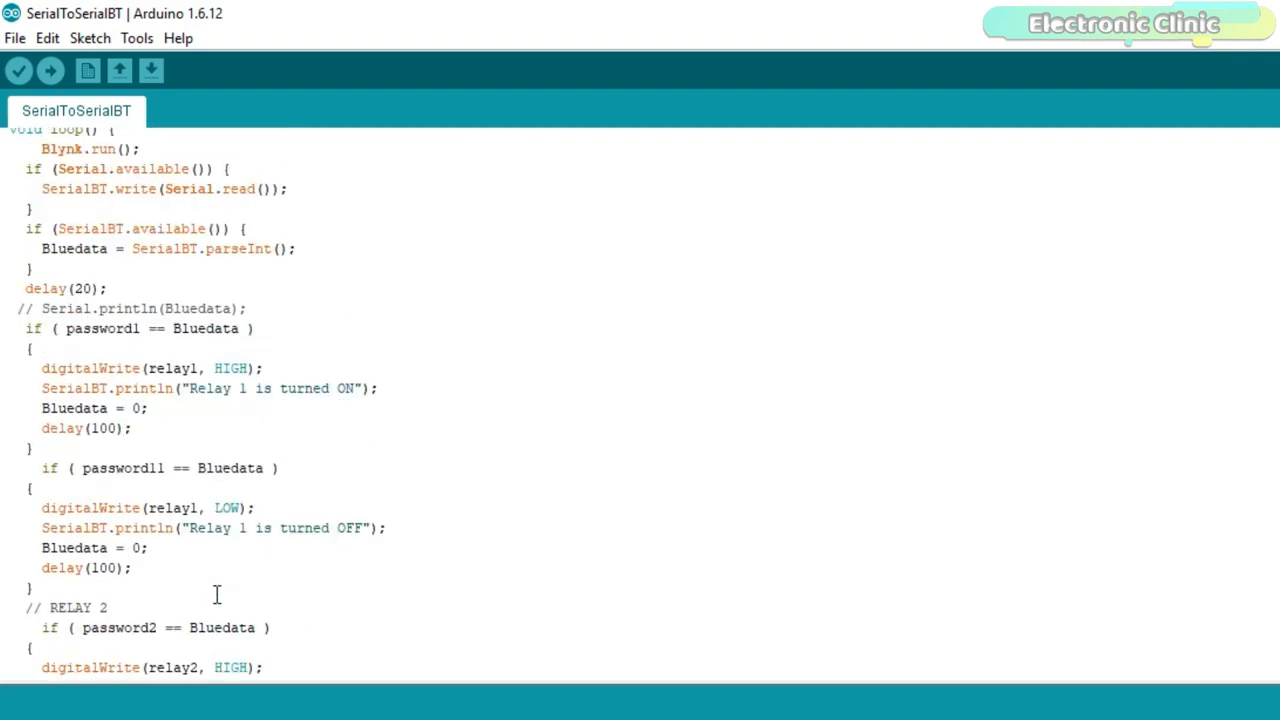
{"action": "scroll", "scroll_direction": "up", "scroll_amount": 3}
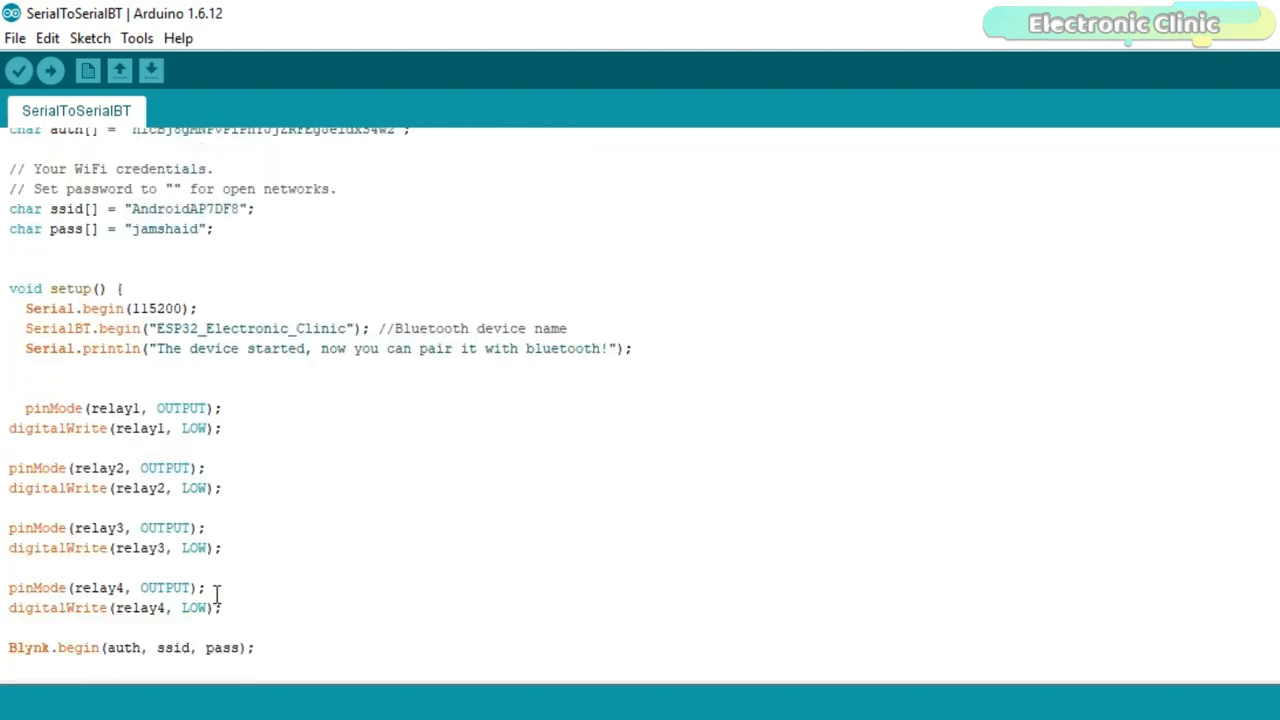
{"action": "scroll", "scroll_direction": "up", "scroll_amount": 3}
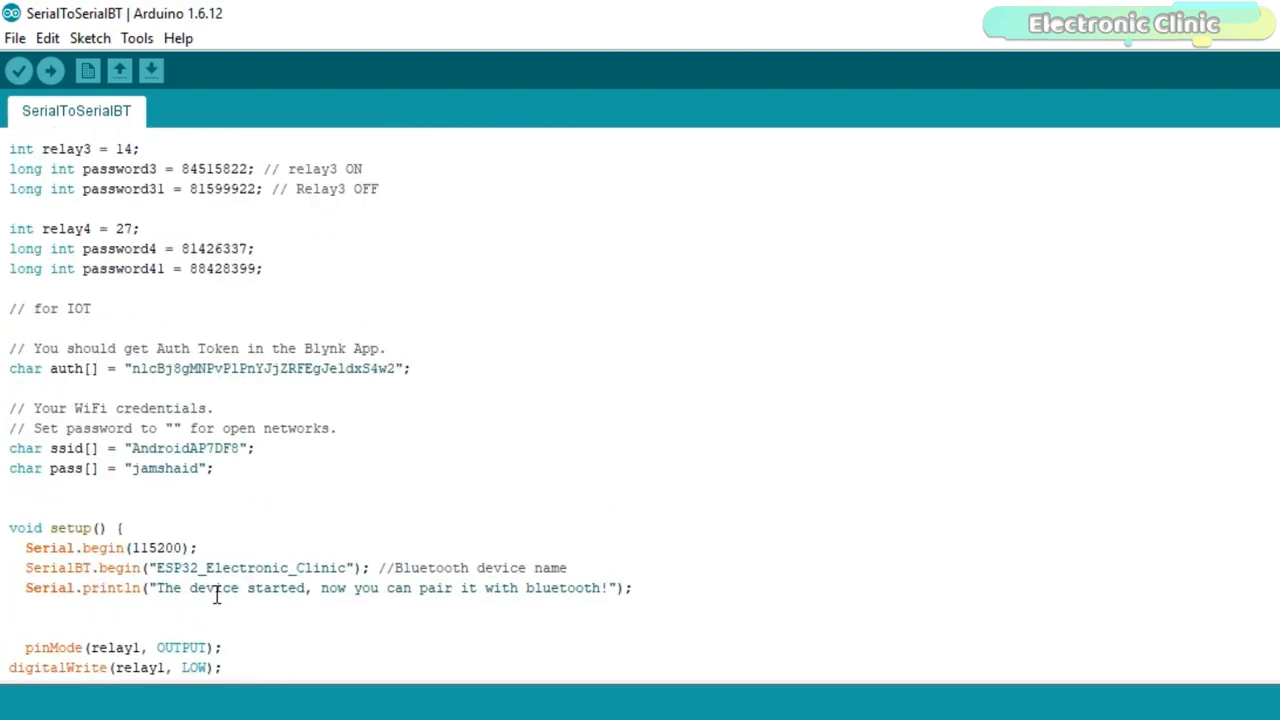
{"action": "scroll", "scroll_direction": "up", "scroll_amount": 3}
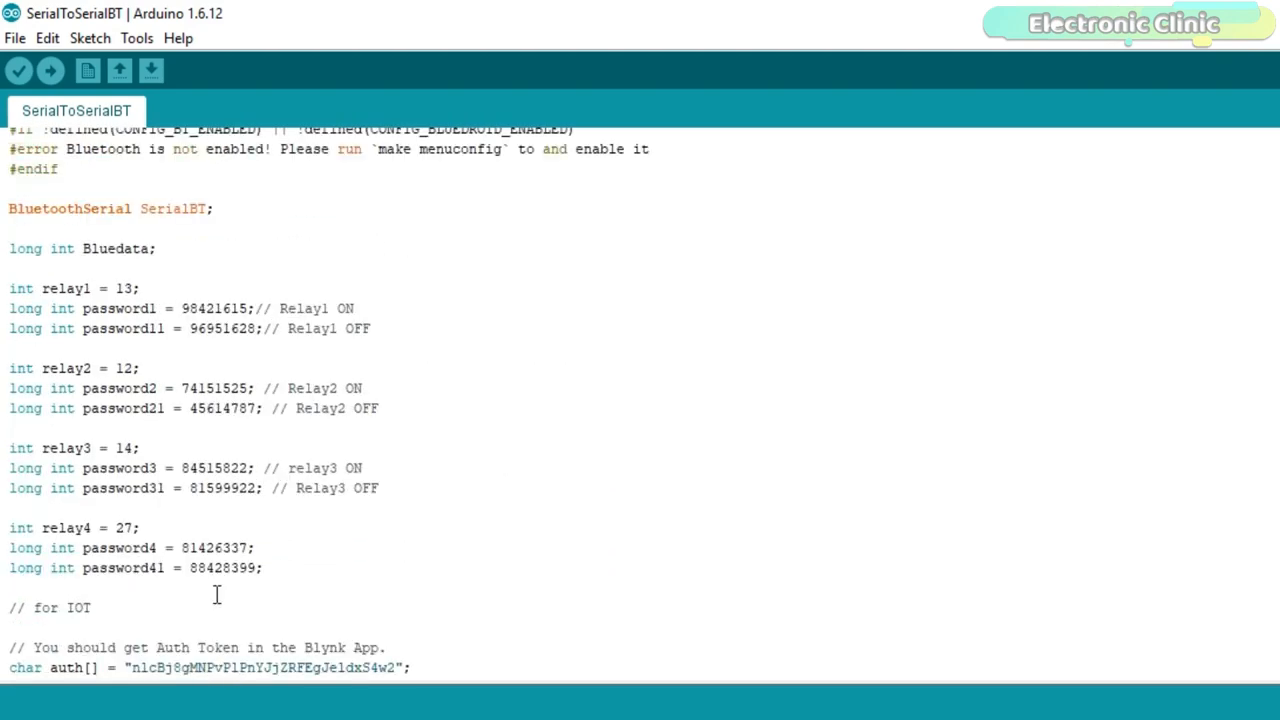
{"action": "scroll", "scroll_direction": "up", "scroll_amount": 3}
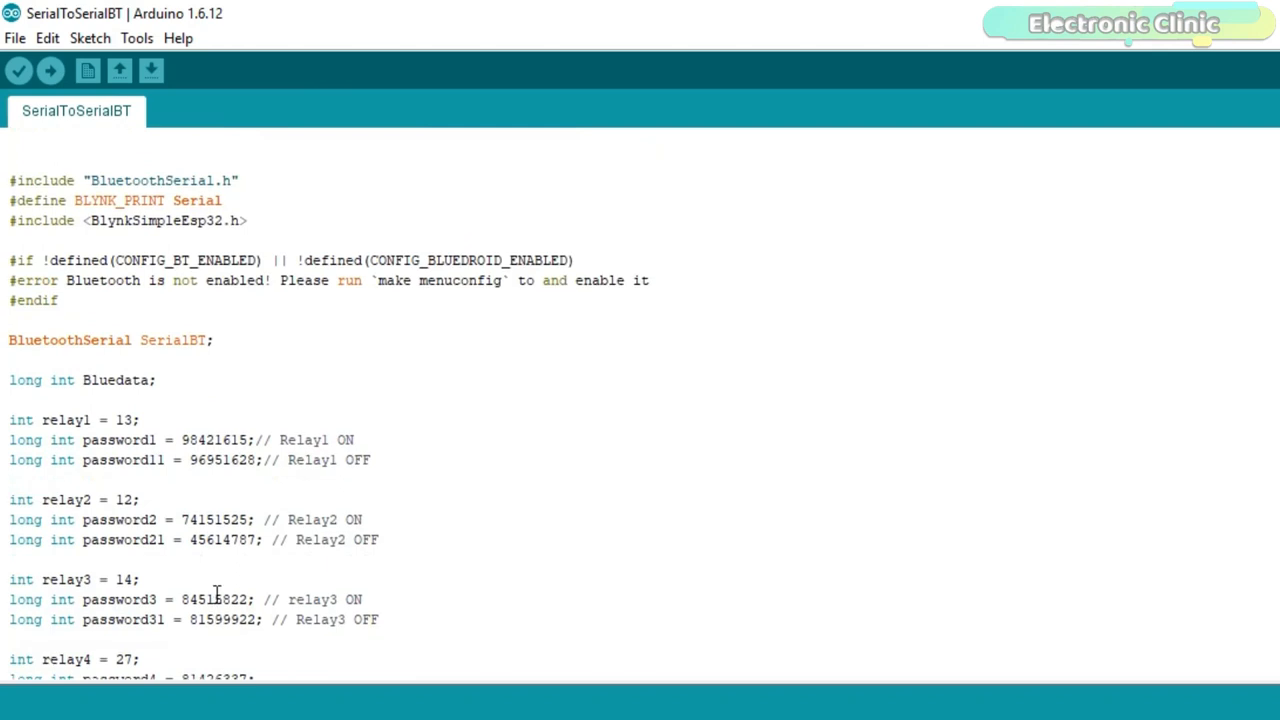
{"action": "mouse_move", "coordinate": [516, 490]}
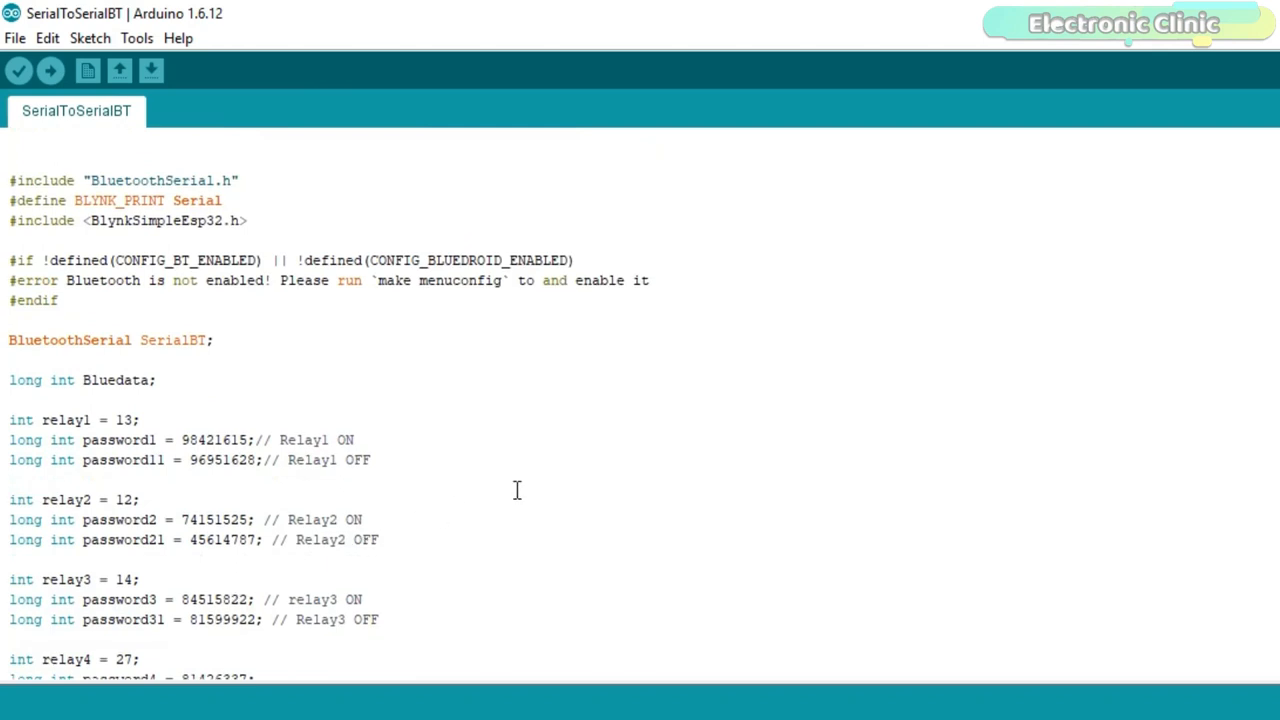
{"action": "mouse_move", "coordinate": [460, 428]}
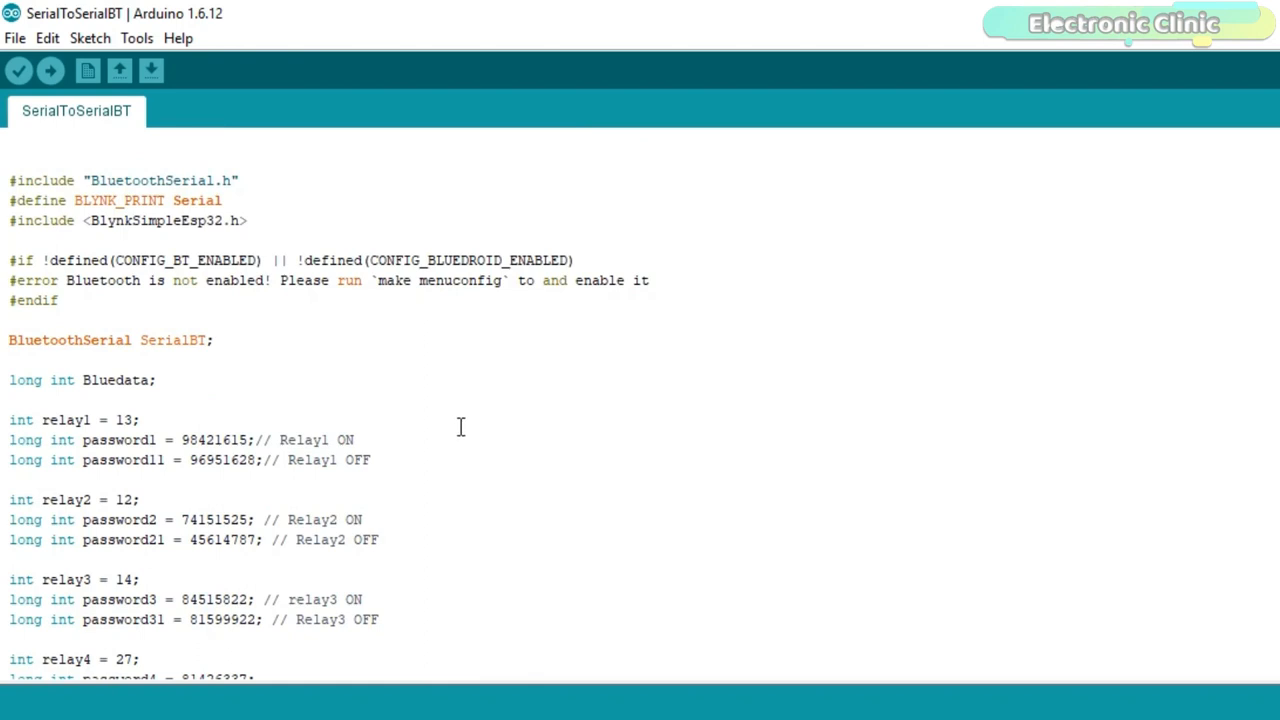
{"action": "mouse_move", "coordinate": [484, 404]}
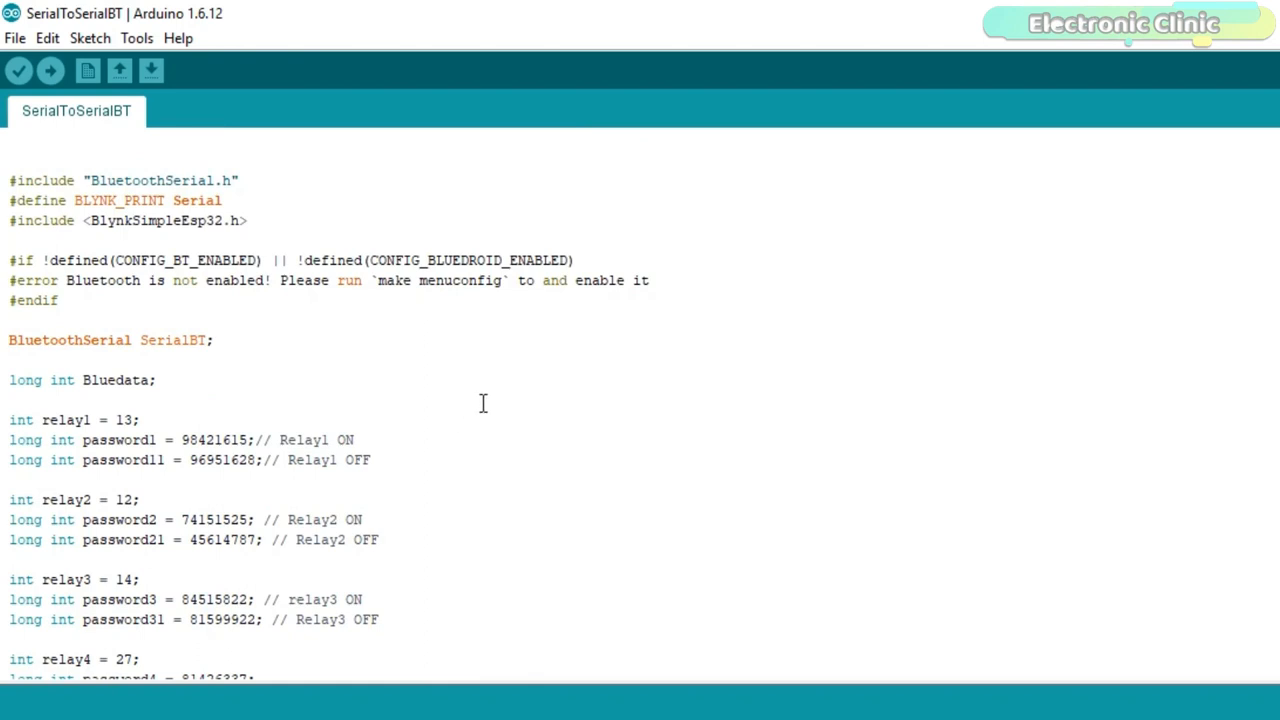